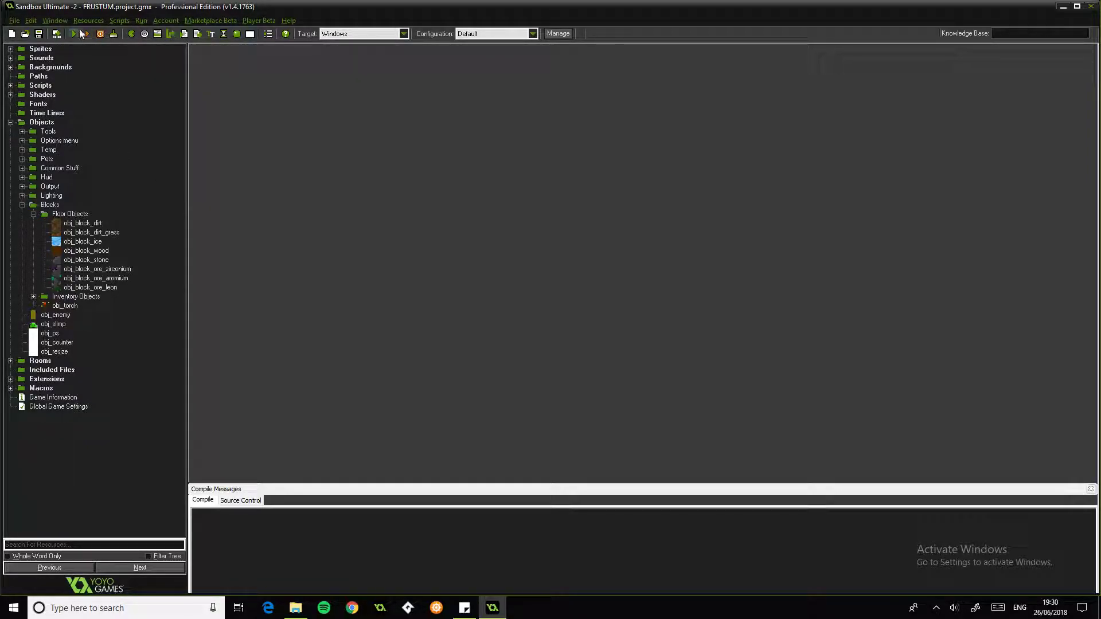
# Step: Build and run the Sandbox Ultimate 2 project so the compile log starts
pyautogui.click(70, 213)
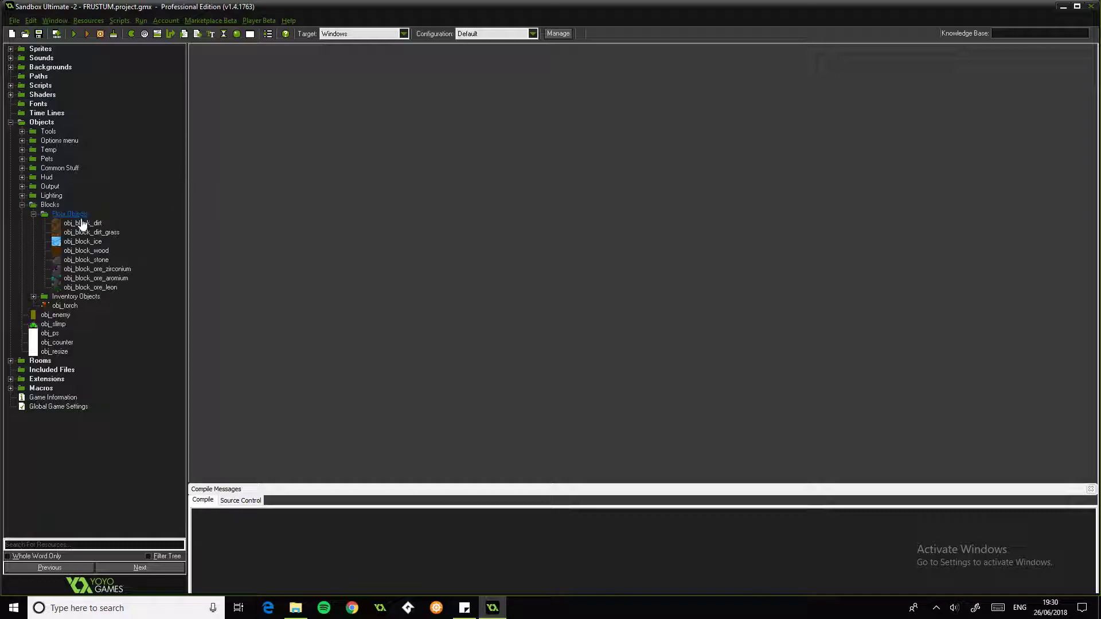
pyautogui.click(74, 34)
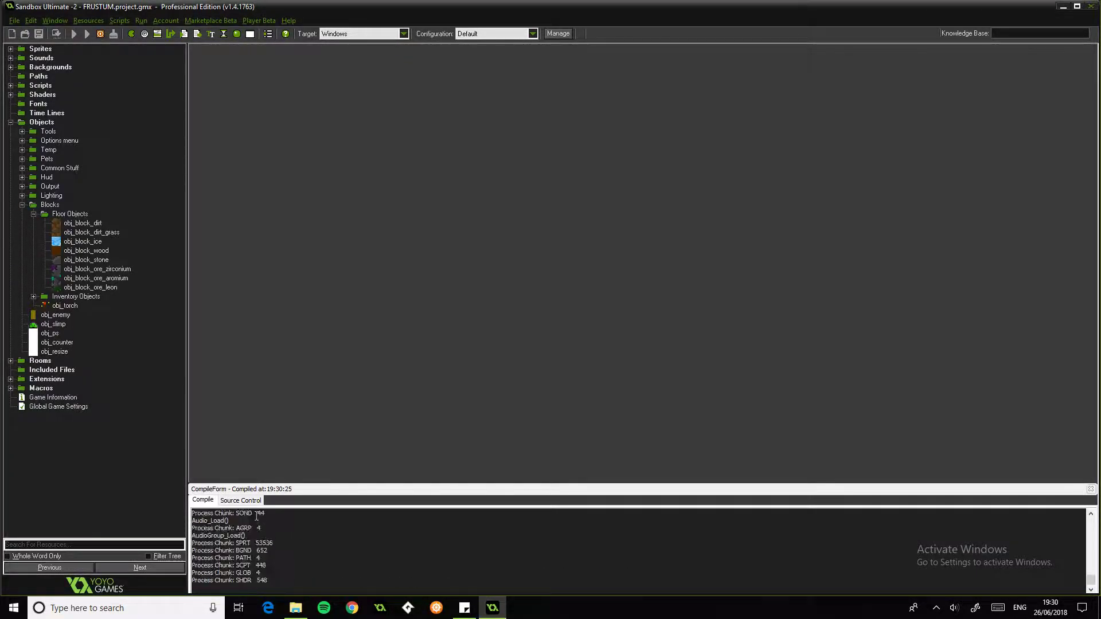
# Step: Start a New World in the game, play briefly, then close the game window
pyautogui.click(86, 33)
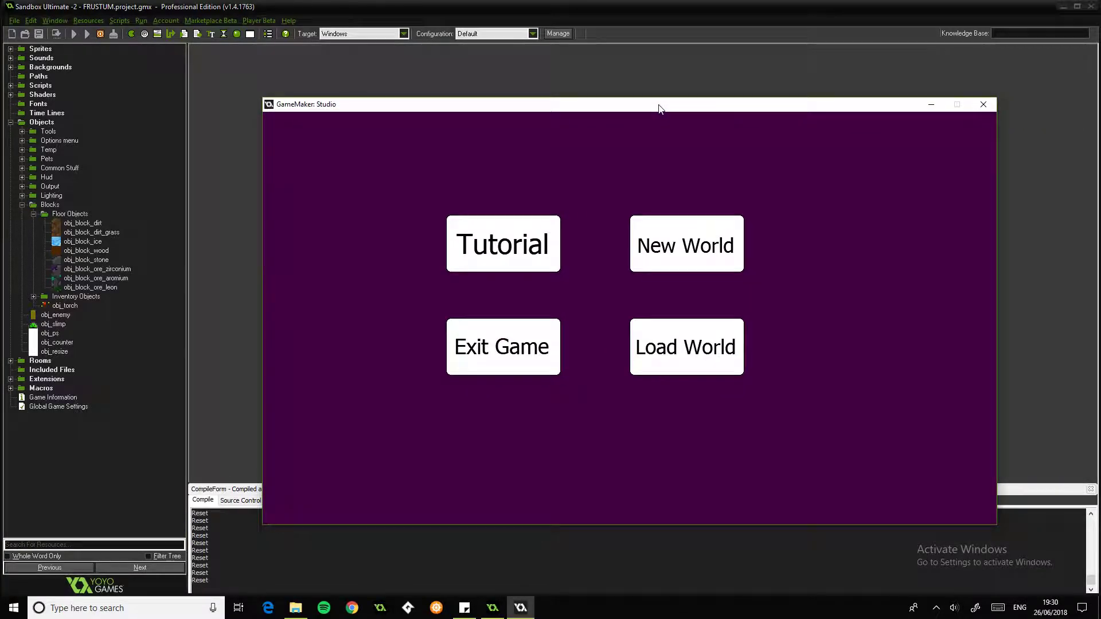
pyautogui.moveTo(645, 278)
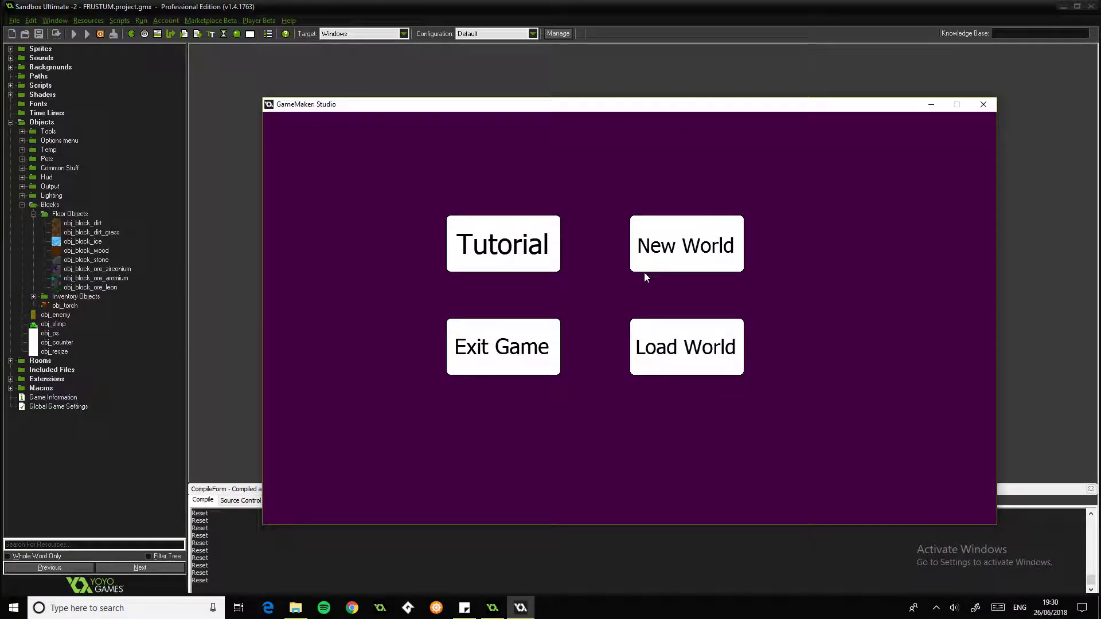
pyautogui.moveTo(297, 507)
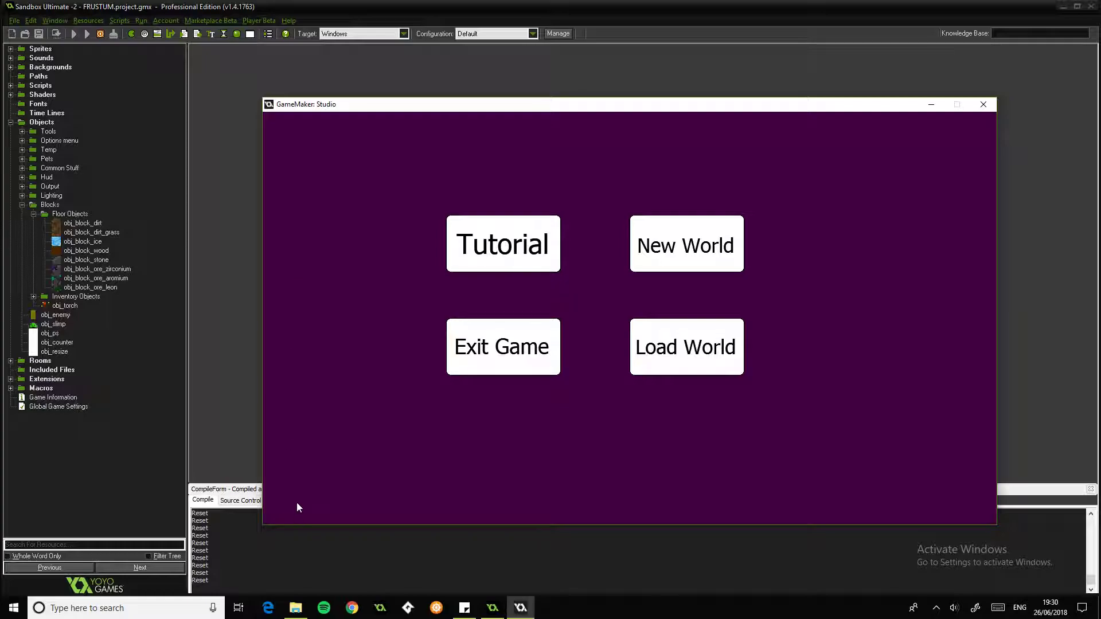
pyautogui.click(686, 243)
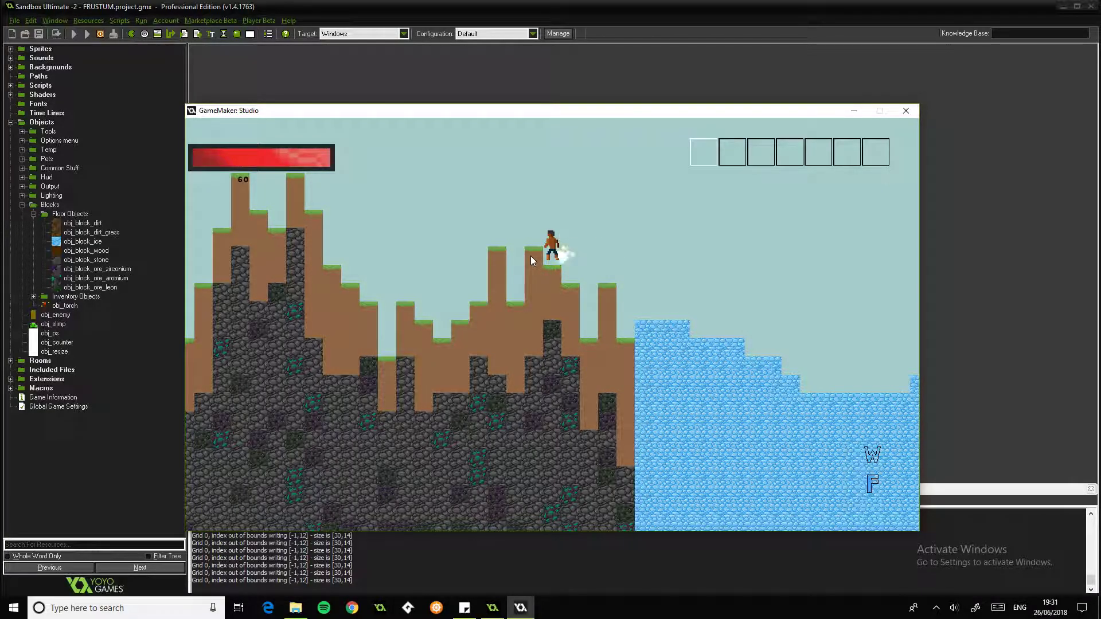
pyautogui.click(906, 110)
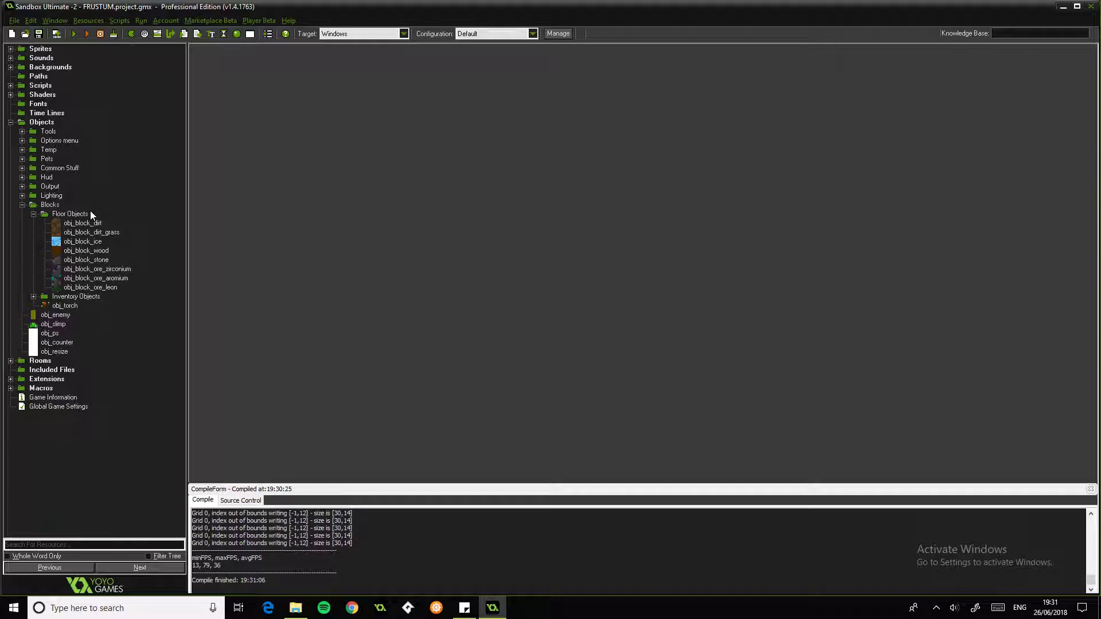
# Step: Bring up obj_block_dirt's properties and look at its Step event
pyautogui.click(83, 241)
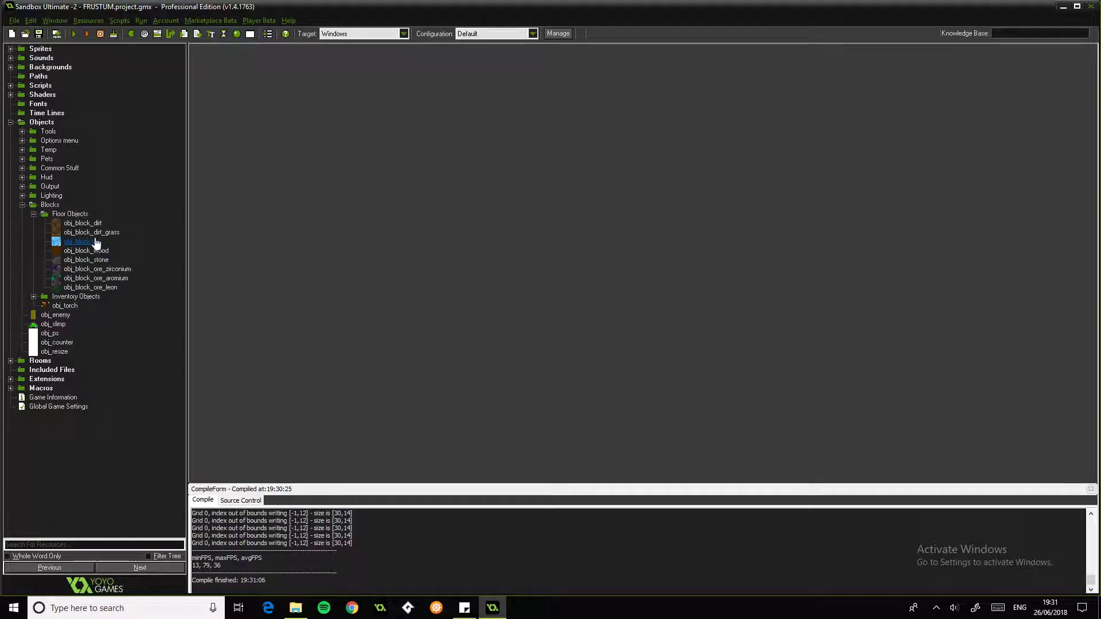
pyautogui.doubleClick(81, 223)
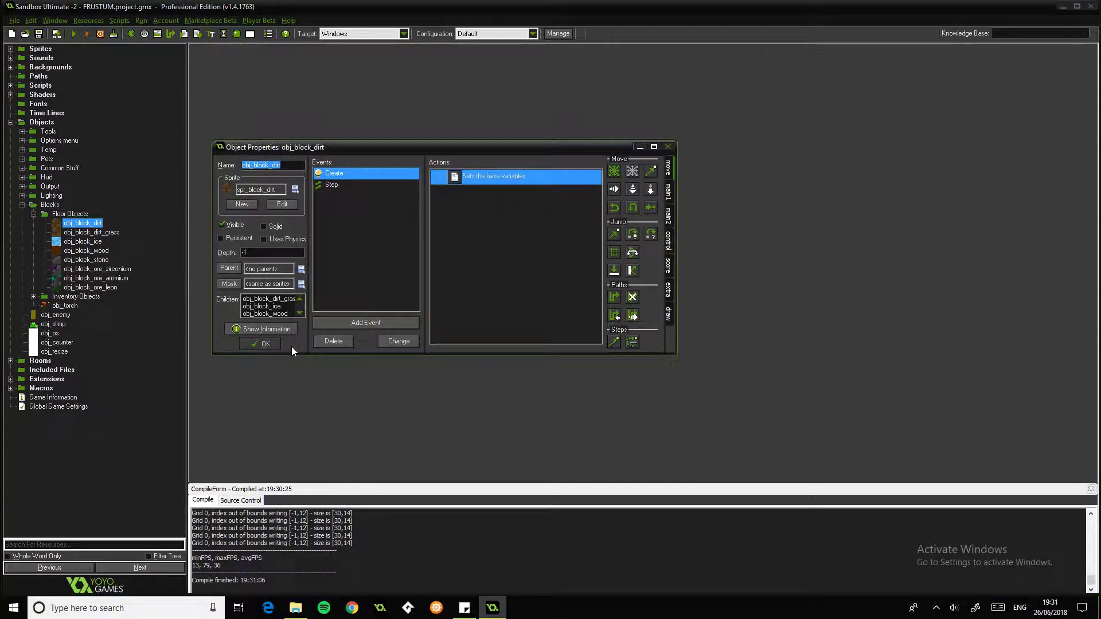
pyautogui.moveTo(266, 407)
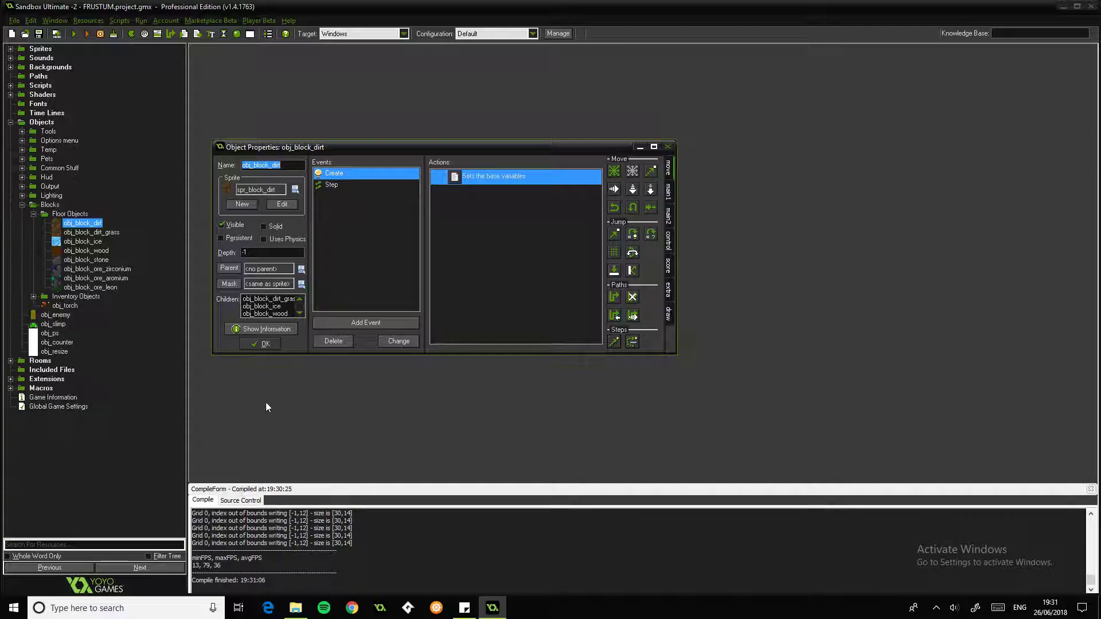
pyautogui.click(261, 343)
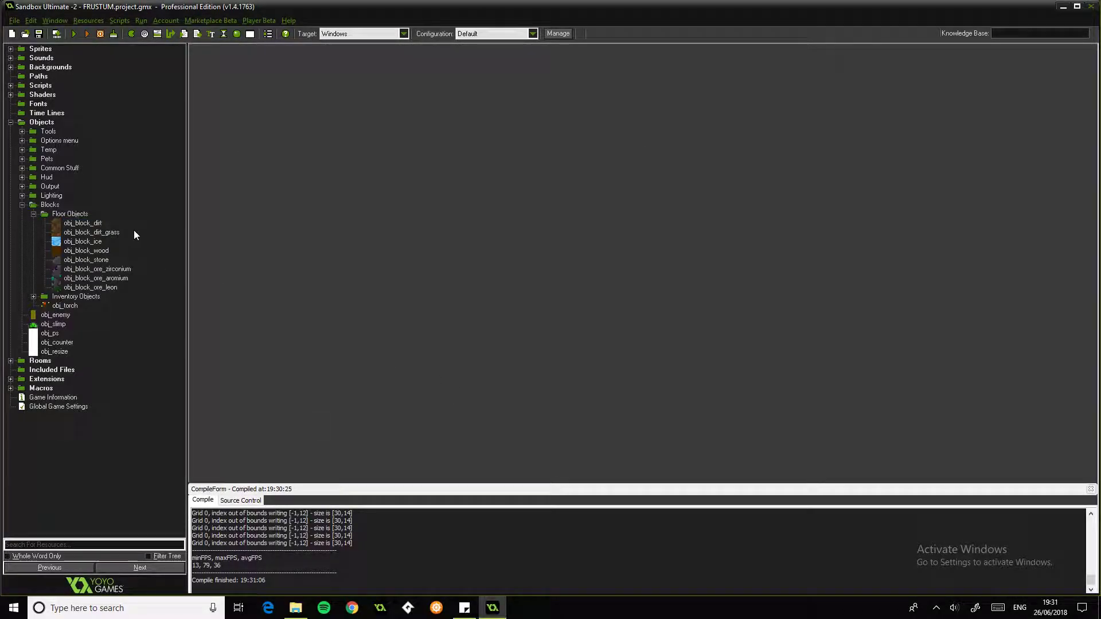
pyautogui.moveTo(104, 221)
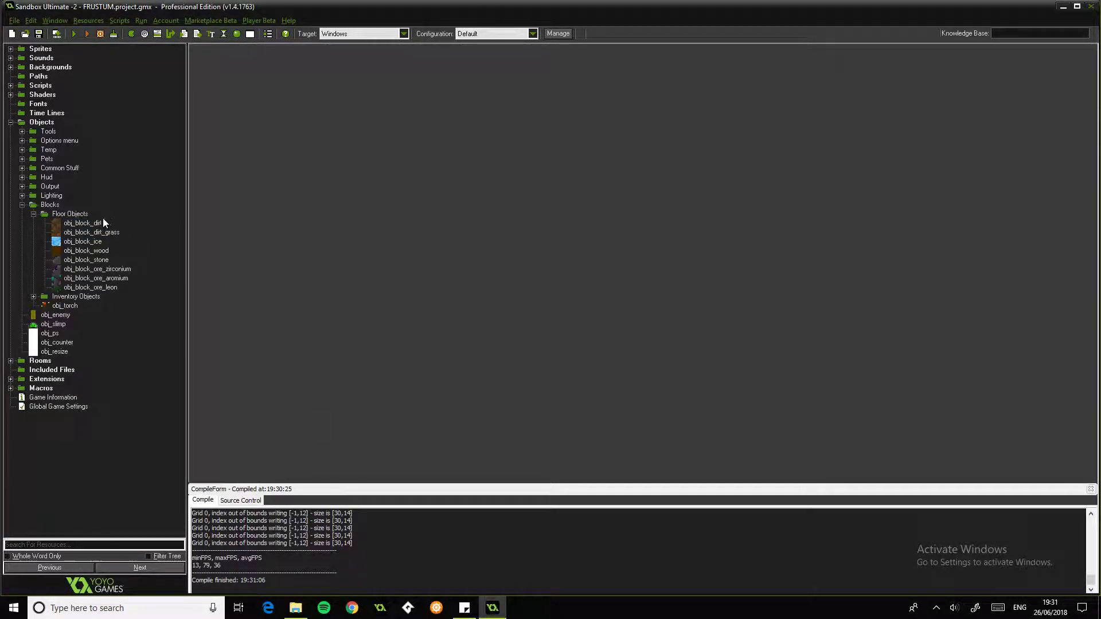
pyautogui.doubleClick(81, 223)
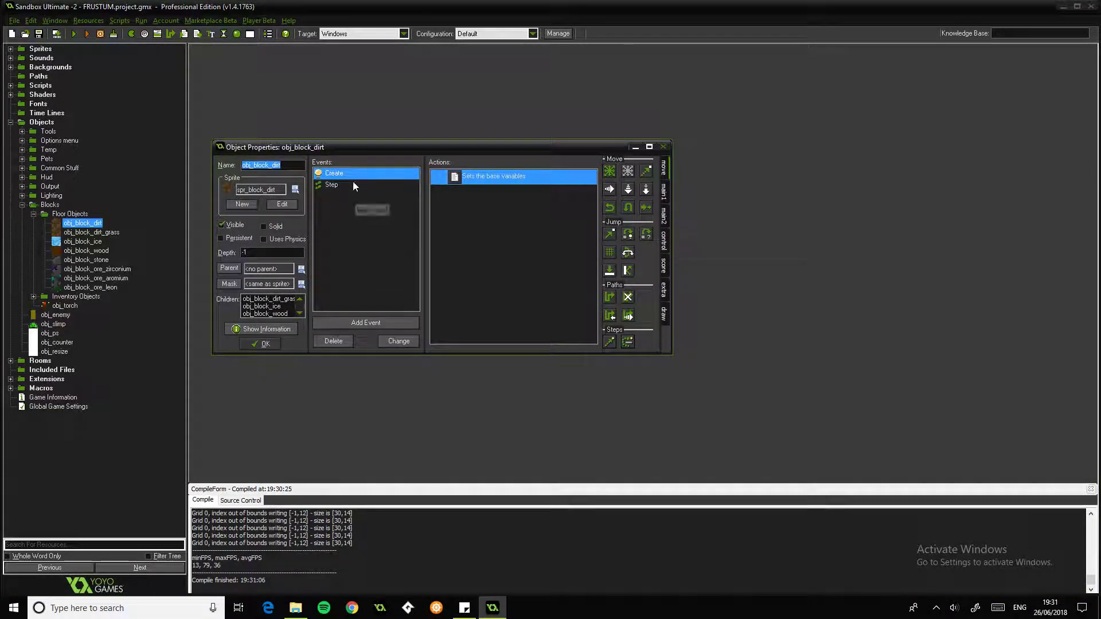
pyautogui.click(330, 185)
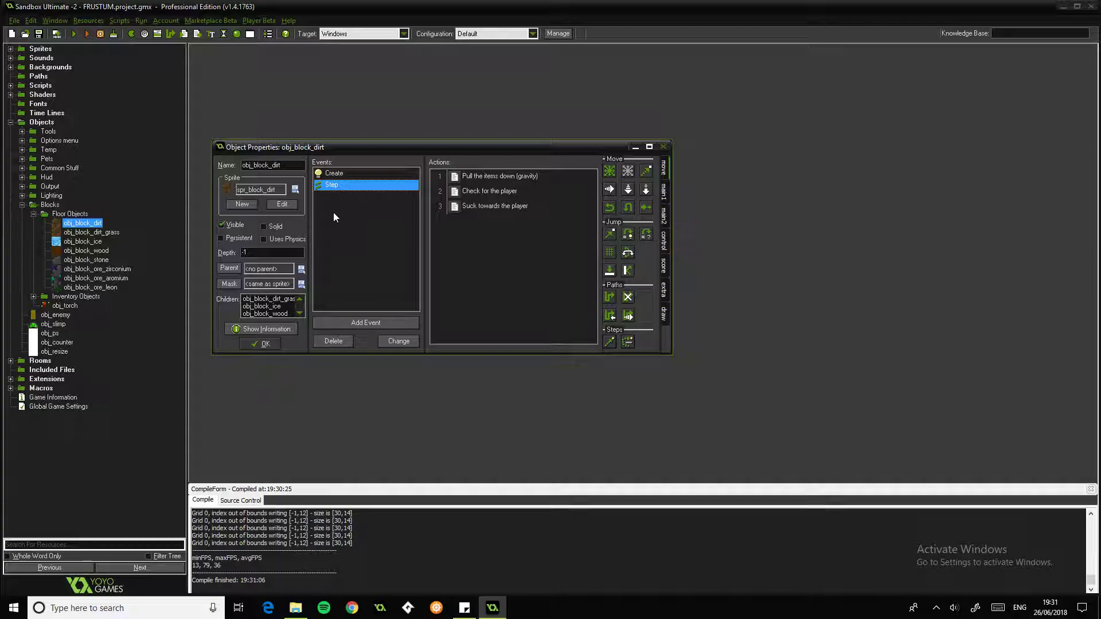
# Step: Review the Create code setting vspd, grav and suck, leaving the properties open
pyautogui.doubleClick(493, 176)
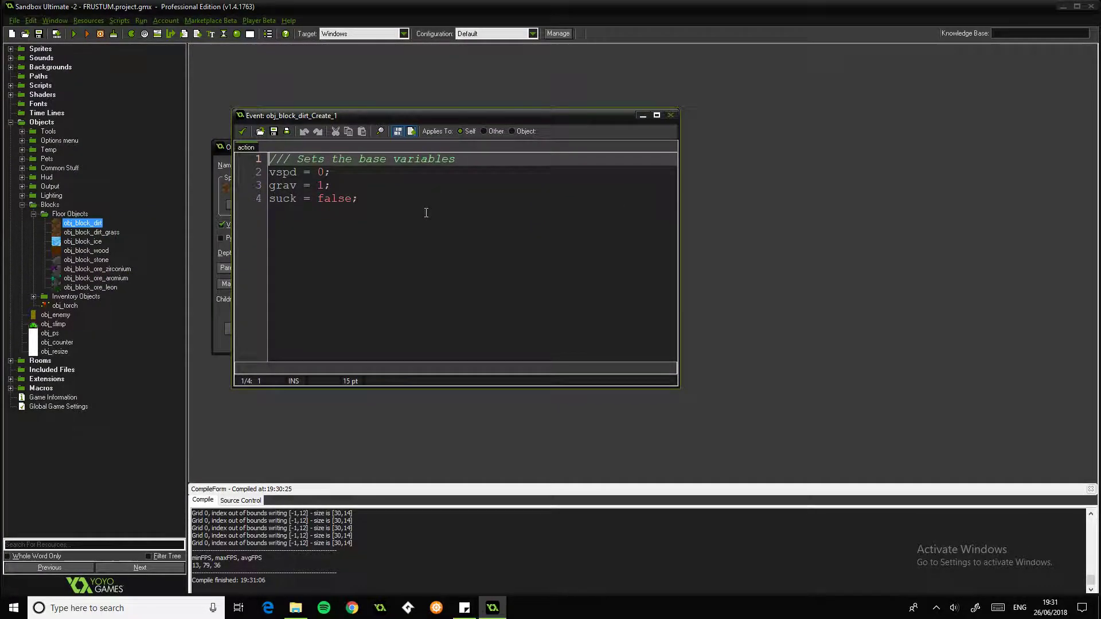
pyautogui.click(360, 199)
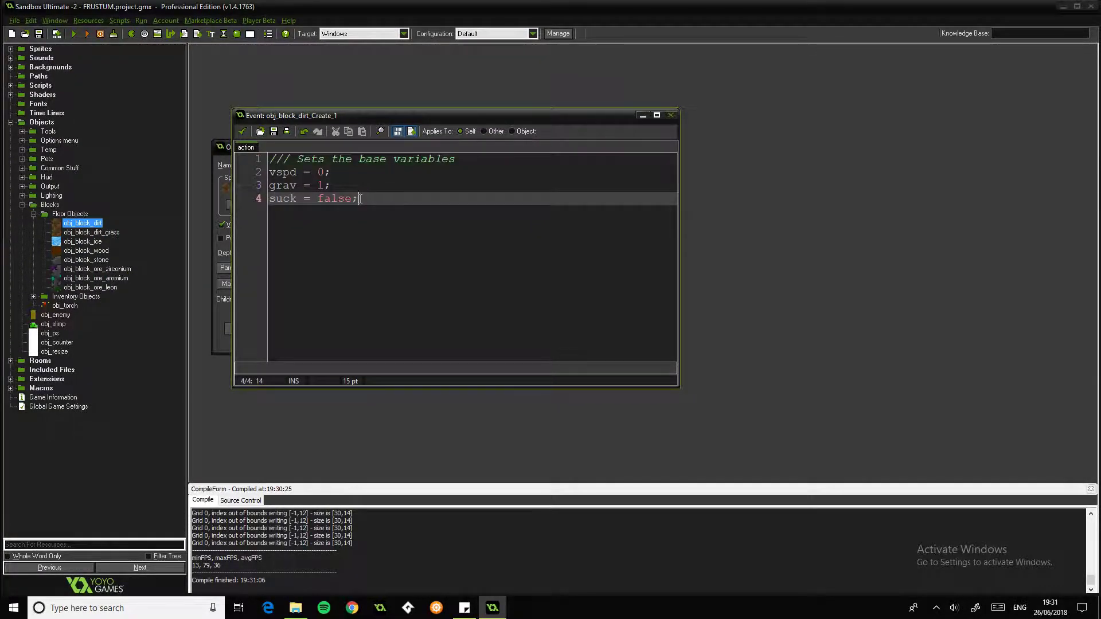
pyautogui.click(271, 172)
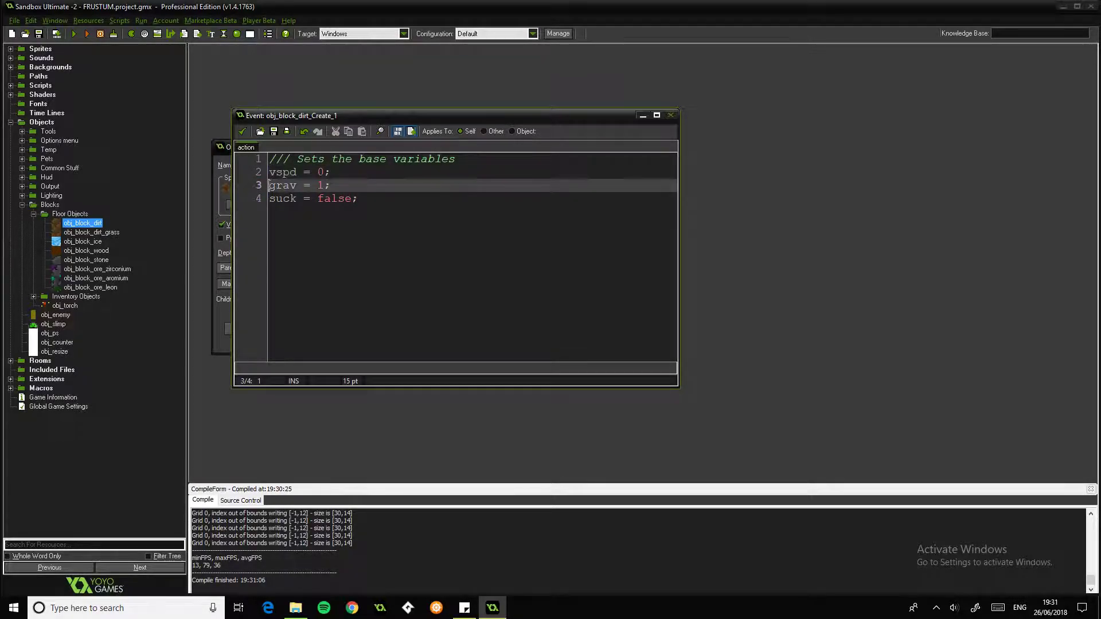
pyautogui.doubleClick(283, 199)
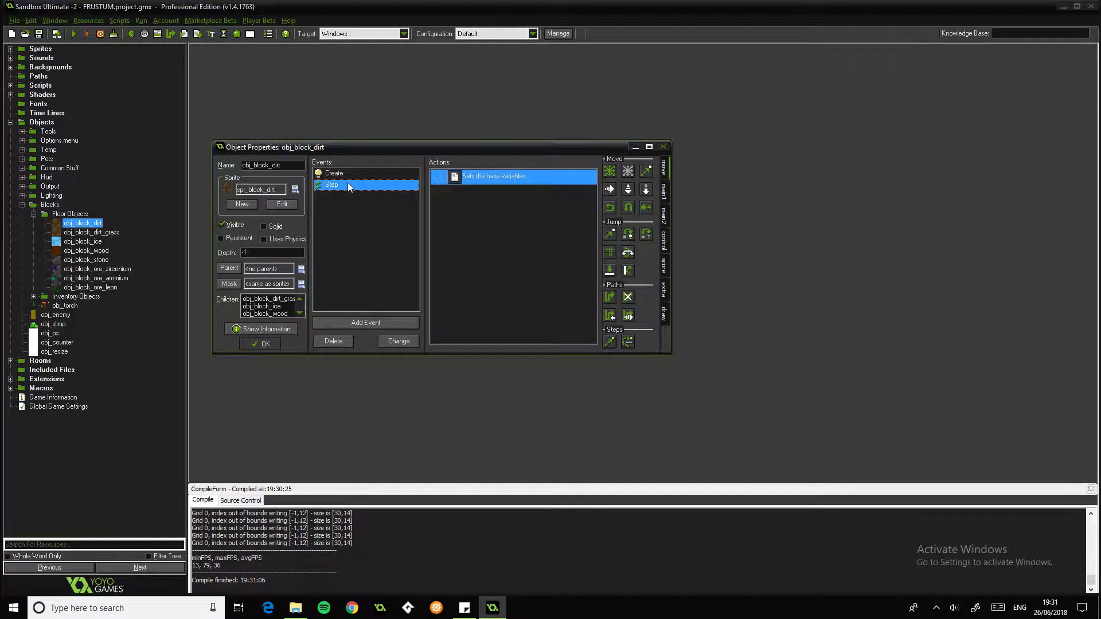
# Step: Show the Step event's three actions and review the gravity code full screen
pyautogui.click(331, 184)
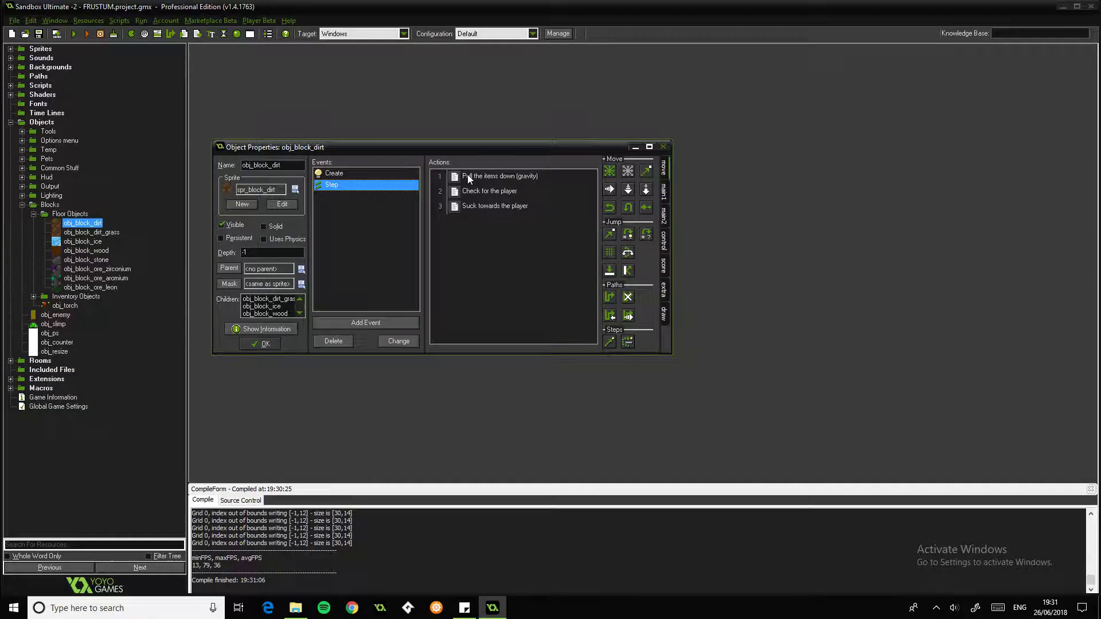
pyautogui.doubleClick(500, 177)
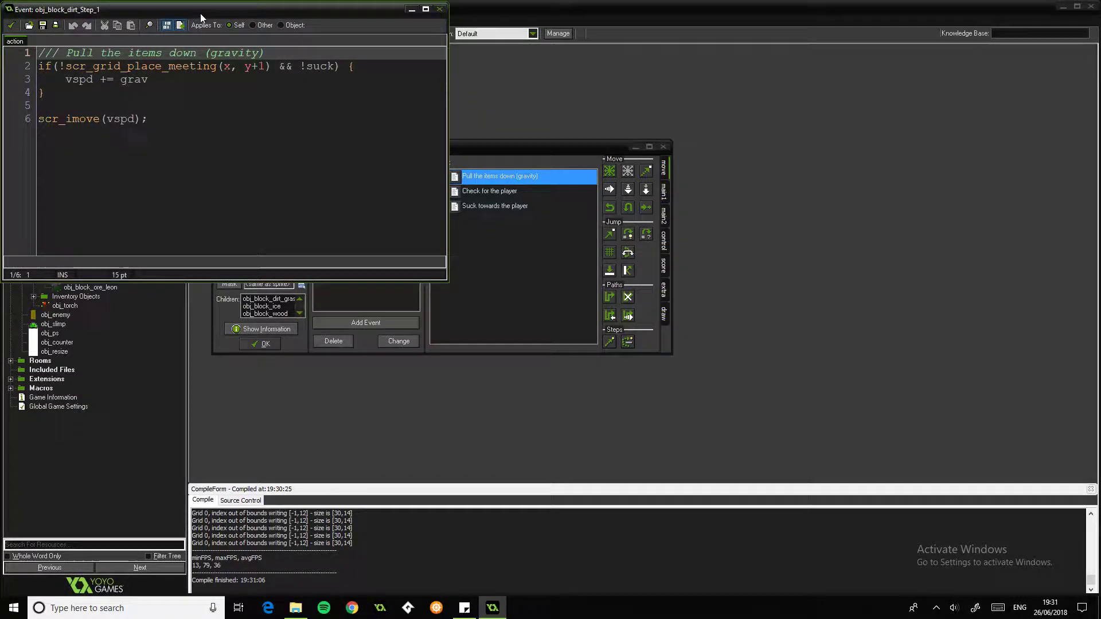
pyautogui.click(424, 9)
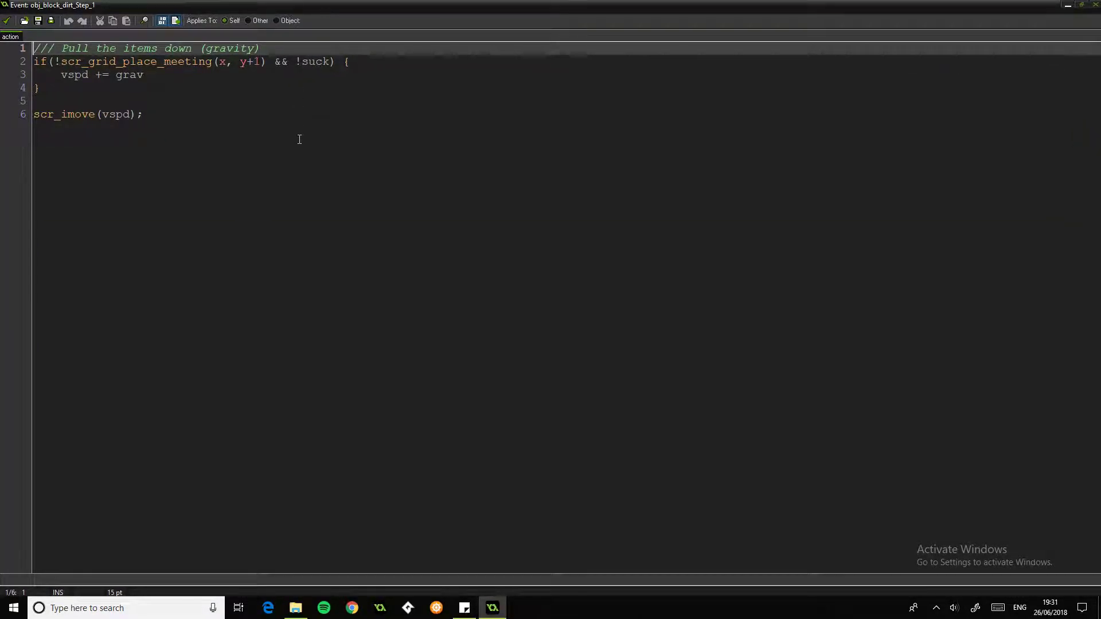
pyautogui.moveTo(218, 302)
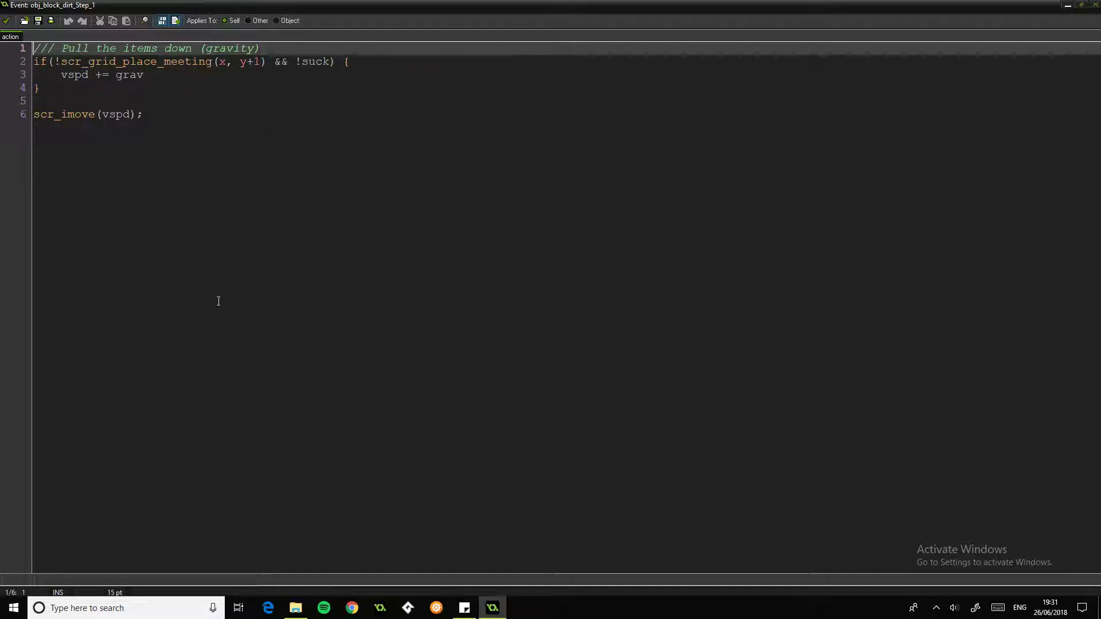
pyautogui.click(58, 61)
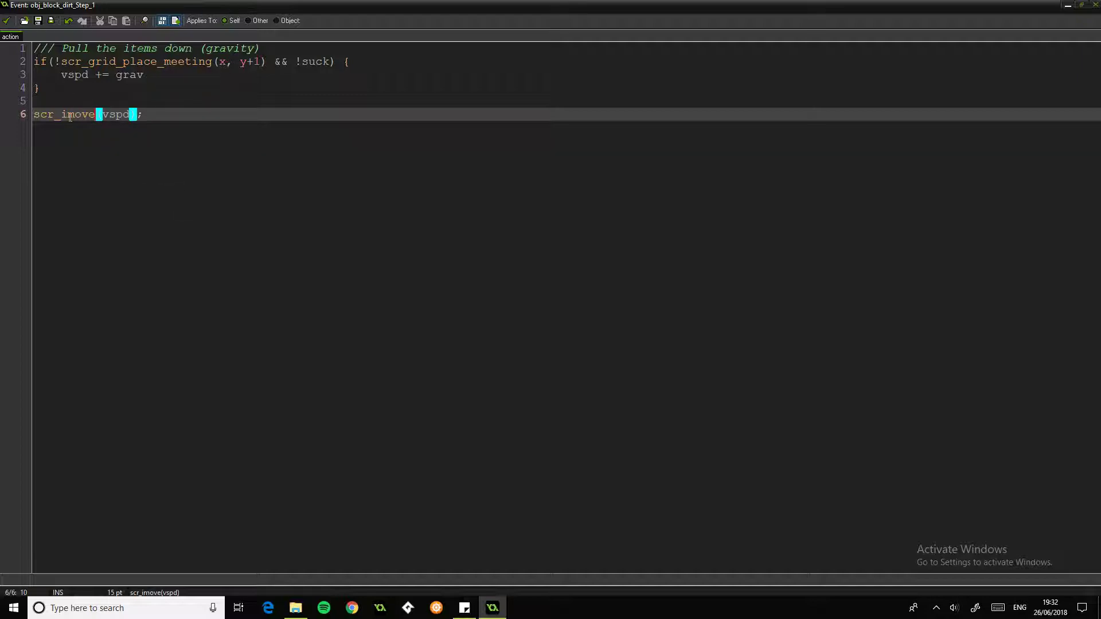
# Step: Review the scr_imove vertical-collision script from its call and return to the properties
pyautogui.doubleClick(62, 114)
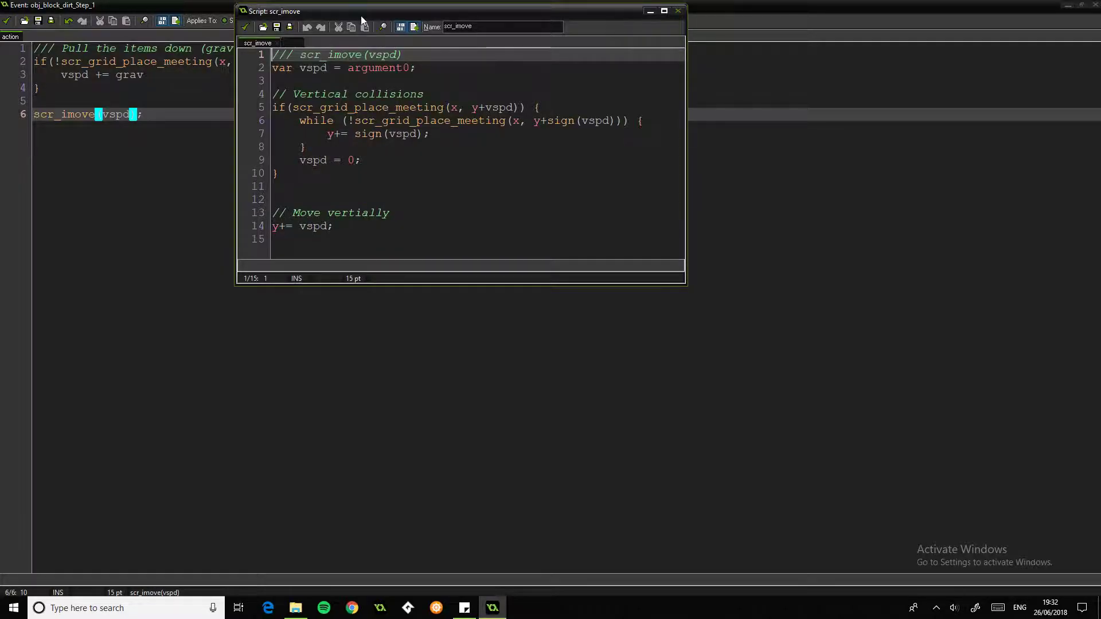
pyautogui.click(663, 10)
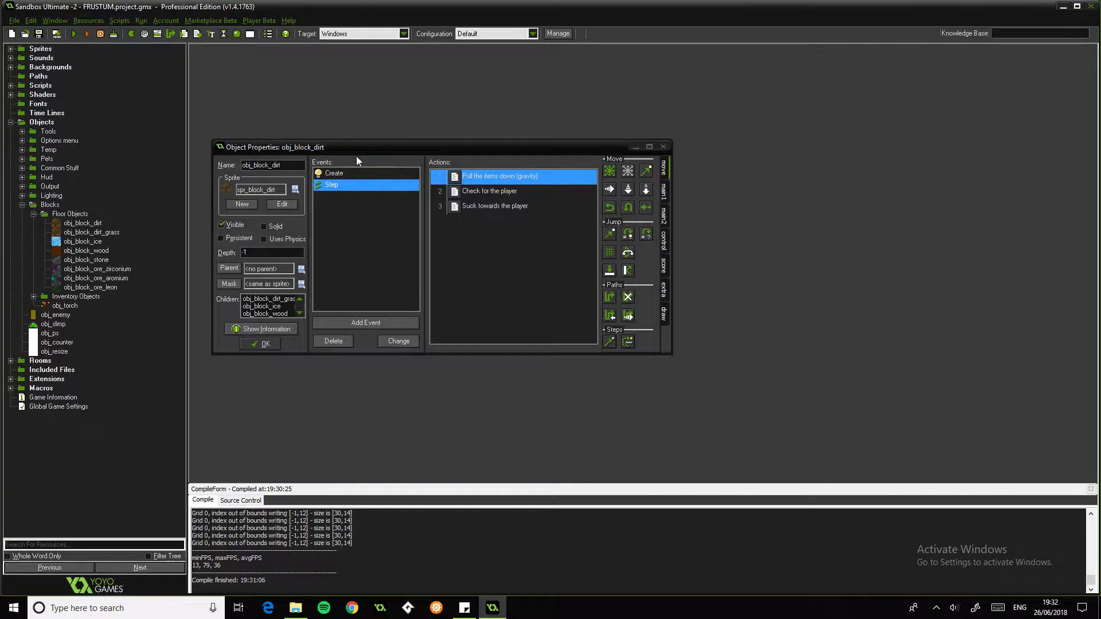
pyautogui.moveTo(501, 240)
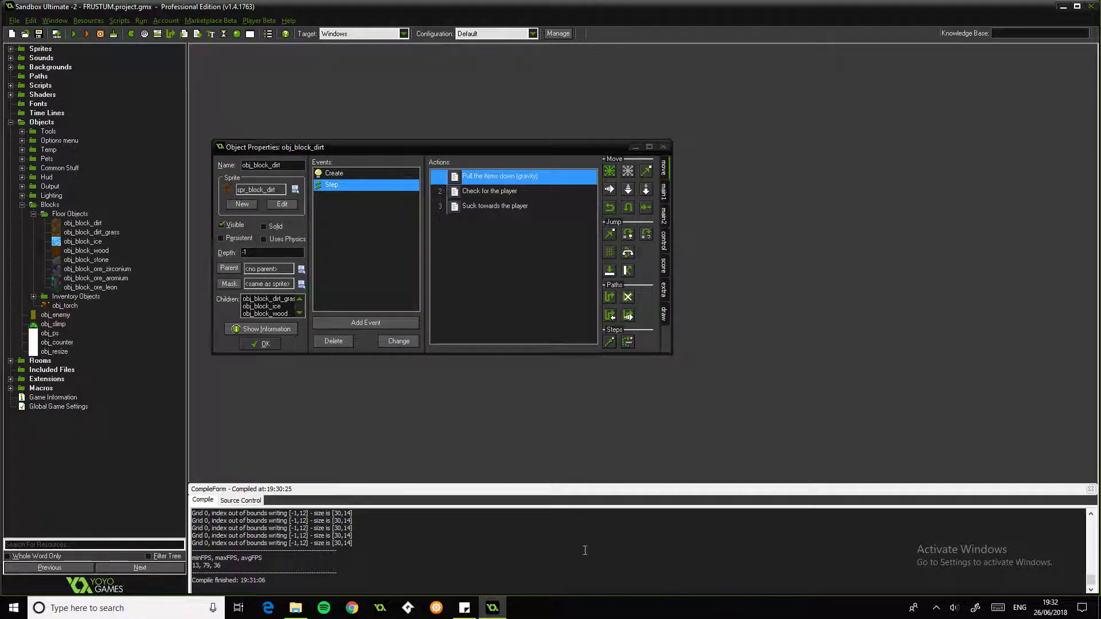
# Step: Review the 'Check for the player' code, highlighting the suck = false line and the line-8 distance check
pyautogui.doubleClick(490, 191)
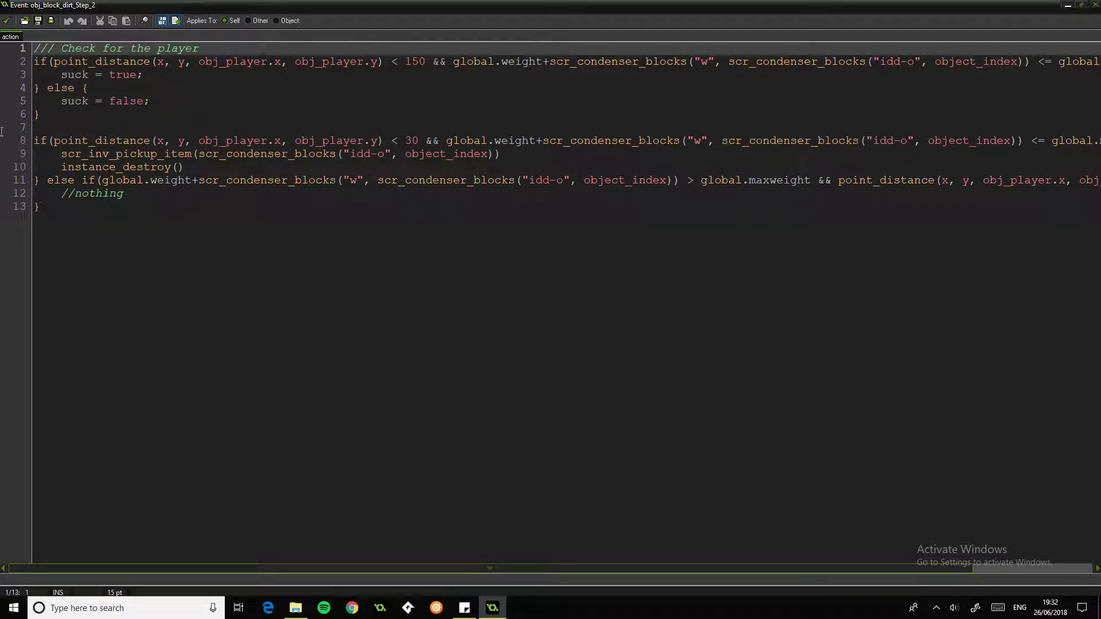
pyautogui.moveTo(473, 458)
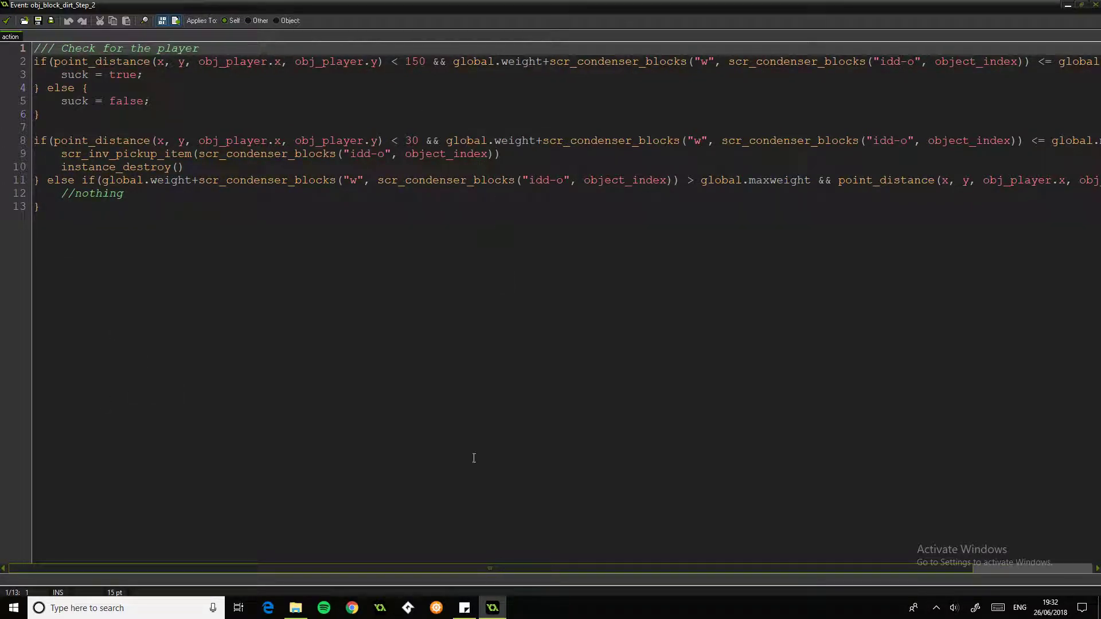
pyautogui.moveTo(235, 532)
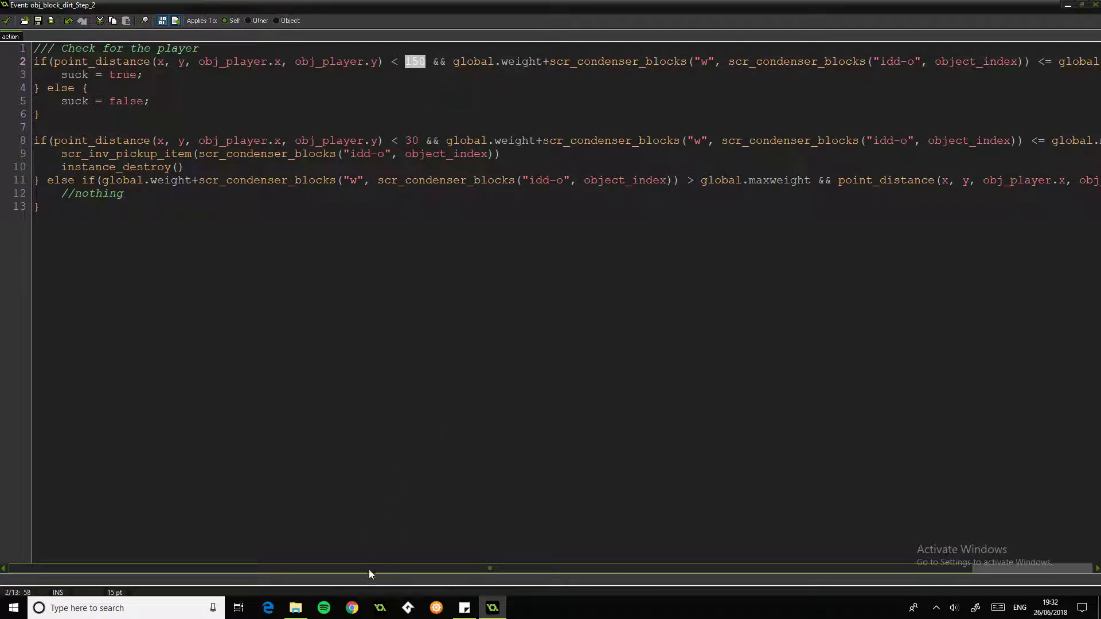
pyautogui.hscroll(3)
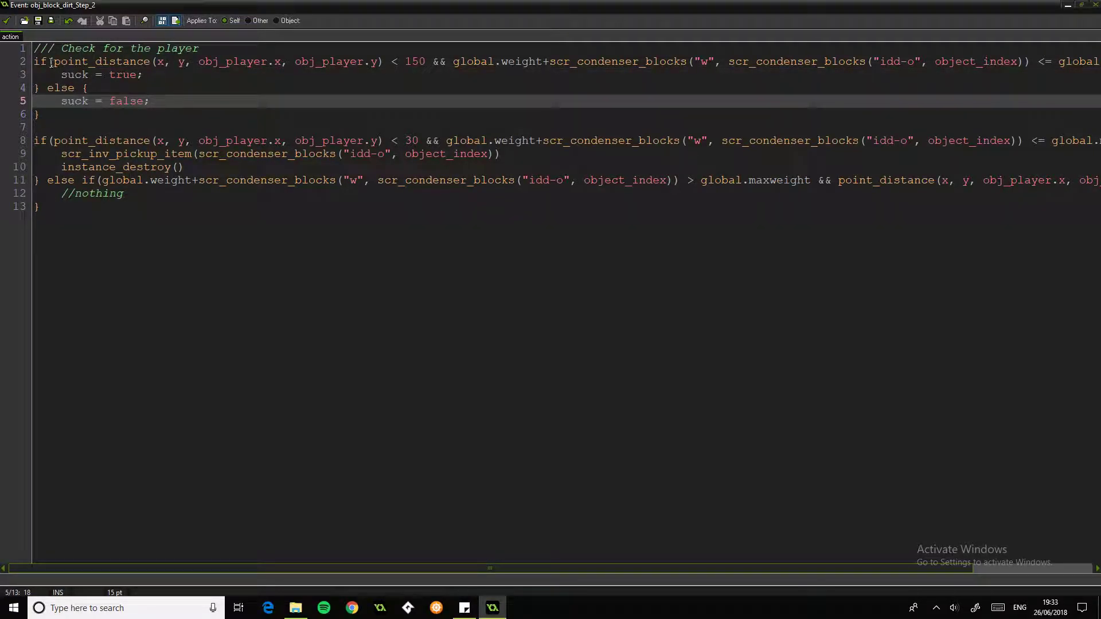
pyautogui.moveTo(33, 60); pyautogui.dragTo(446, 61)
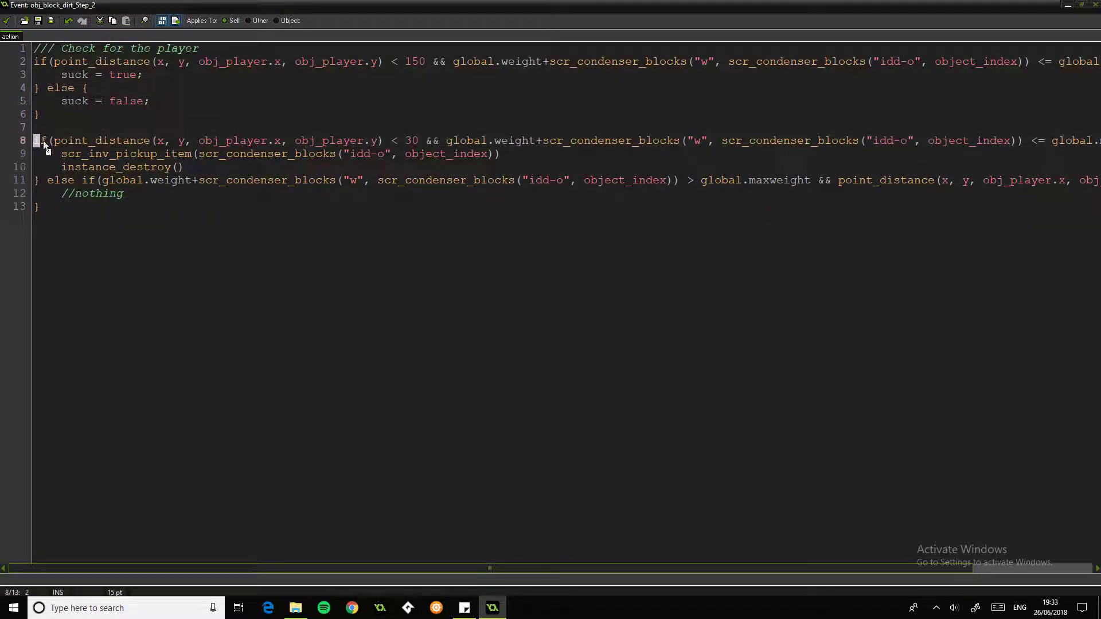
pyautogui.click(53, 140)
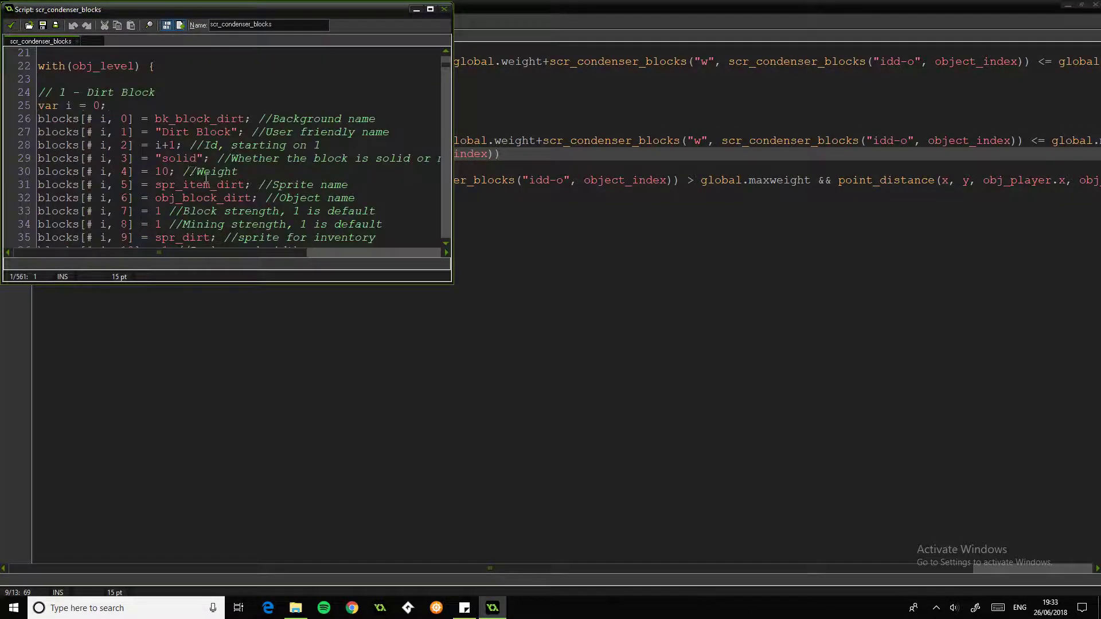
# Step: Read scr_condenser_blocks' w, sn, o and idd-o cases for the dirt block, then close the code
pyautogui.scroll(-3)
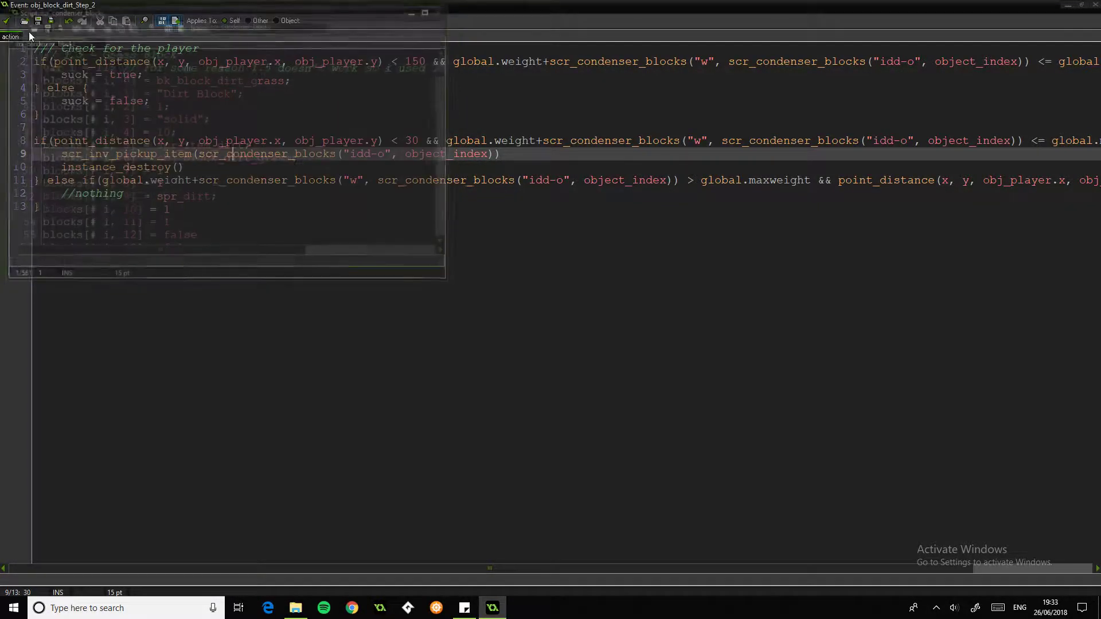
pyautogui.doubleClick(358, 153)
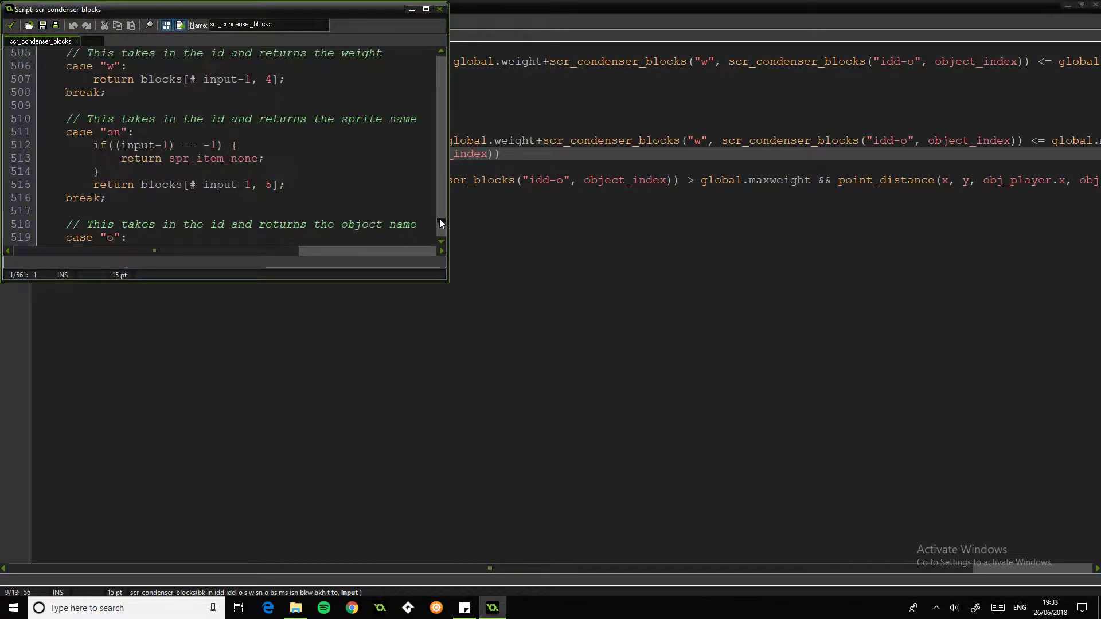
pyautogui.scroll(-3)
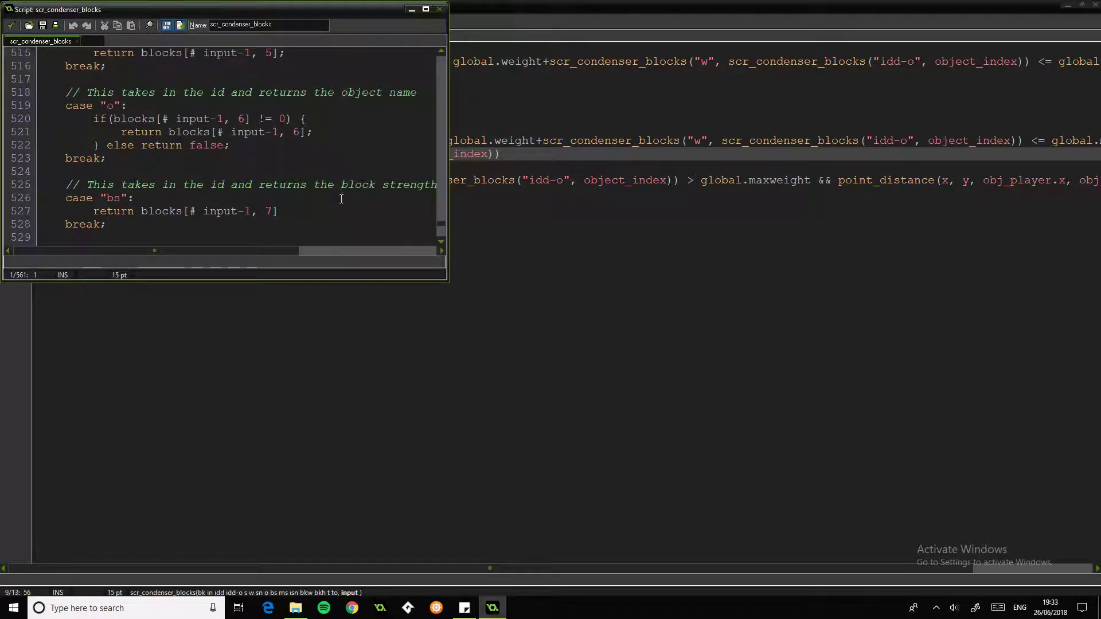
pyautogui.scroll(3)
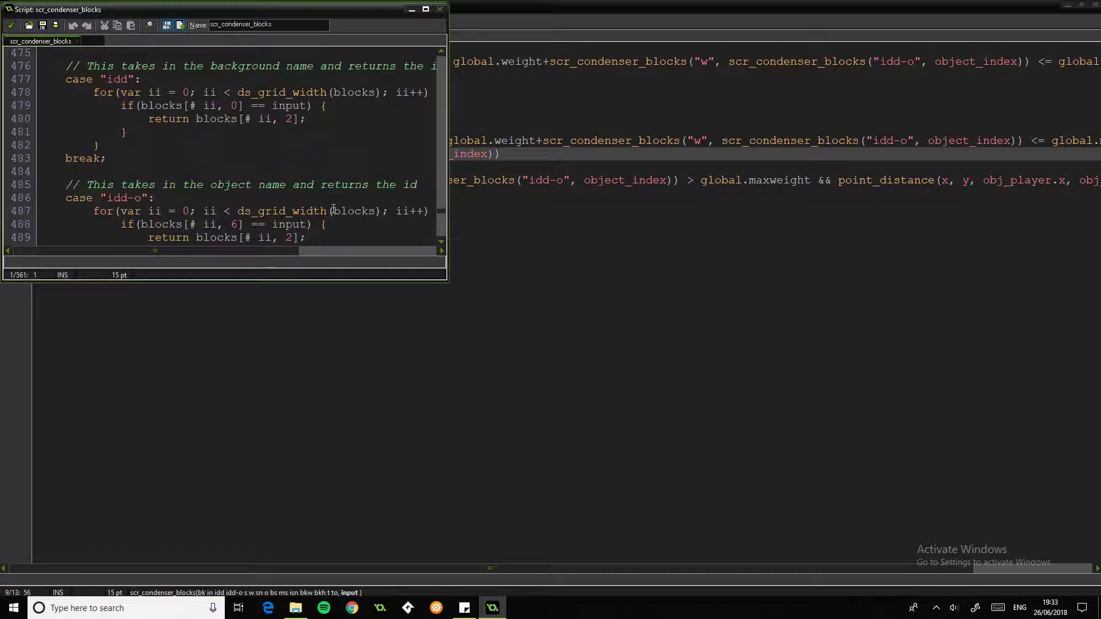
pyautogui.scroll(-3)
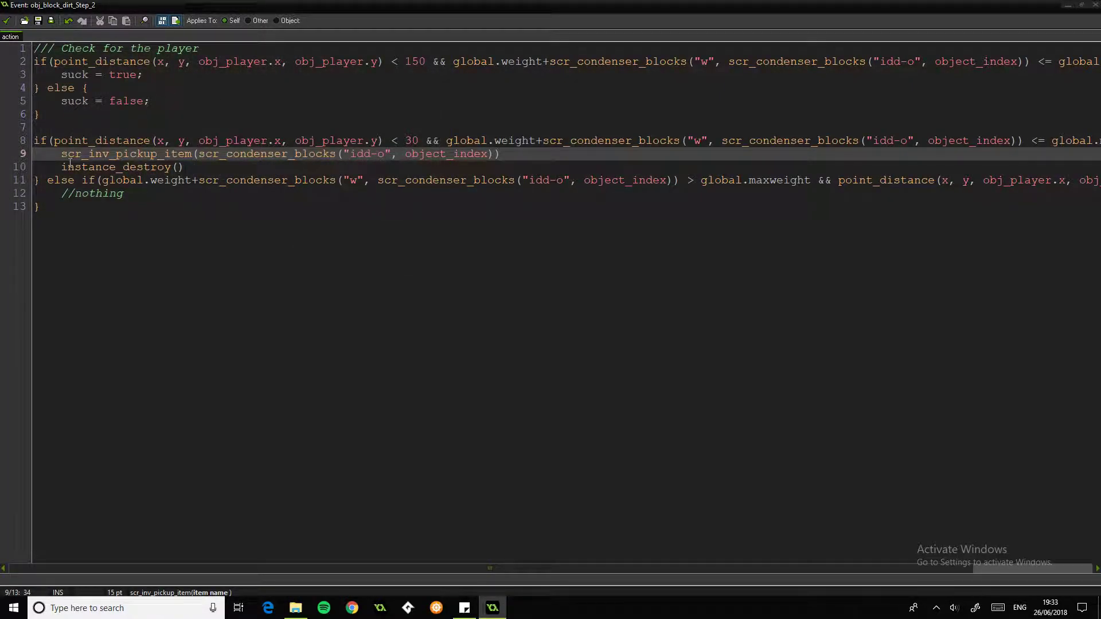
pyautogui.doubleClick(119, 167)
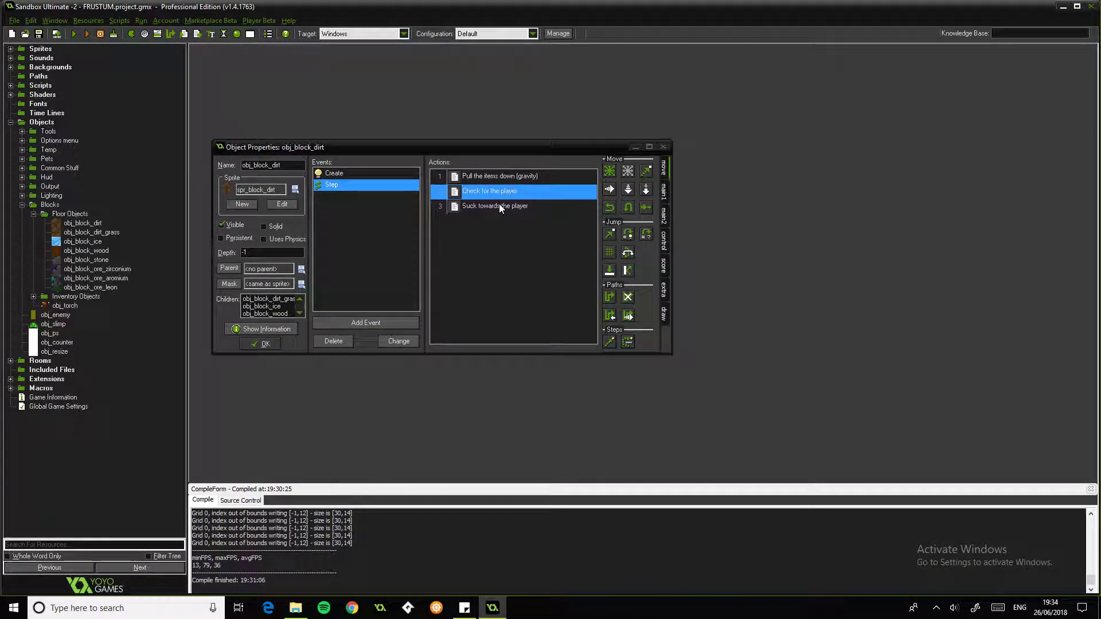
pyautogui.doubleClick(495, 205)
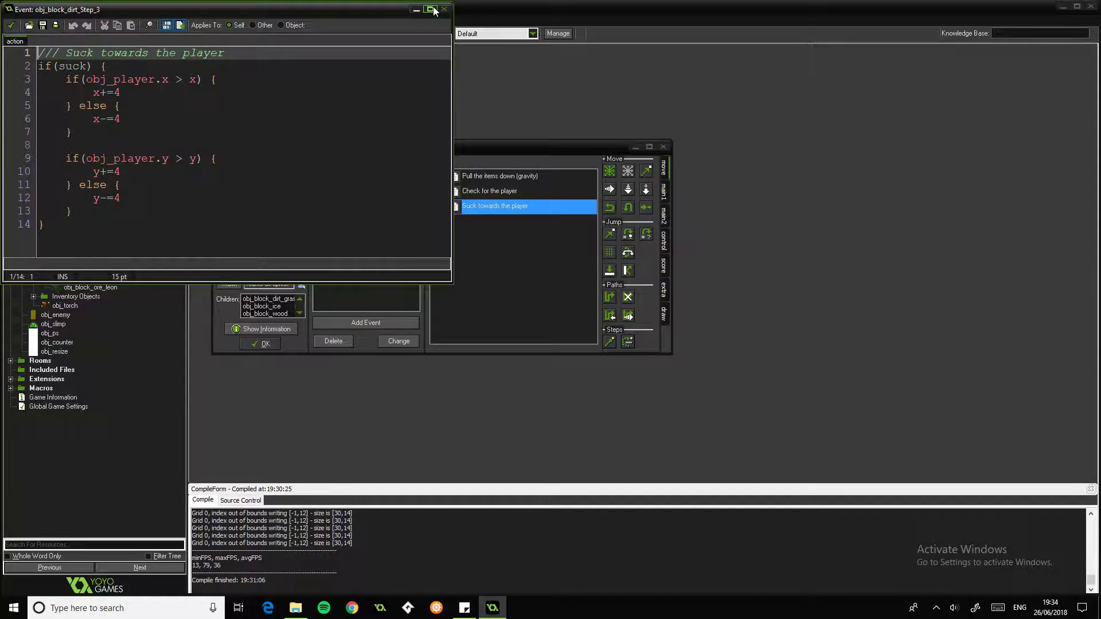
pyautogui.click(430, 10)
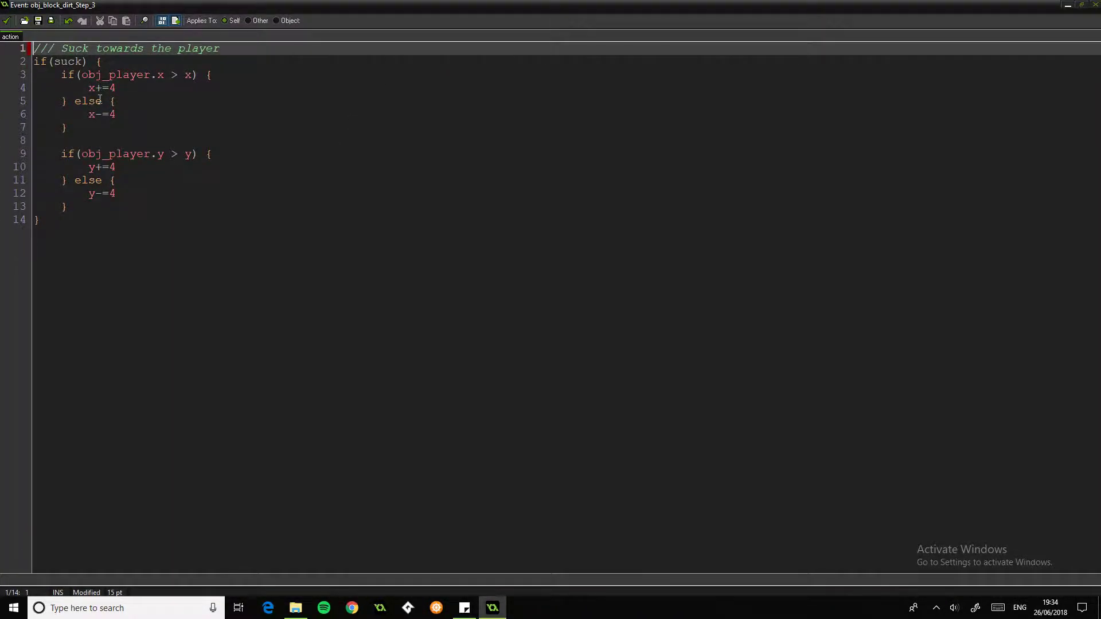
pyautogui.doubleClick(69, 62)
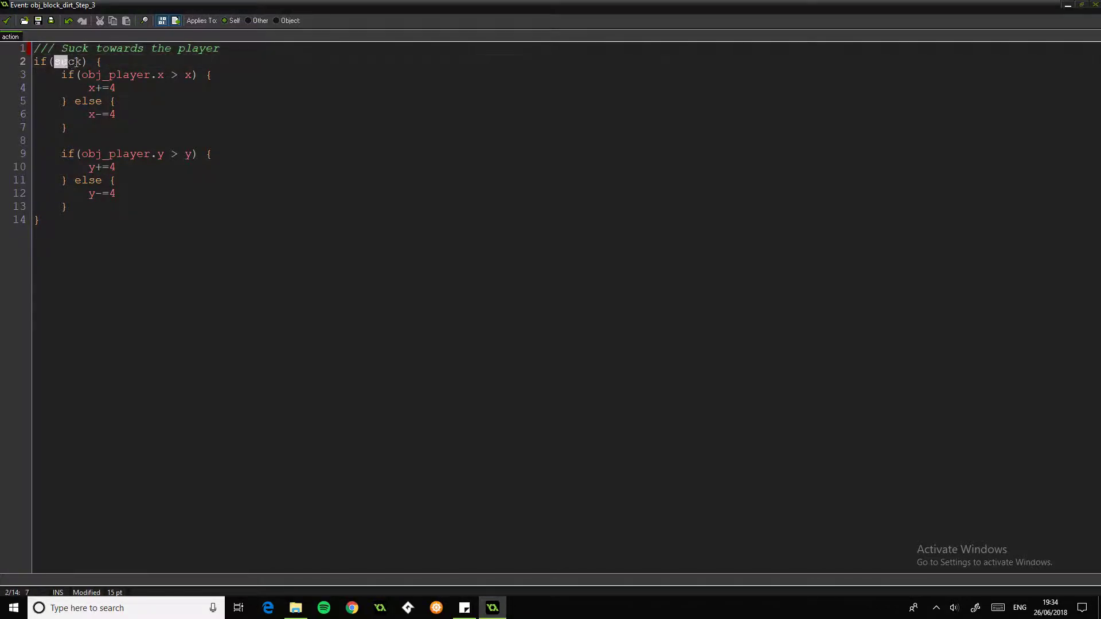
pyautogui.doubleClick(68, 61)
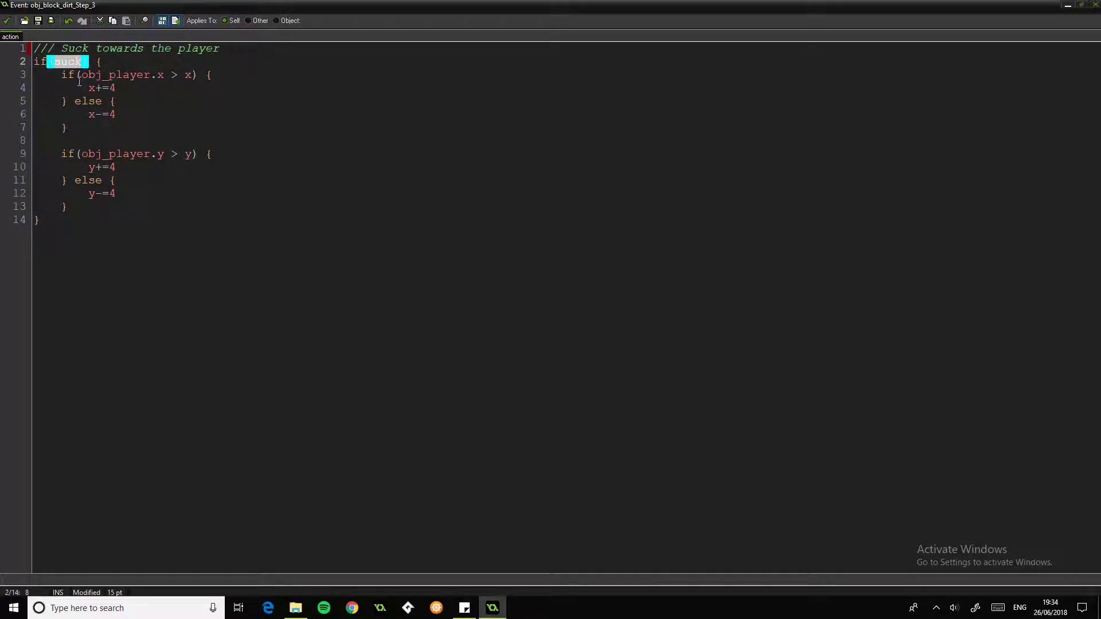
pyautogui.click(130, 76)
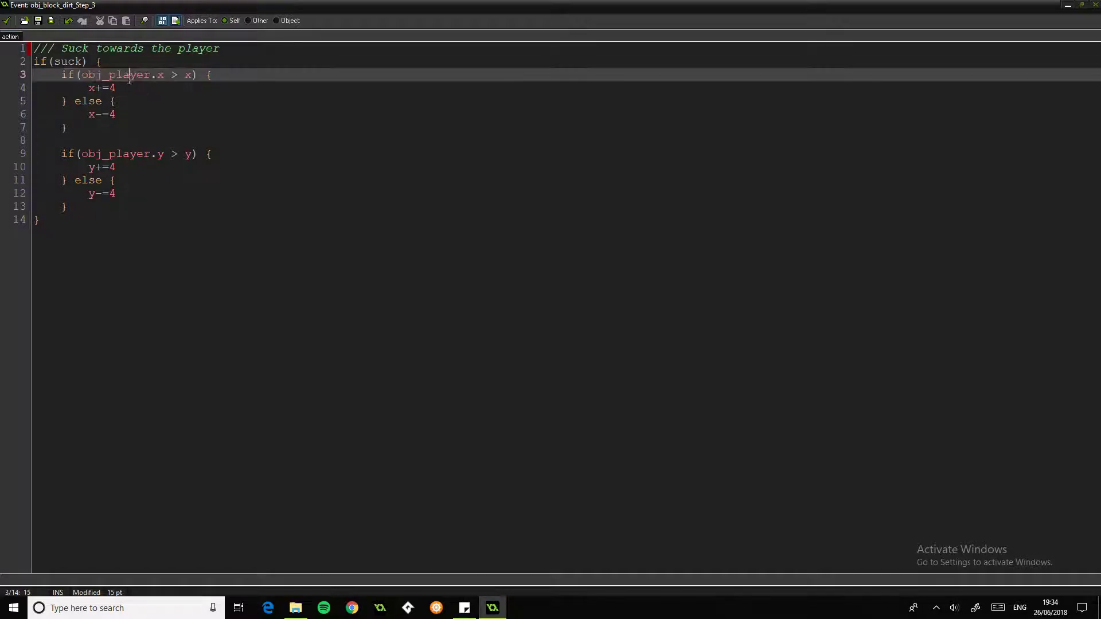
pyautogui.doubleClick(119, 76)
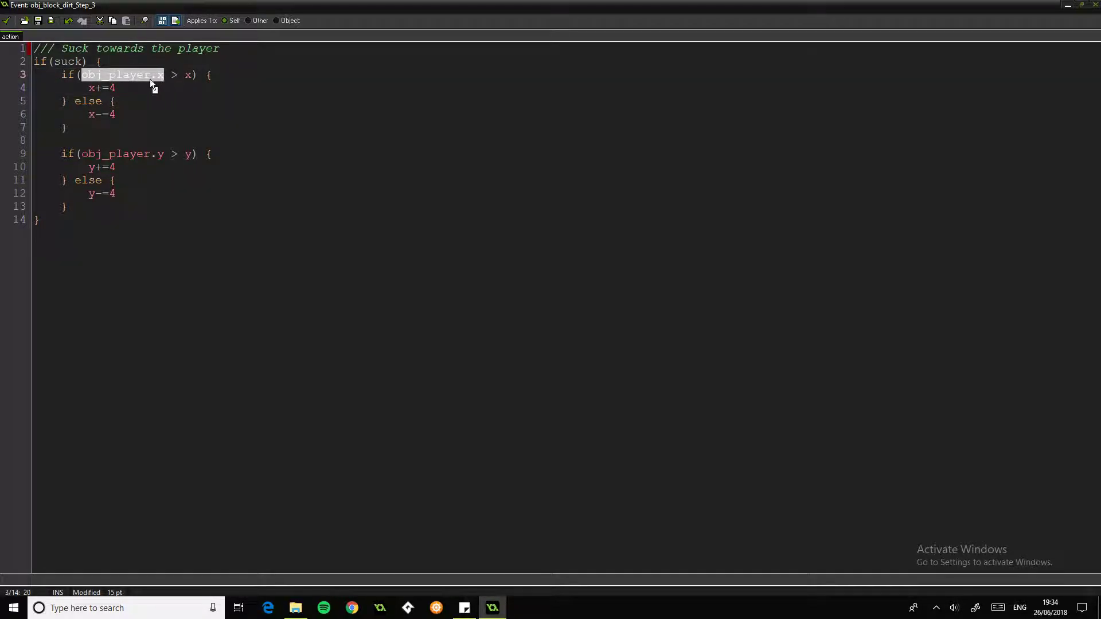
pyautogui.click(183, 76)
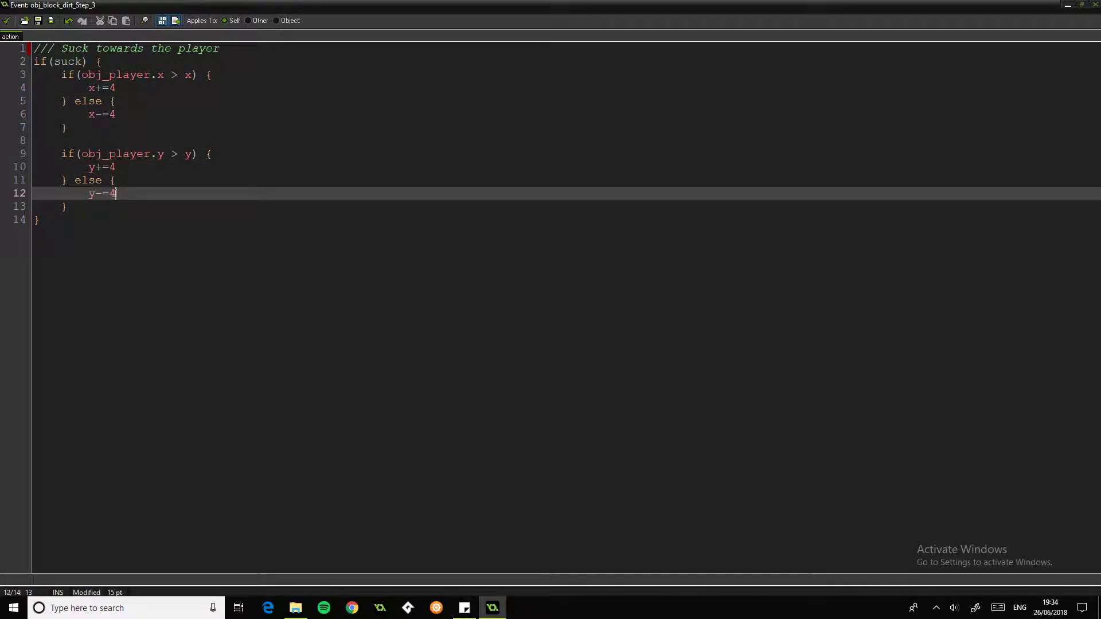
pyautogui.click(113, 88)
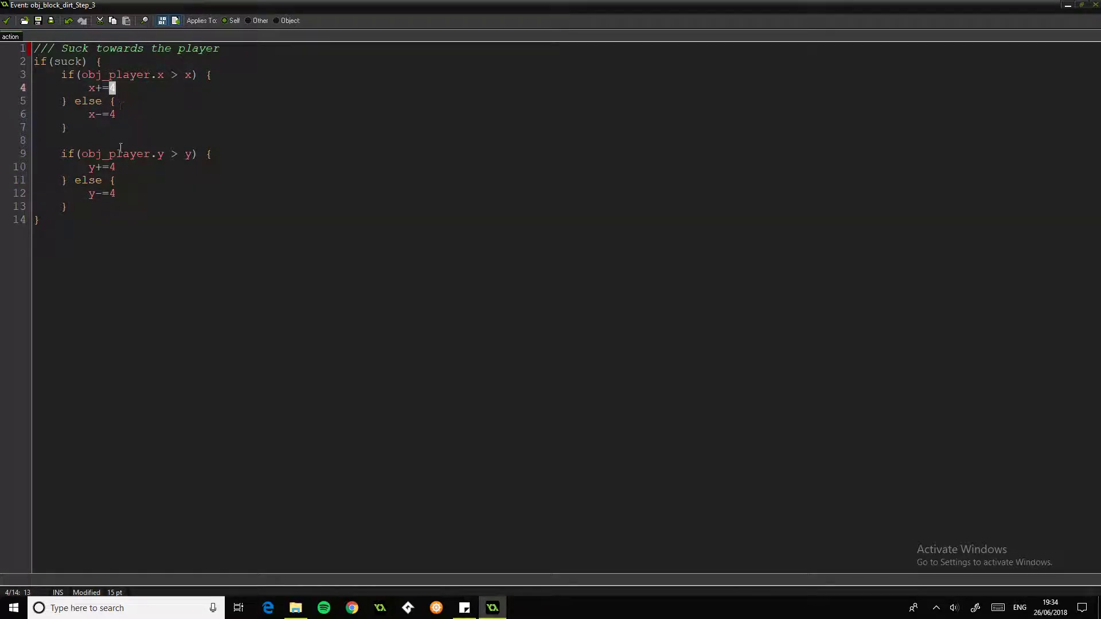
pyautogui.click(120, 101)
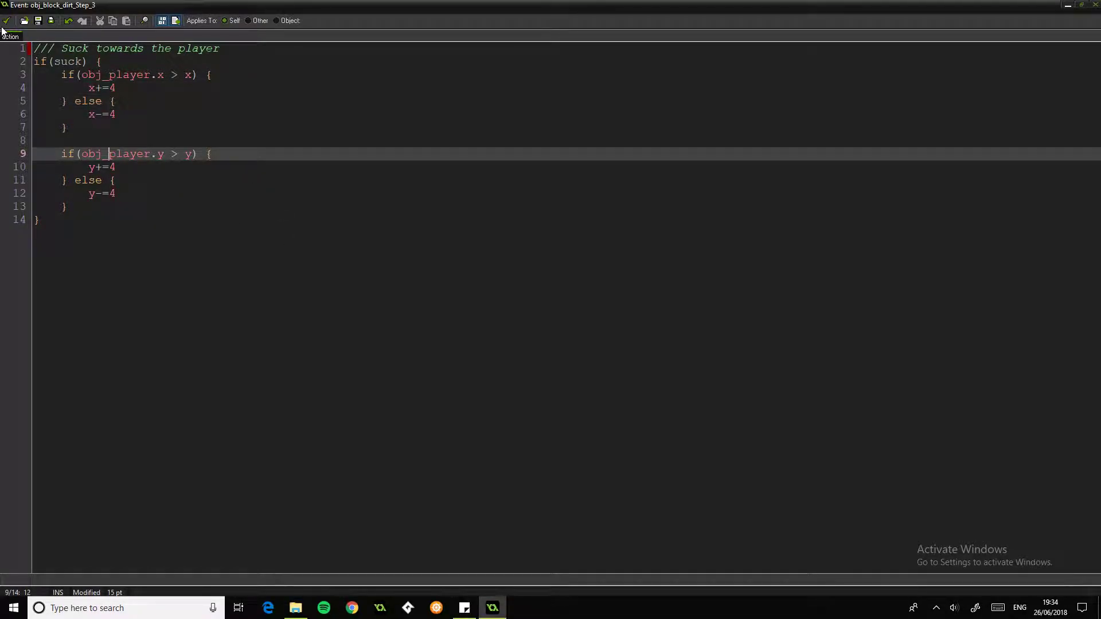
pyautogui.click(6, 19)
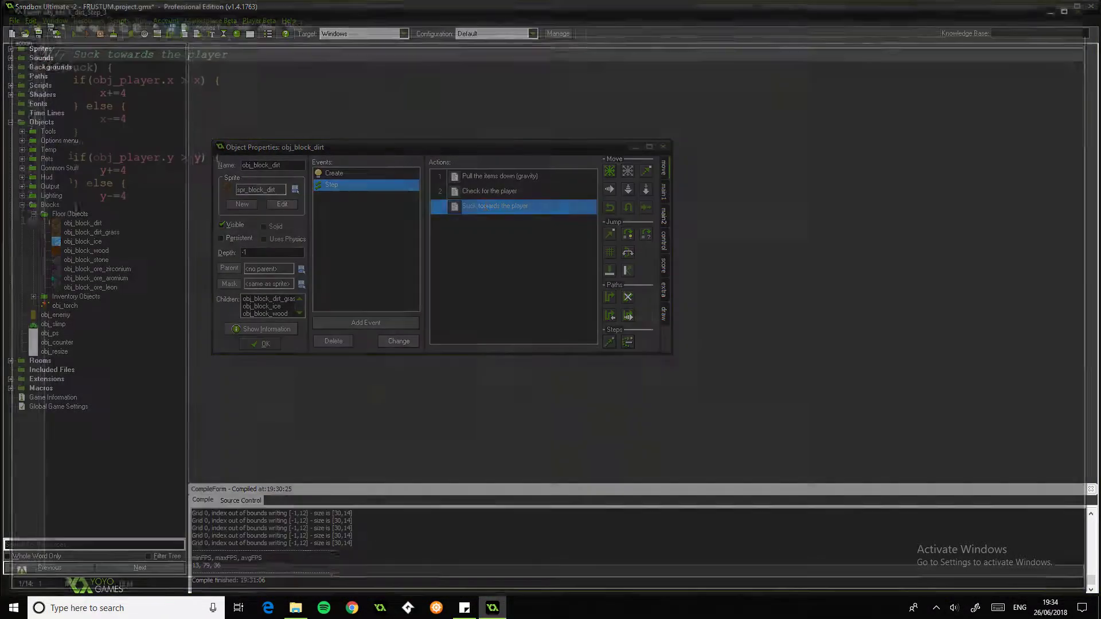
# Step: Confirm obj_block_dirt_grass has obj_block_dirt as its parent
pyautogui.doubleClick(495, 205)
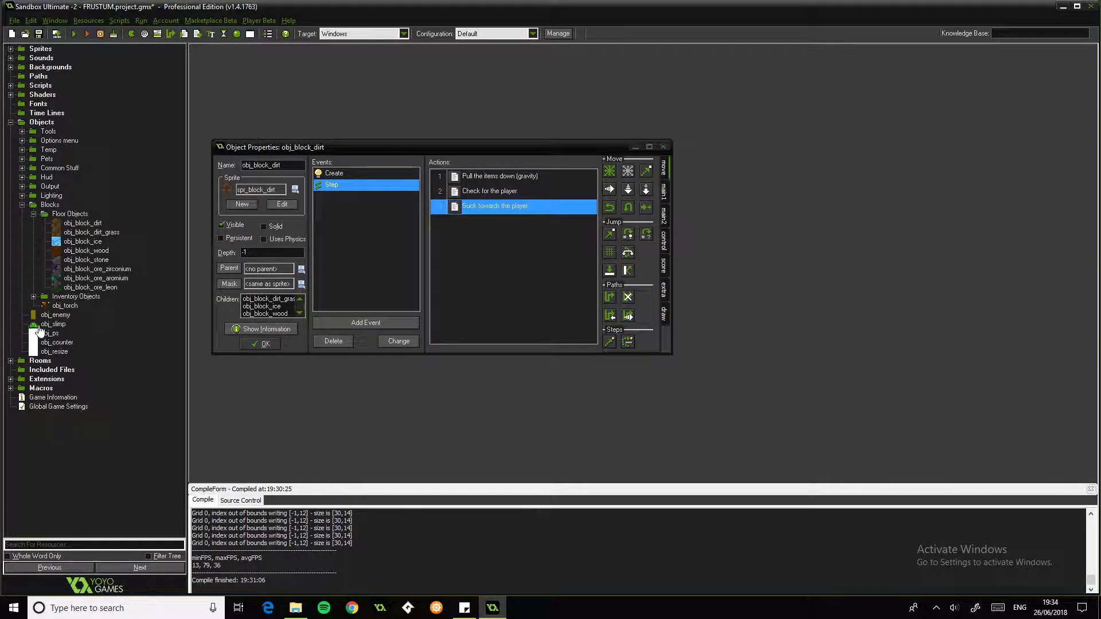
pyautogui.moveTo(340, 66)
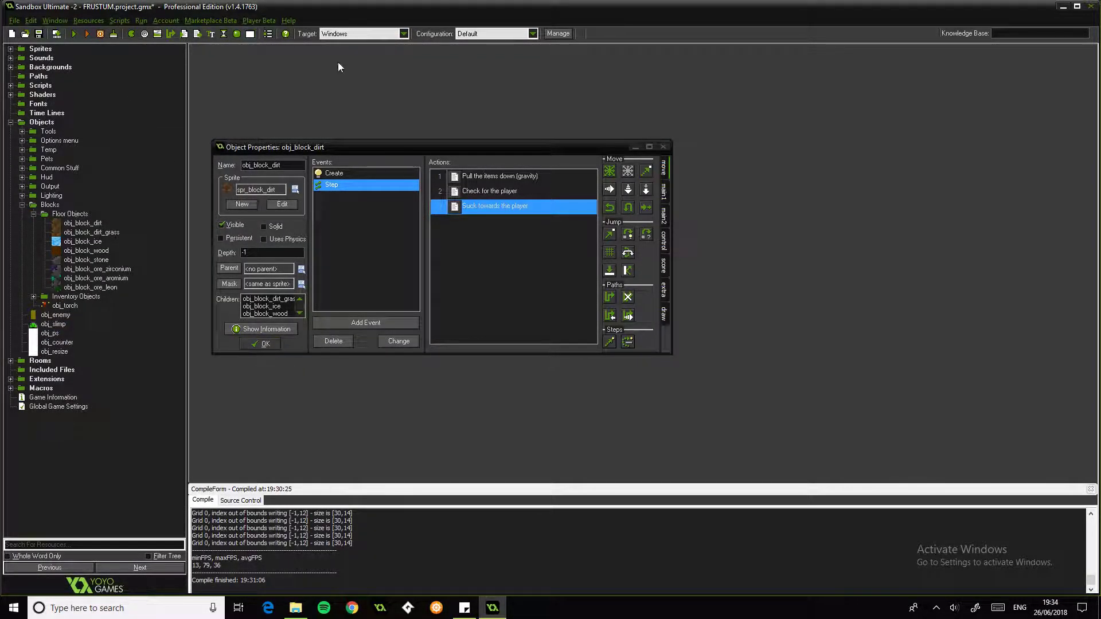
pyautogui.moveTo(445, 125)
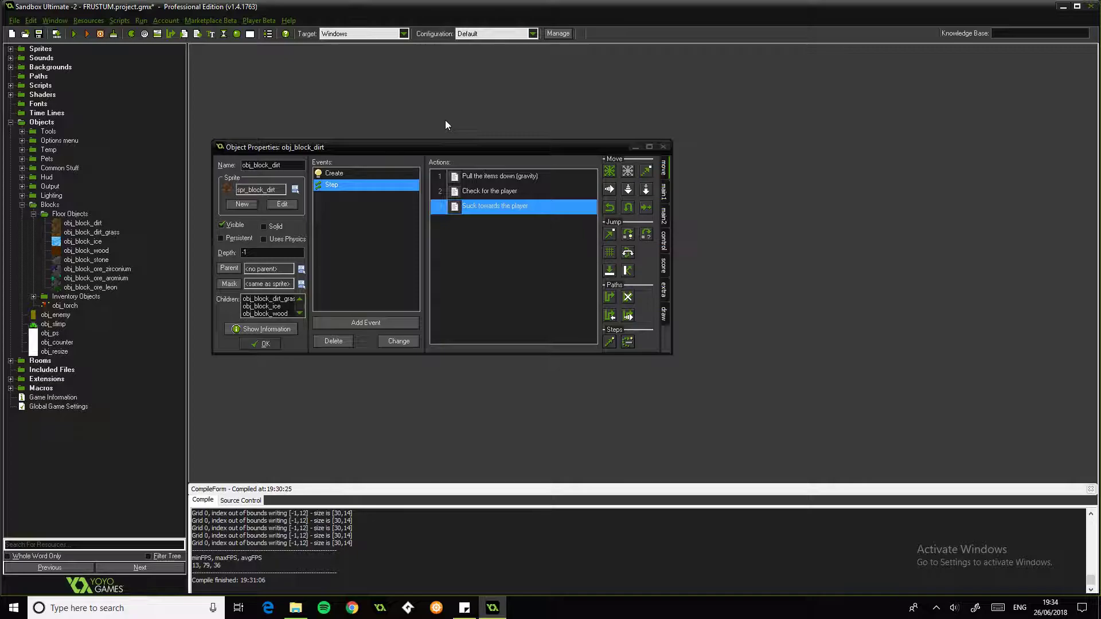
pyautogui.moveTo(436, 172)
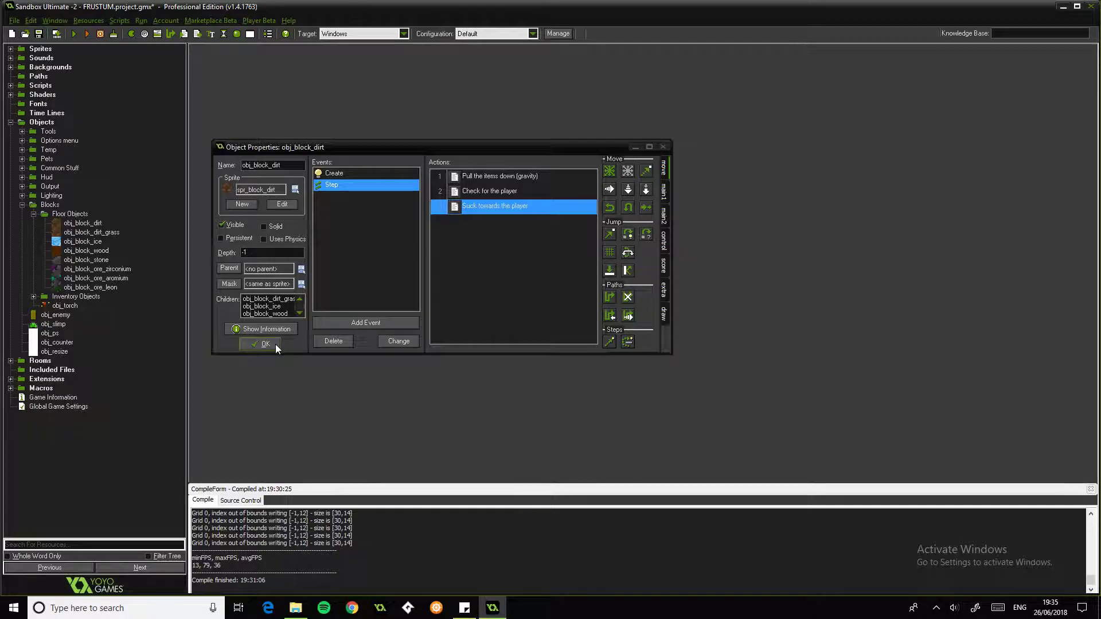
pyautogui.click(260, 344)
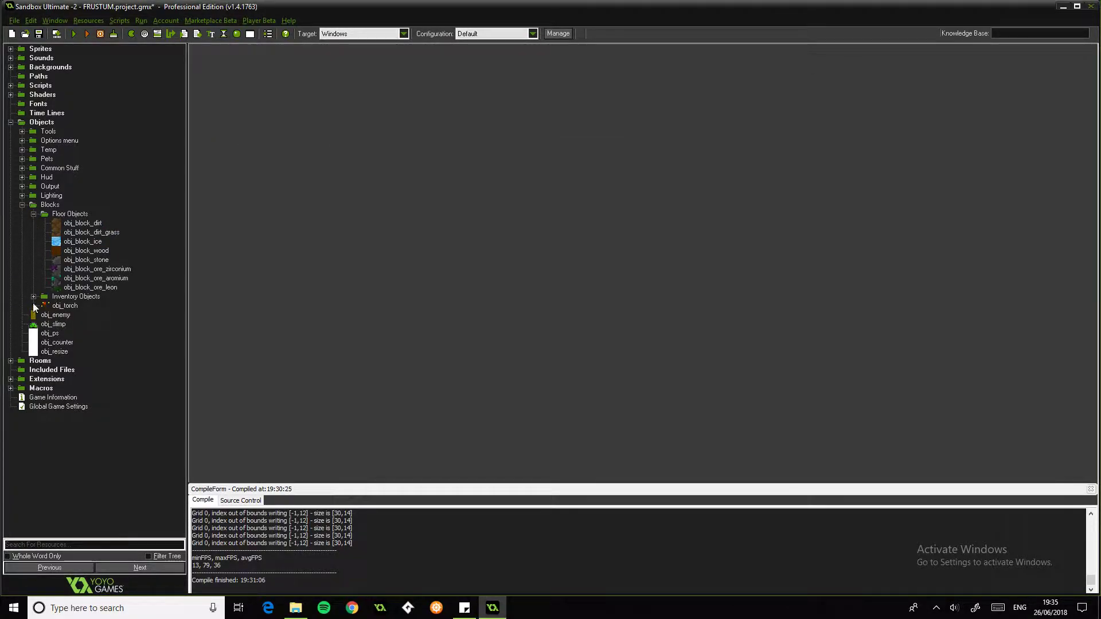
pyautogui.doubleClick(92, 231)
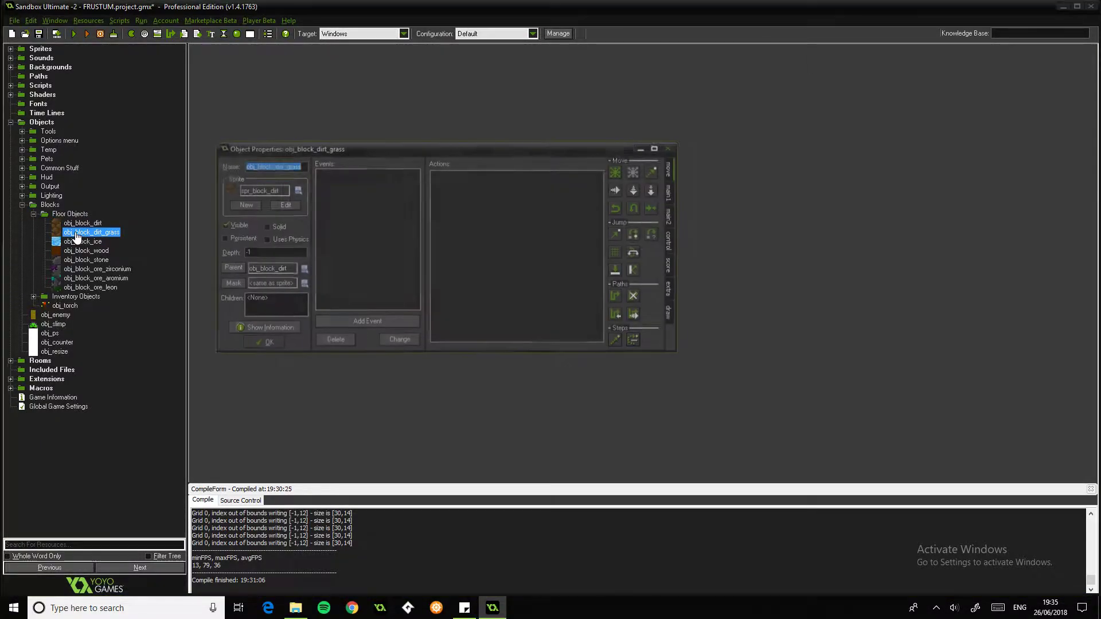
pyautogui.click(269, 342)
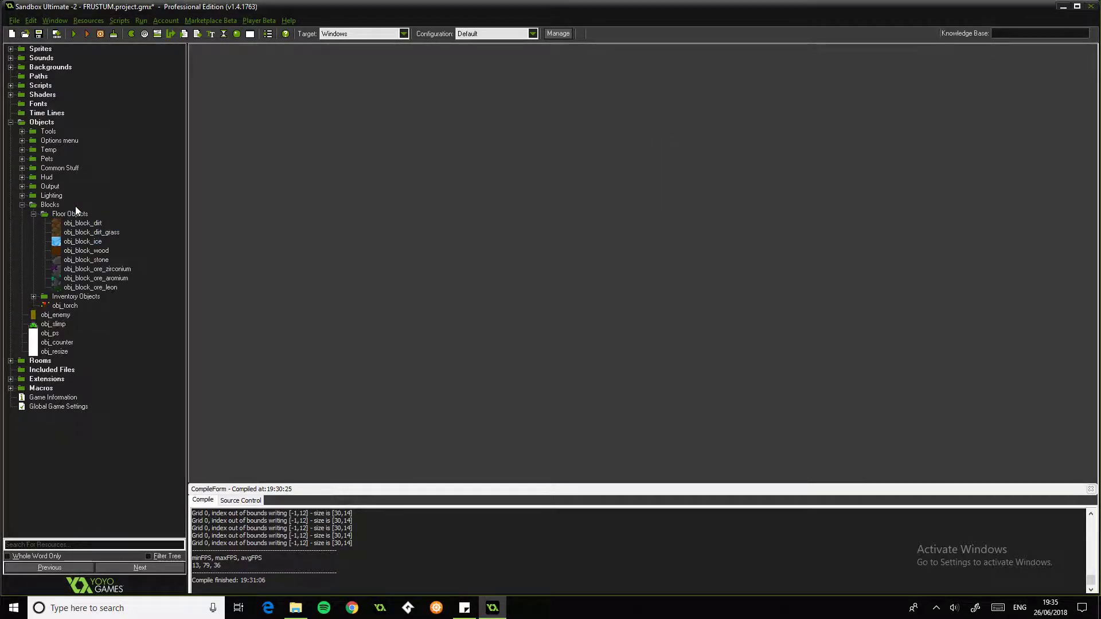
# Step: Reopen obj_block_dirt and review the inventory pickup call on line 9 of its player check
pyautogui.click(69, 213)
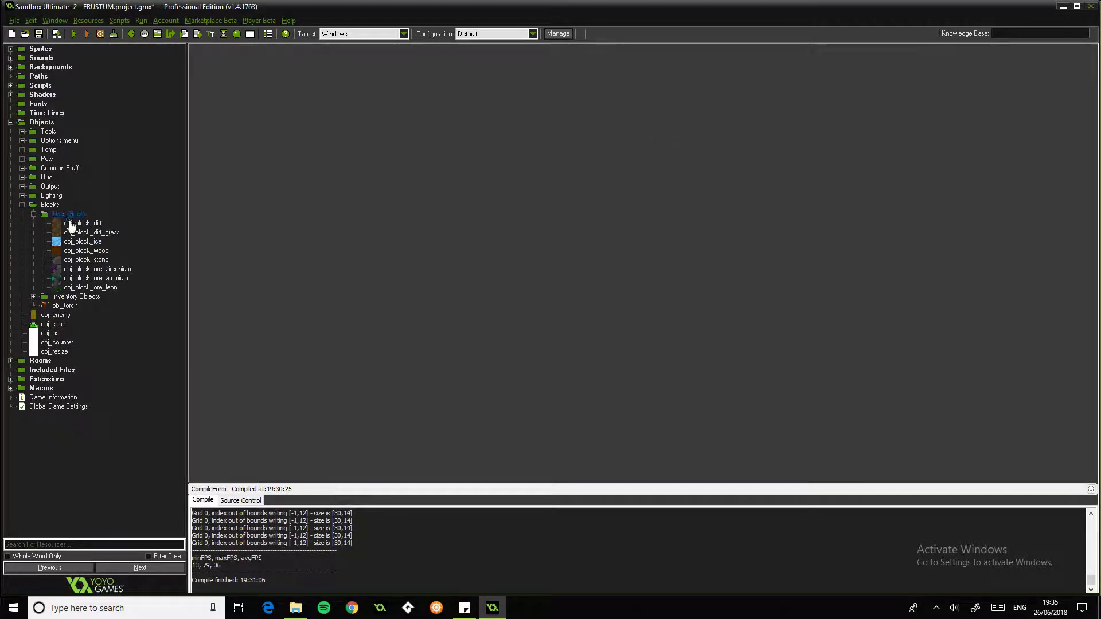
pyautogui.click(82, 224)
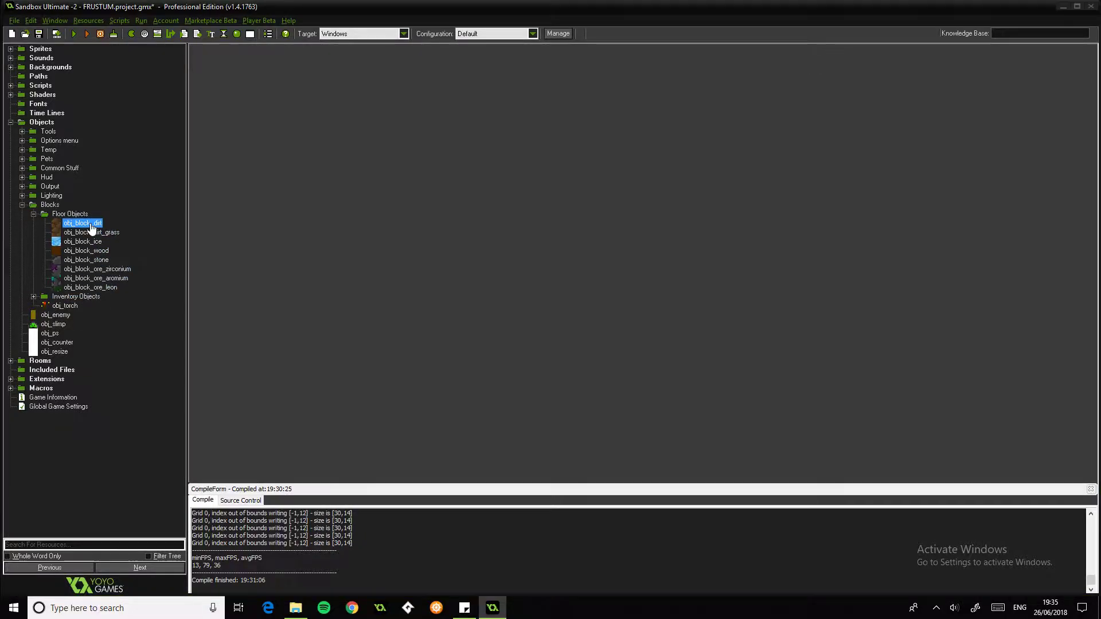
pyautogui.doubleClick(82, 224)
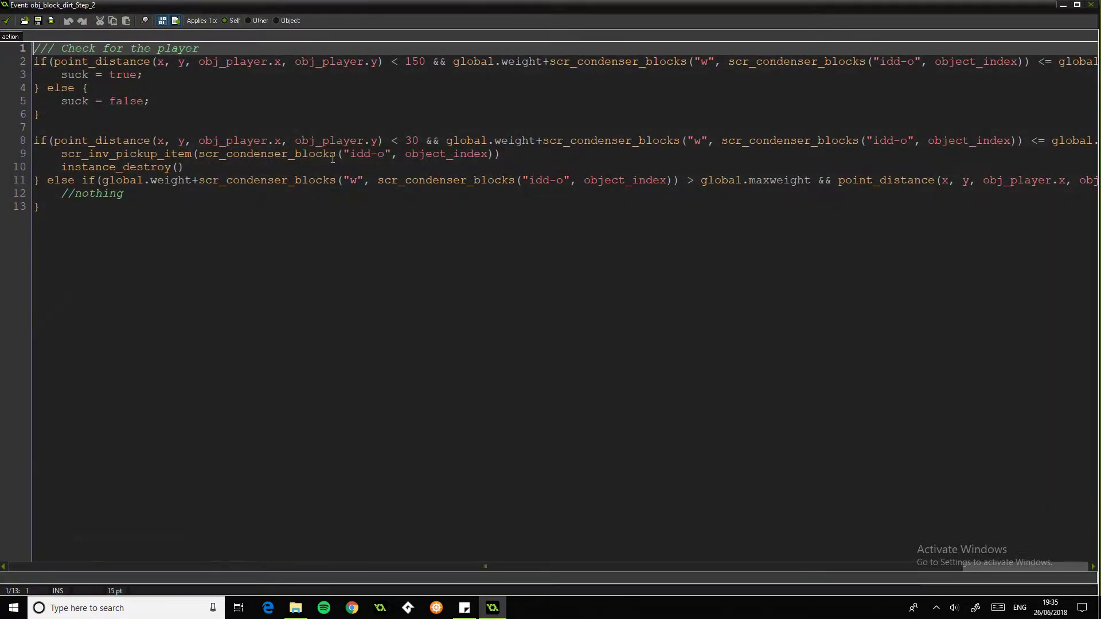
pyautogui.click(402, 154)
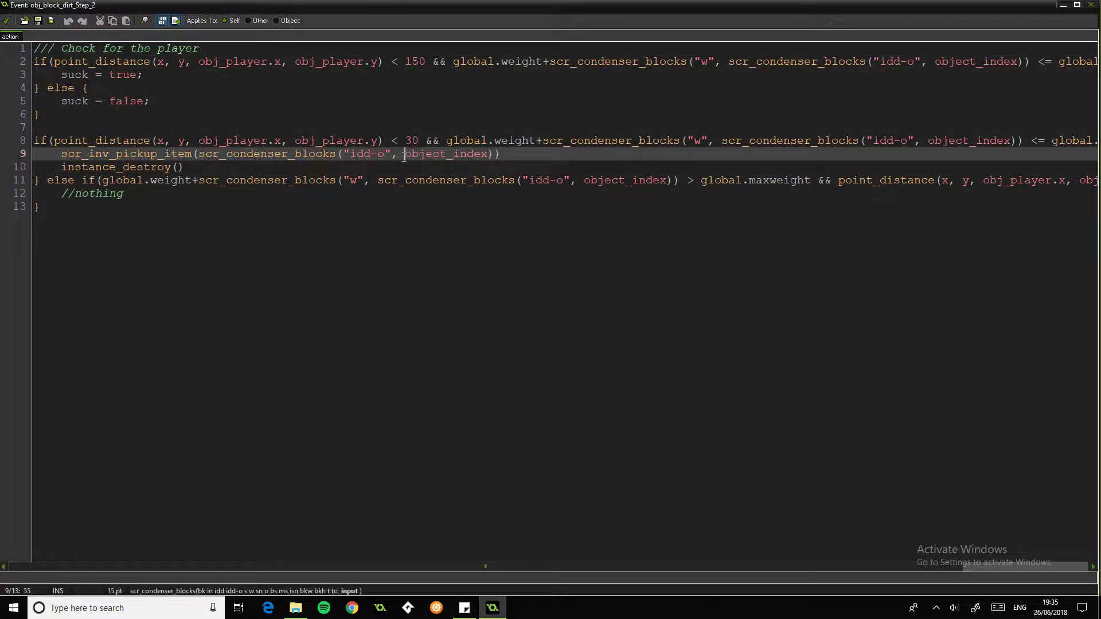
pyautogui.doubleClick(446, 154)
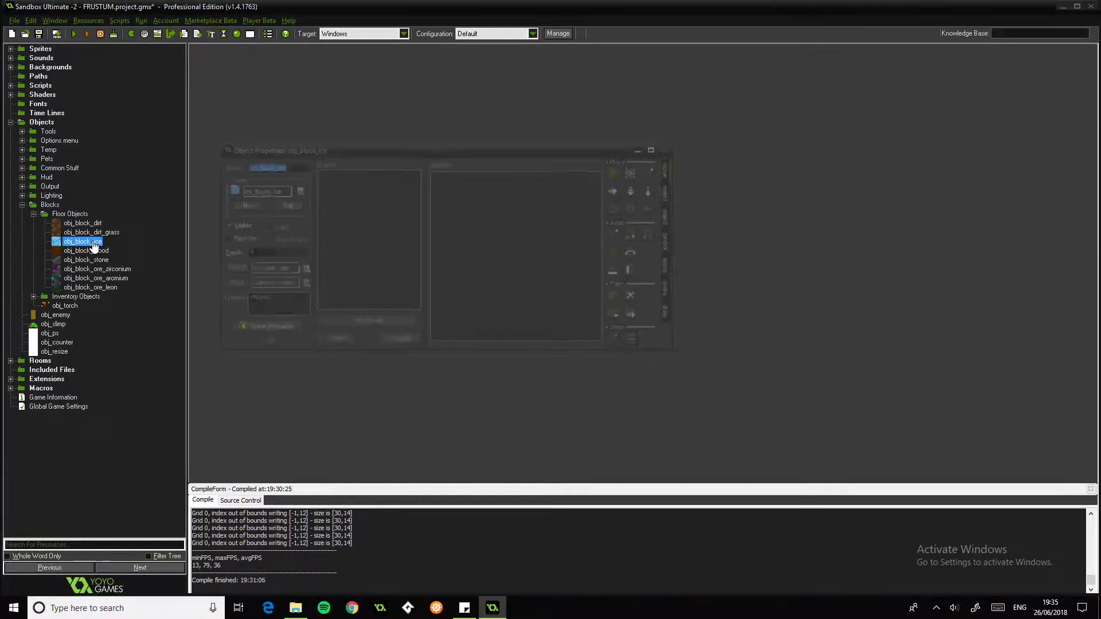
# Step: Confirm obj_block_ice's parent is obj_block_dirt, then list the dirt block's three Step actions
pyautogui.doubleClick(81, 241)
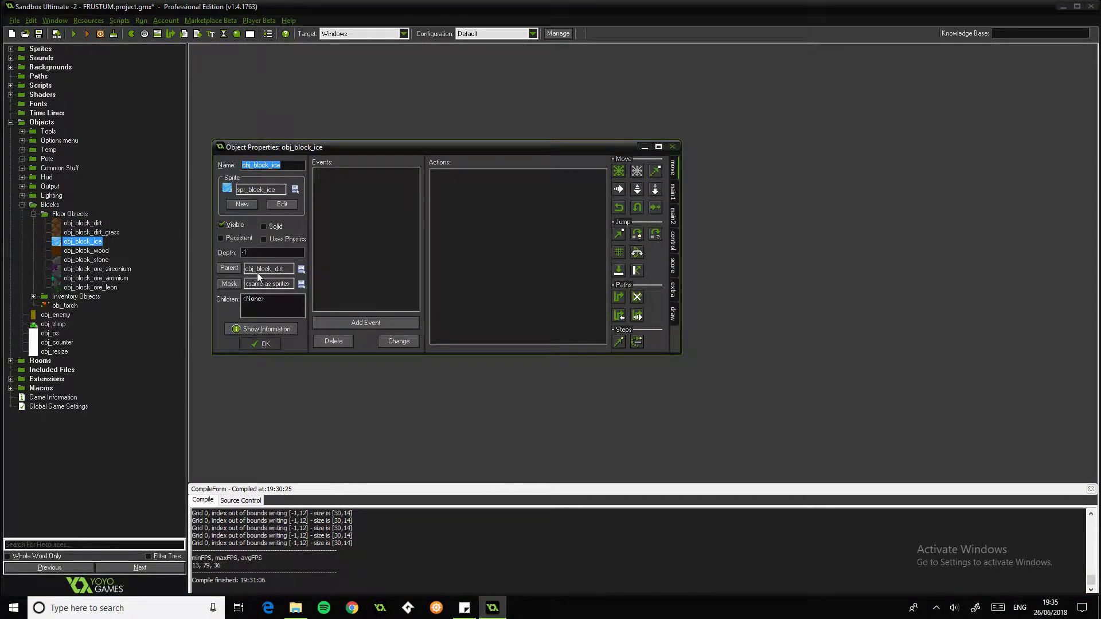
pyautogui.moveTo(281, 278)
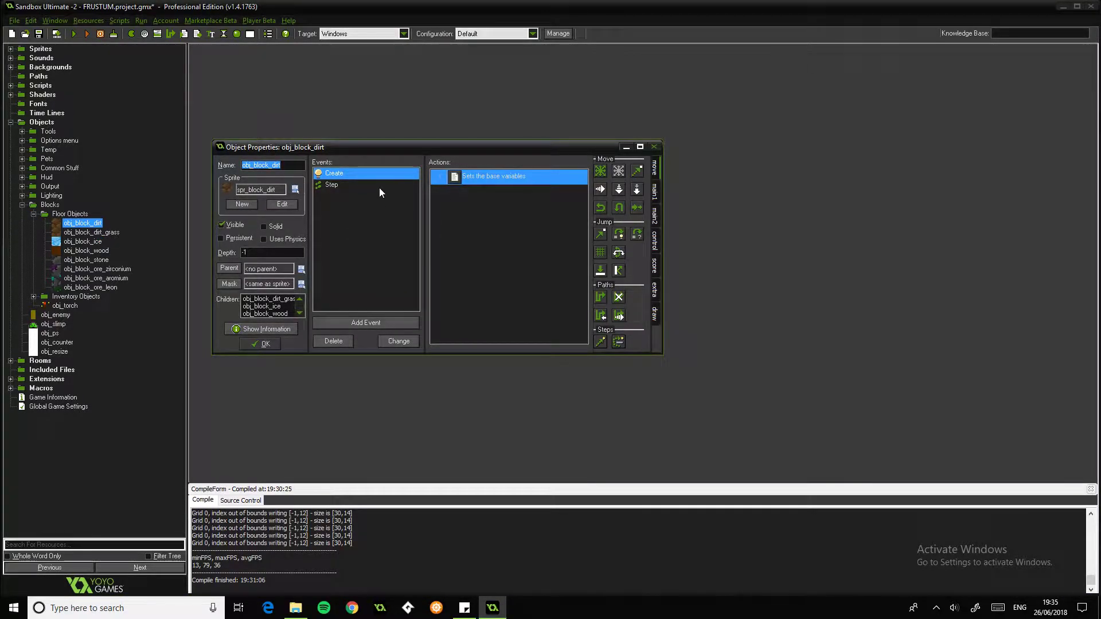
pyautogui.click(332, 185)
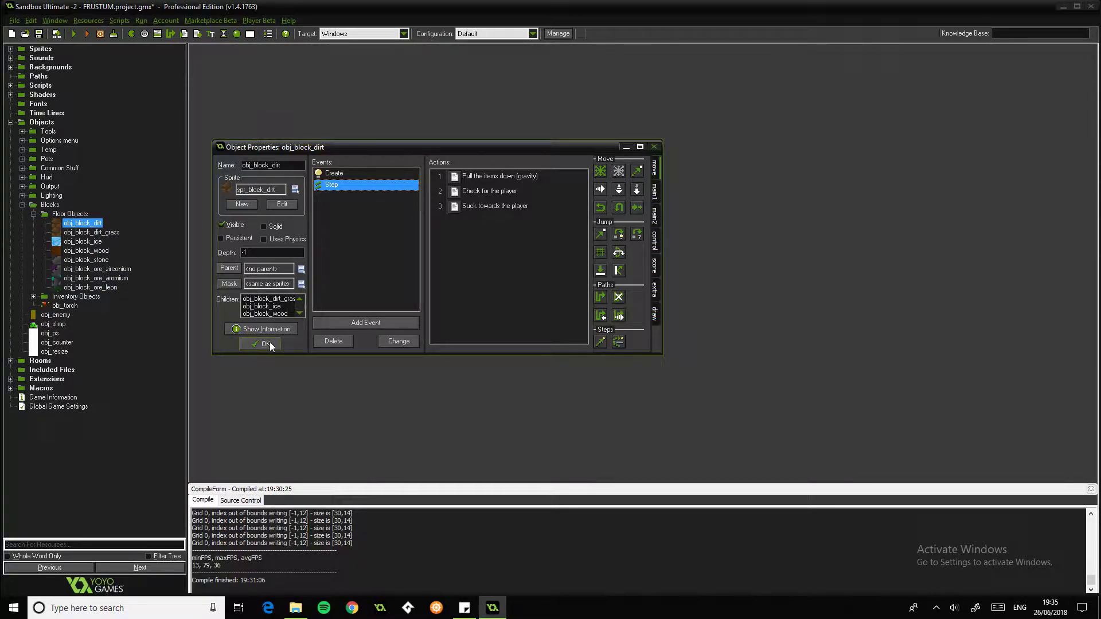
pyautogui.moveTo(274, 310)
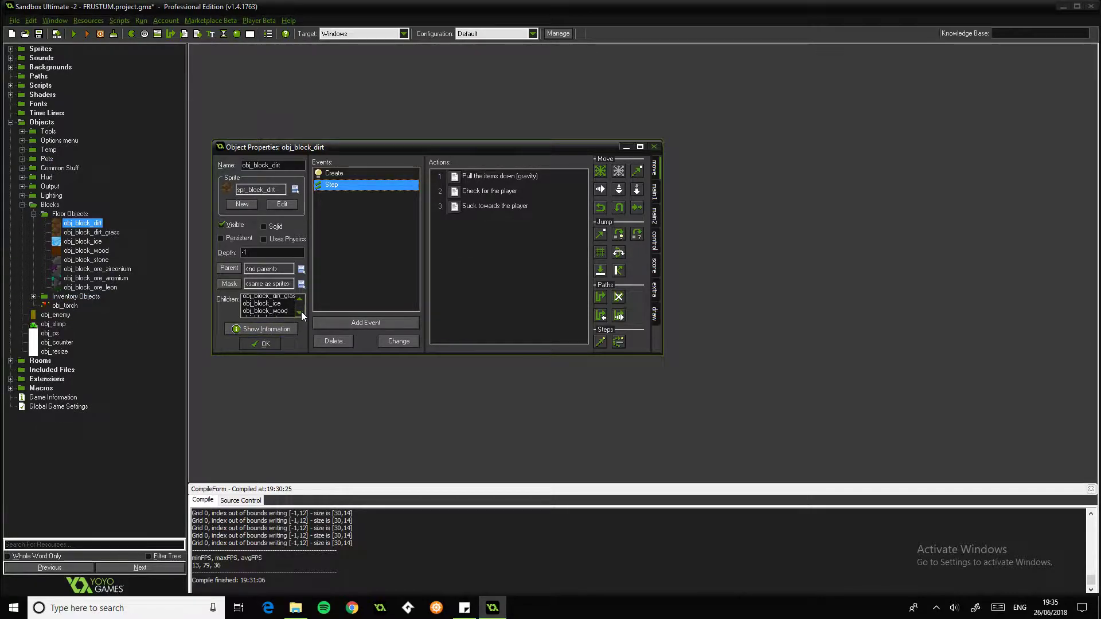
# Step: Create a temporary obj_block_furnace parented to obj_block_dirt, then delete it
pyautogui.click(260, 344)
pyautogui.write('obj_block_lumo')
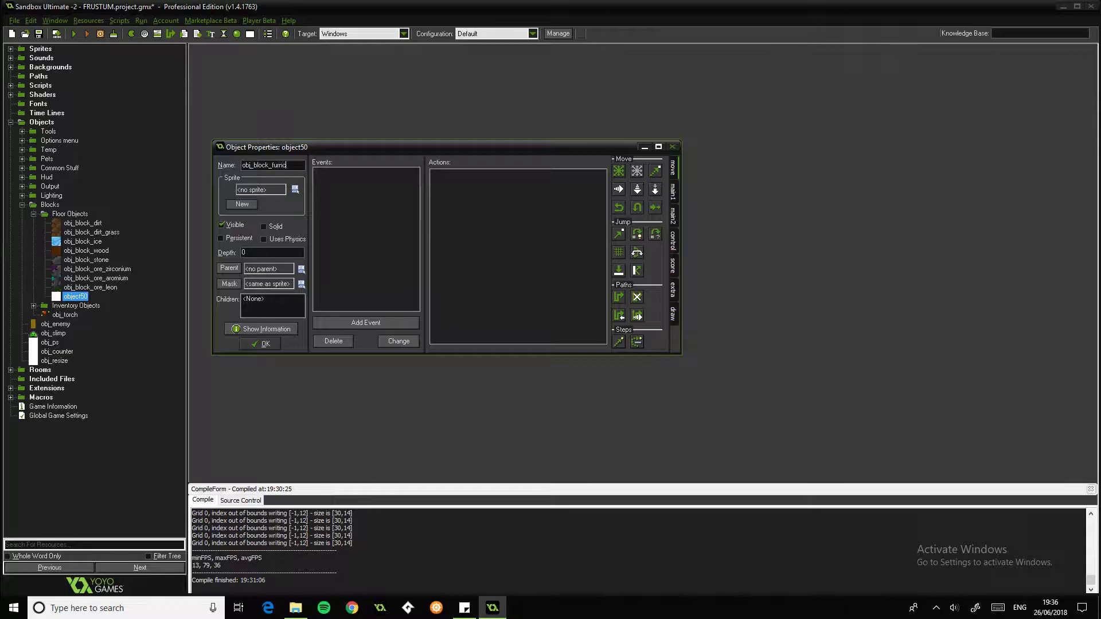
pyautogui.click(295, 190)
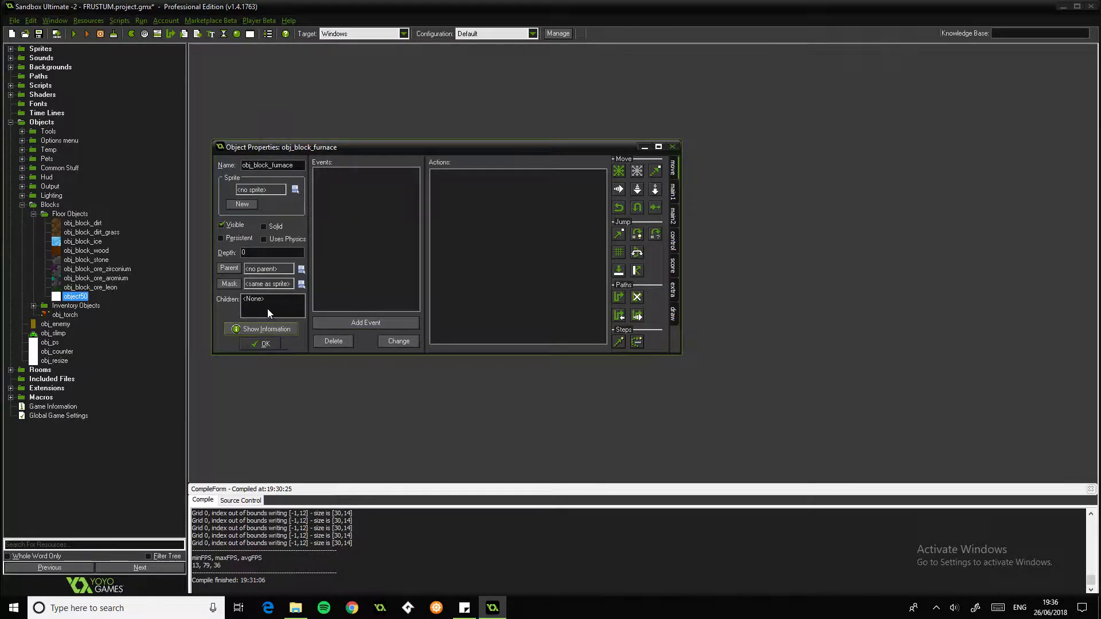
pyautogui.click(301, 268)
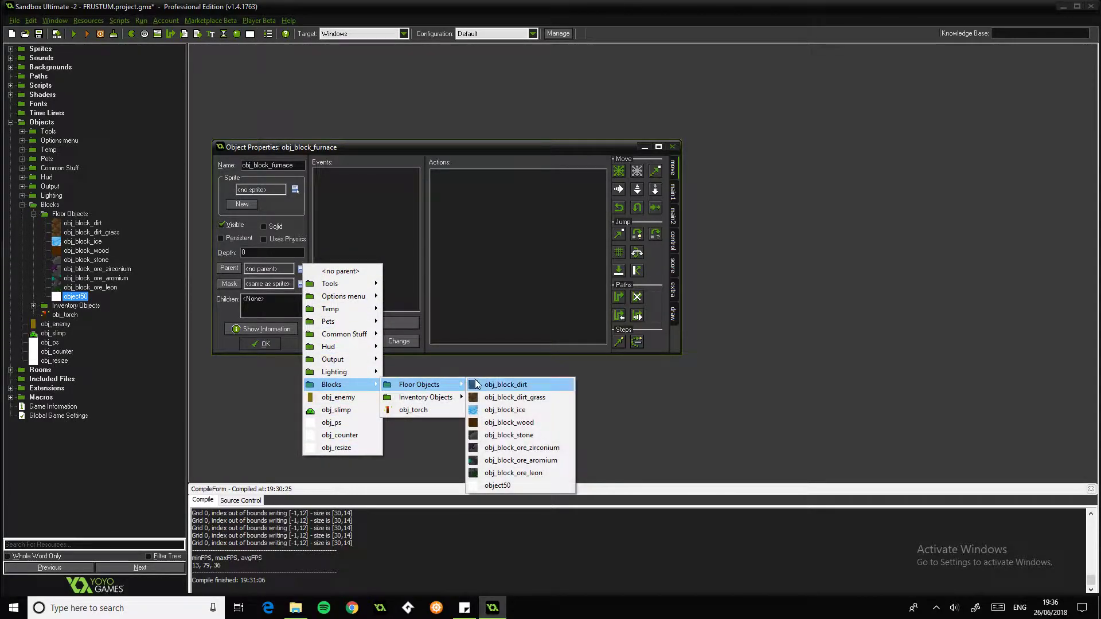
pyautogui.click(505, 385)
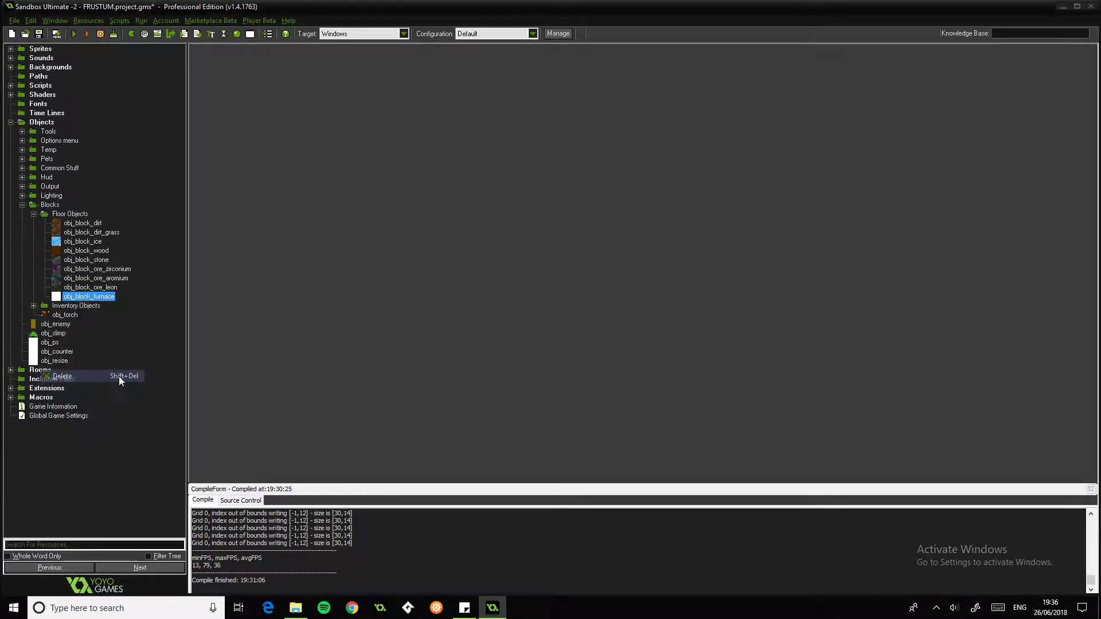
pyautogui.click(62, 376)
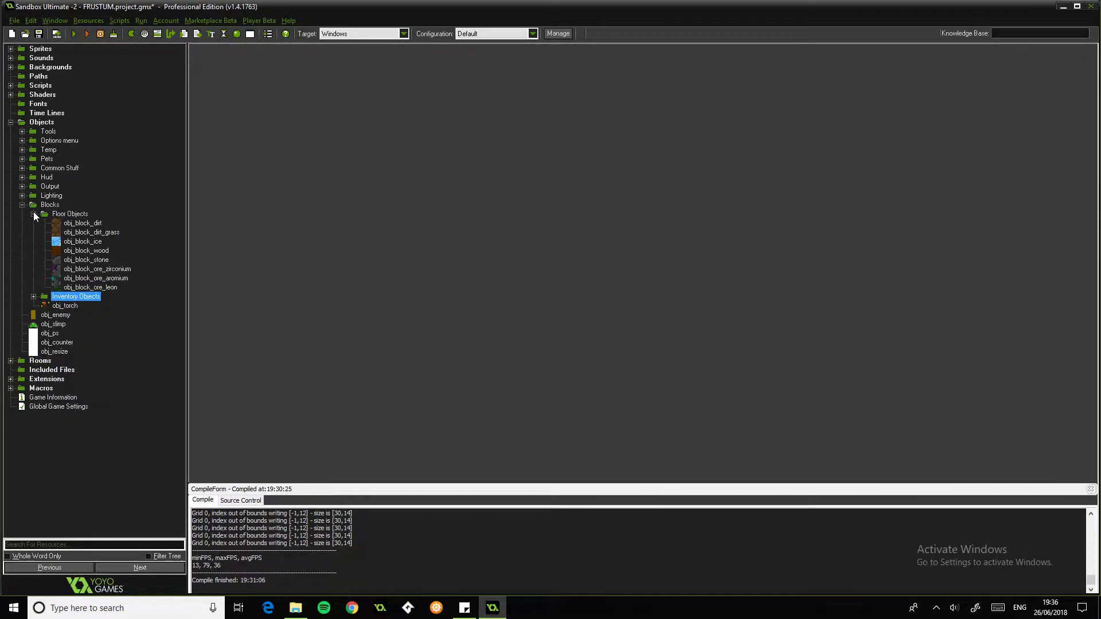
pyautogui.click(23, 204)
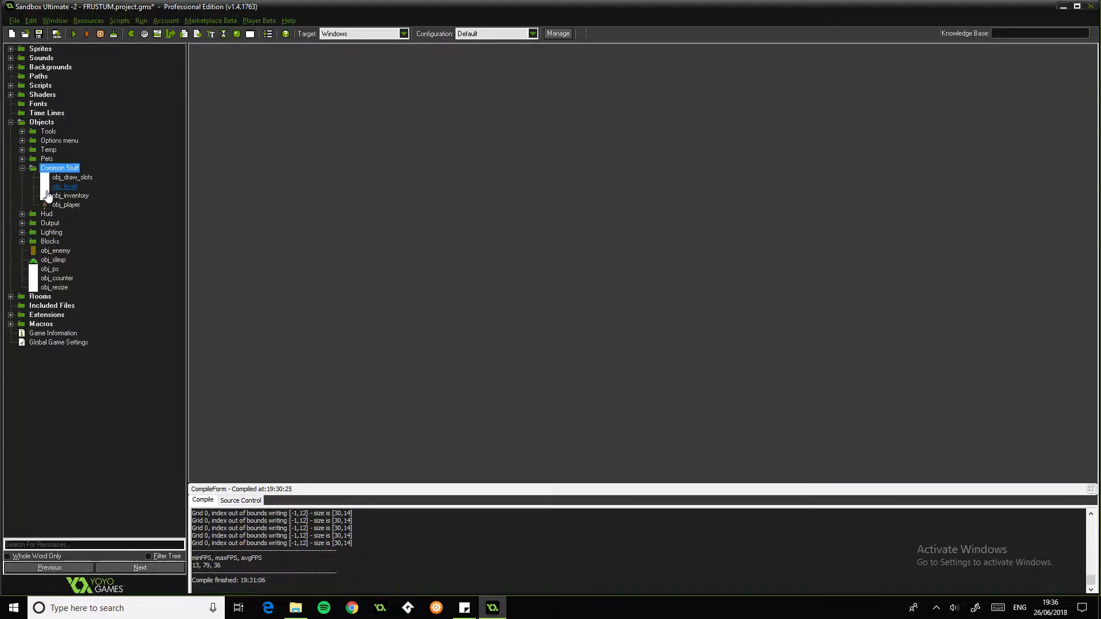
# Step: Expand Common Stuff and bring up obj_player's 'Destroy the block' left-button code
pyautogui.click(70, 195)
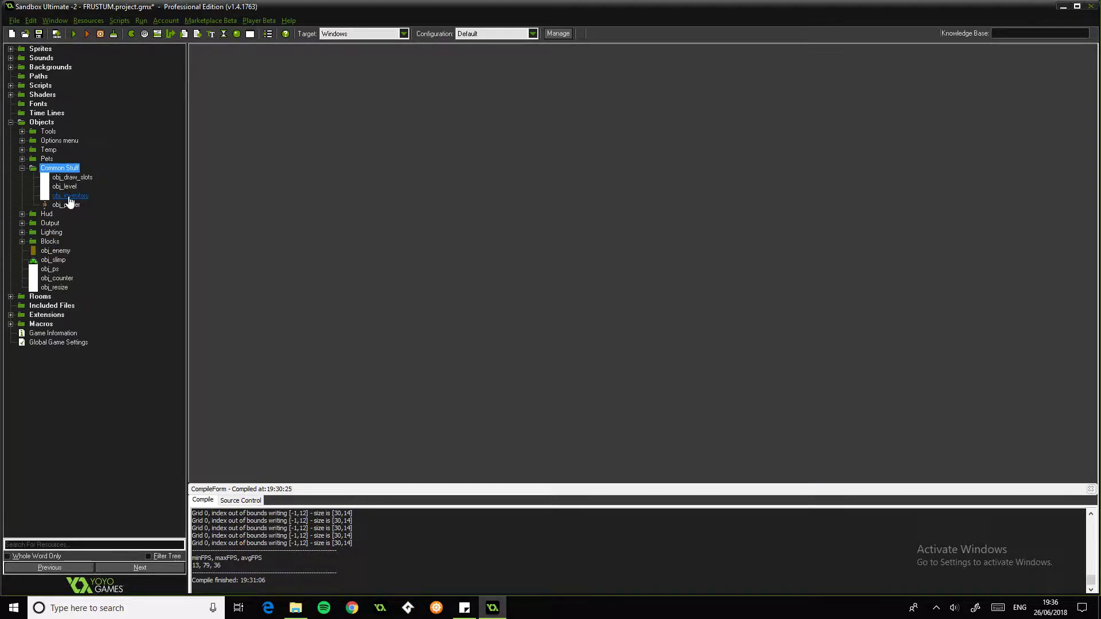
pyautogui.doubleClick(70, 195)
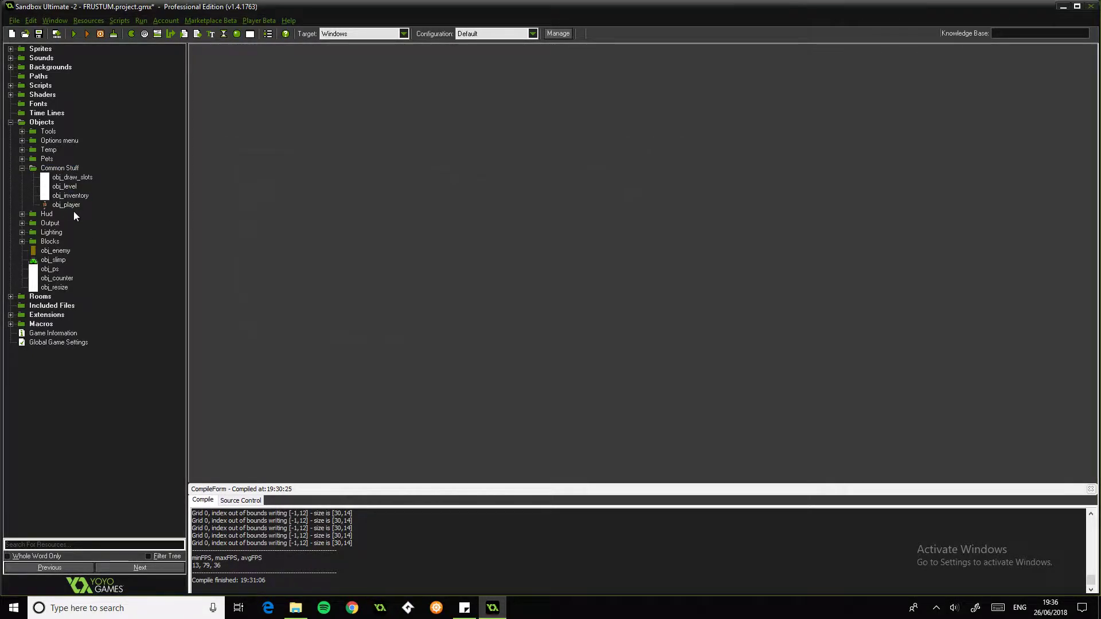
pyautogui.doubleClick(66, 204)
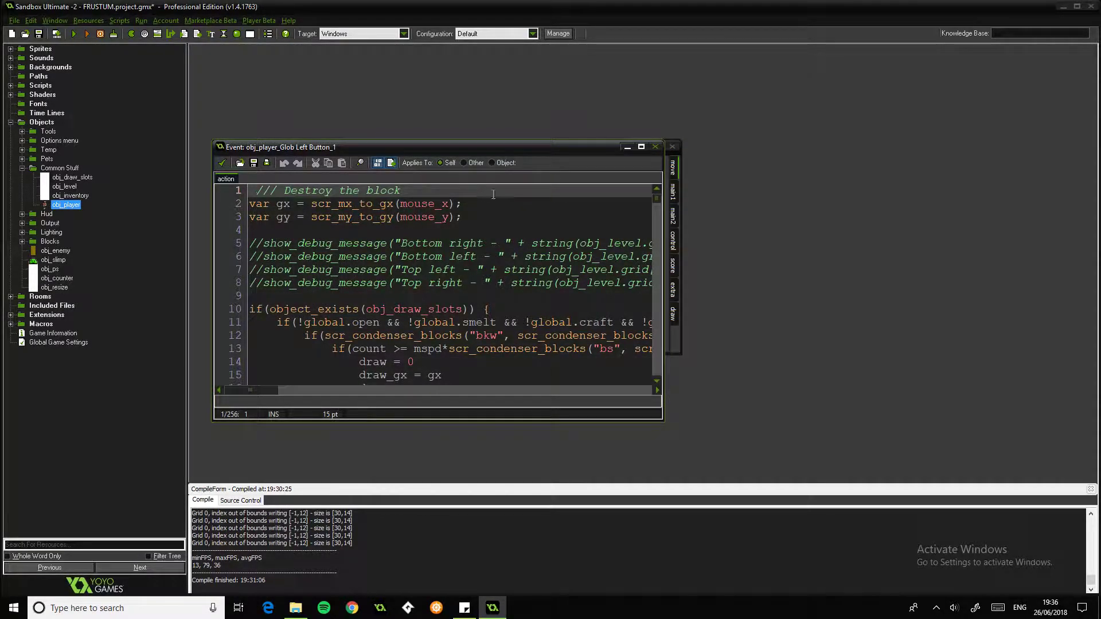
# Step: Enlarge obj_player's mining code window and scroll through the block-destroying code
pyautogui.click(640, 147)
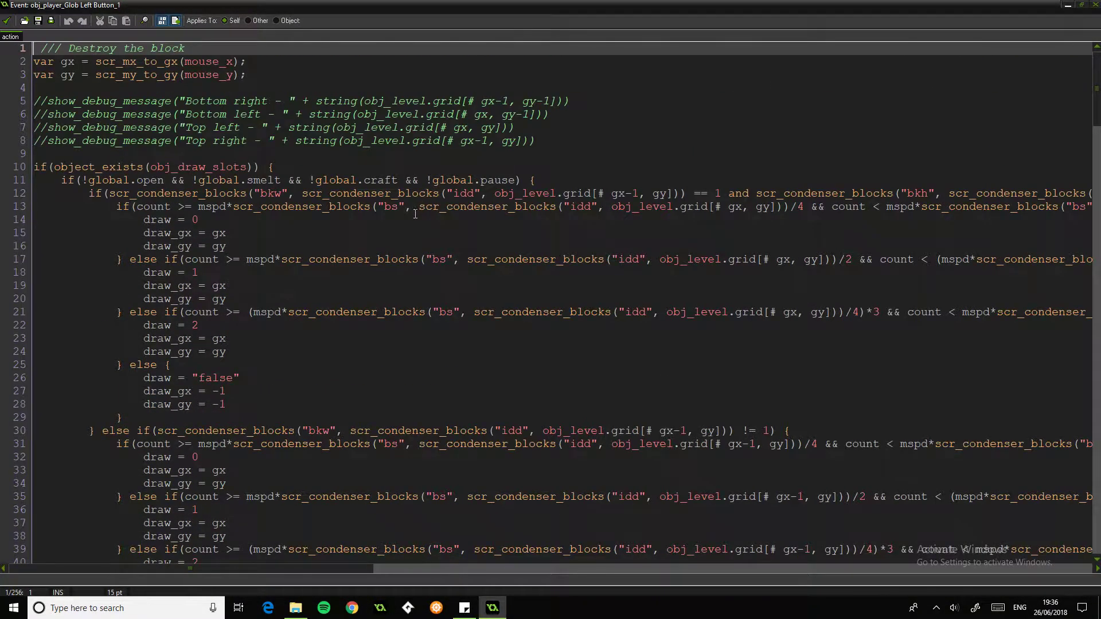
pyautogui.scroll(-3)
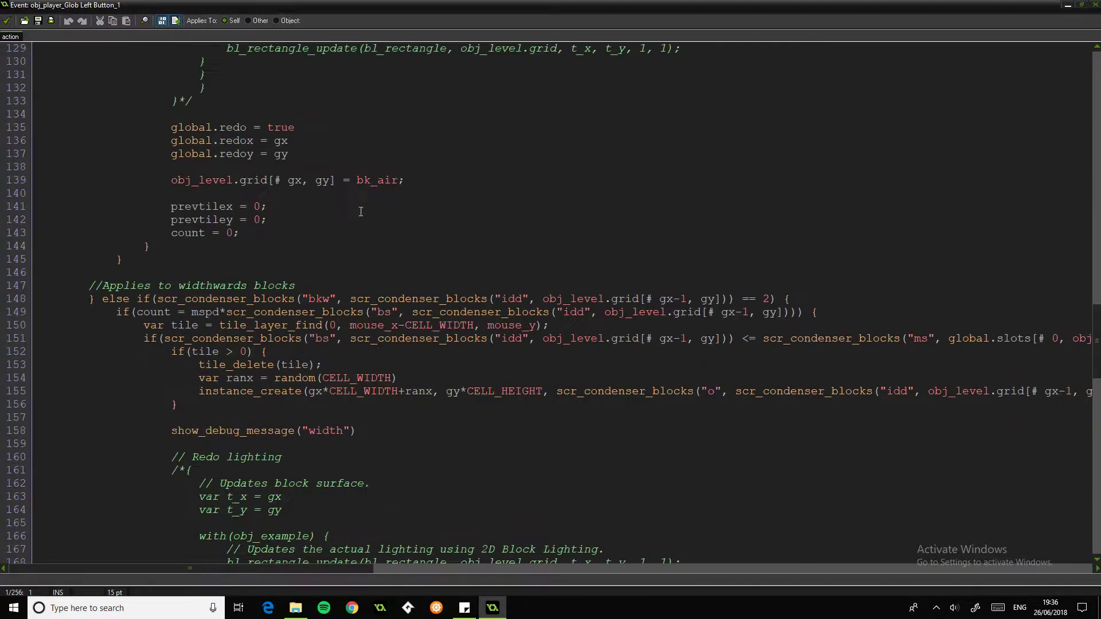
pyautogui.scroll(3)
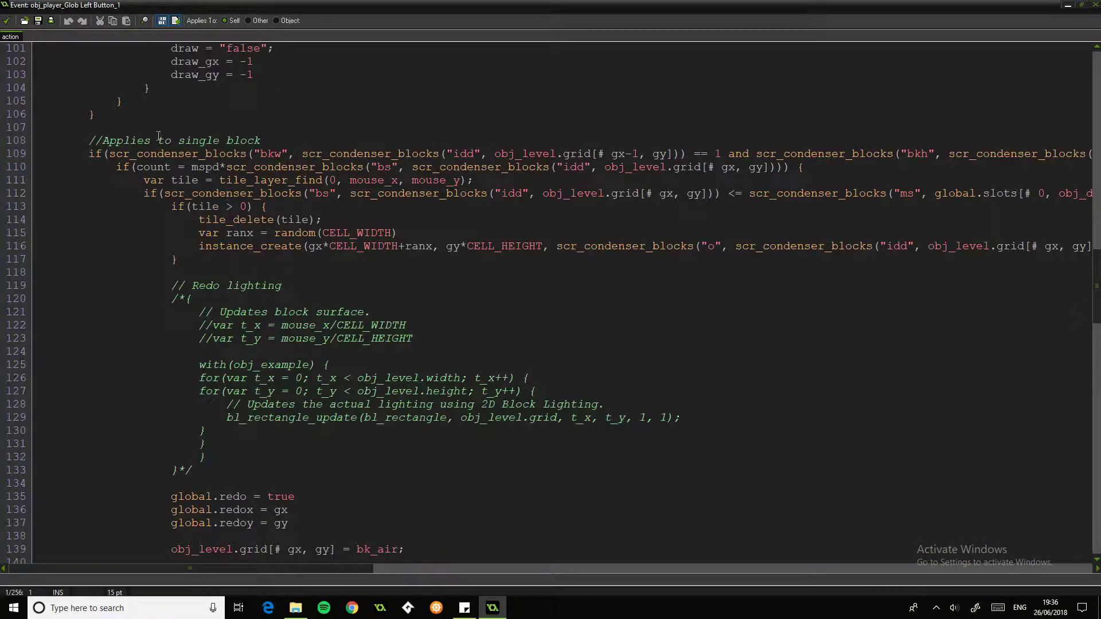
pyautogui.scroll(-3)
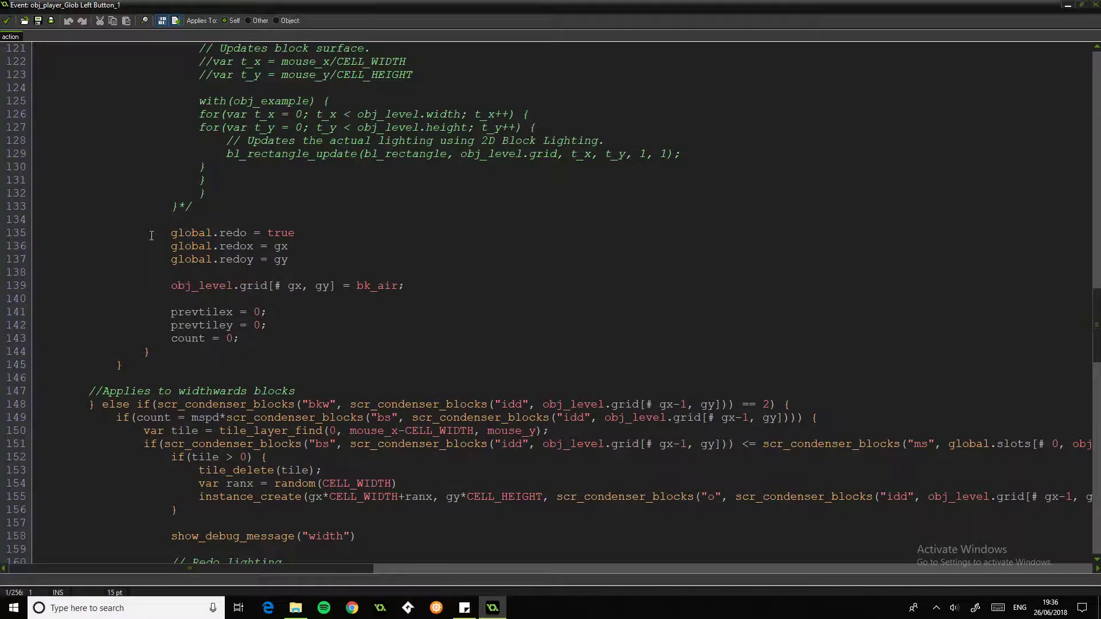
pyautogui.scroll(3)
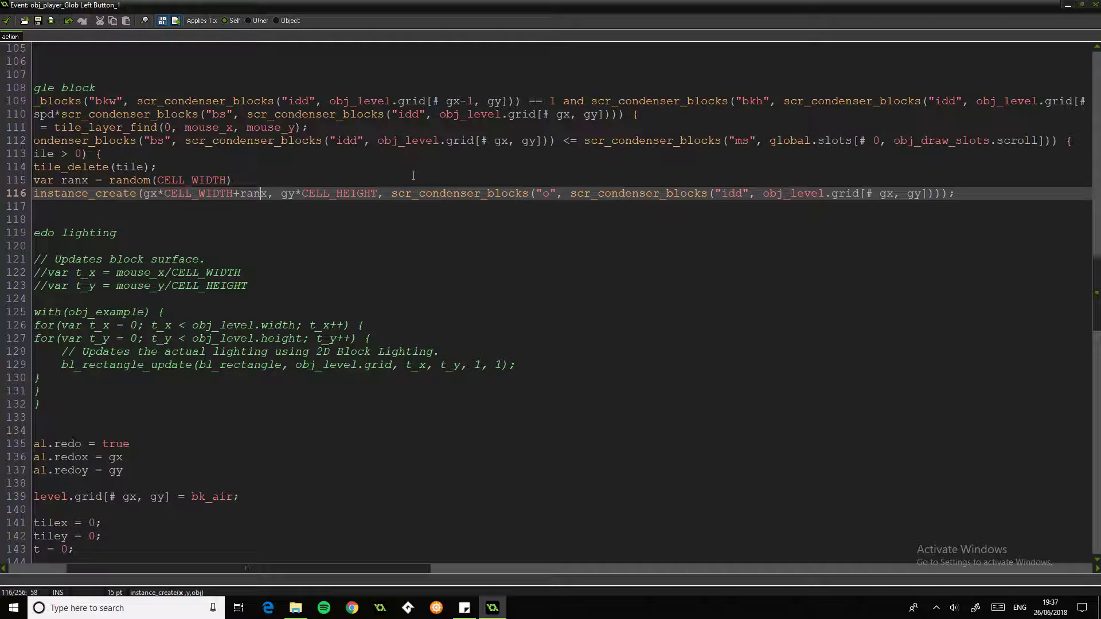
pyautogui.moveTo(408, 302)
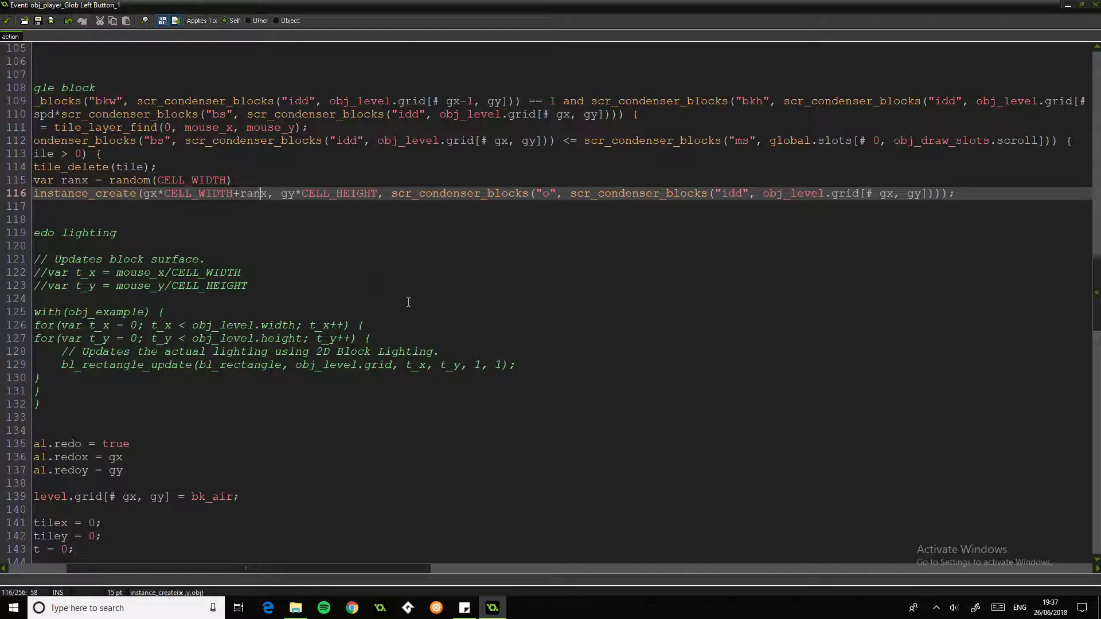
pyautogui.moveTo(222, 353)
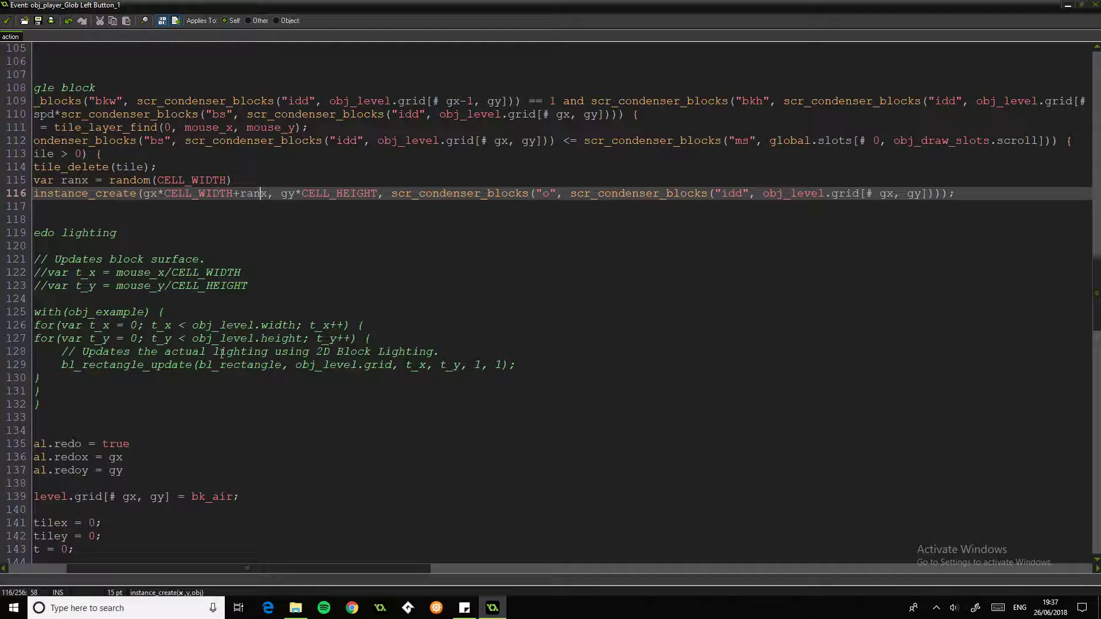
pyautogui.moveTo(402, 443)
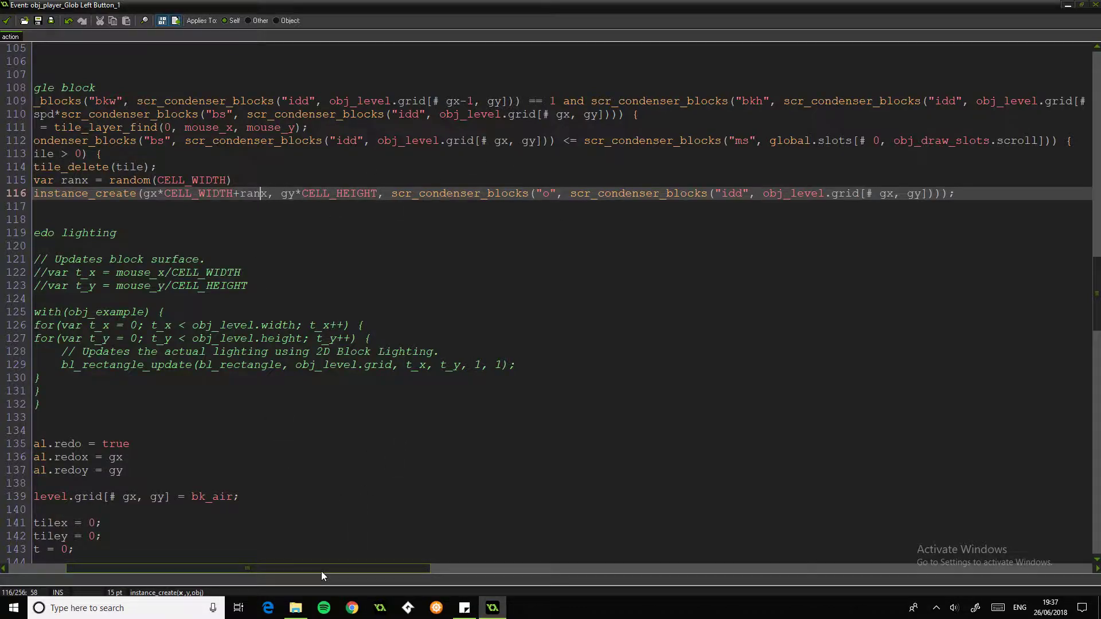
# Step: Review the instance_create line calling scr_condenser_blocks and its "o" item-type argument
pyautogui.hscroll(3)
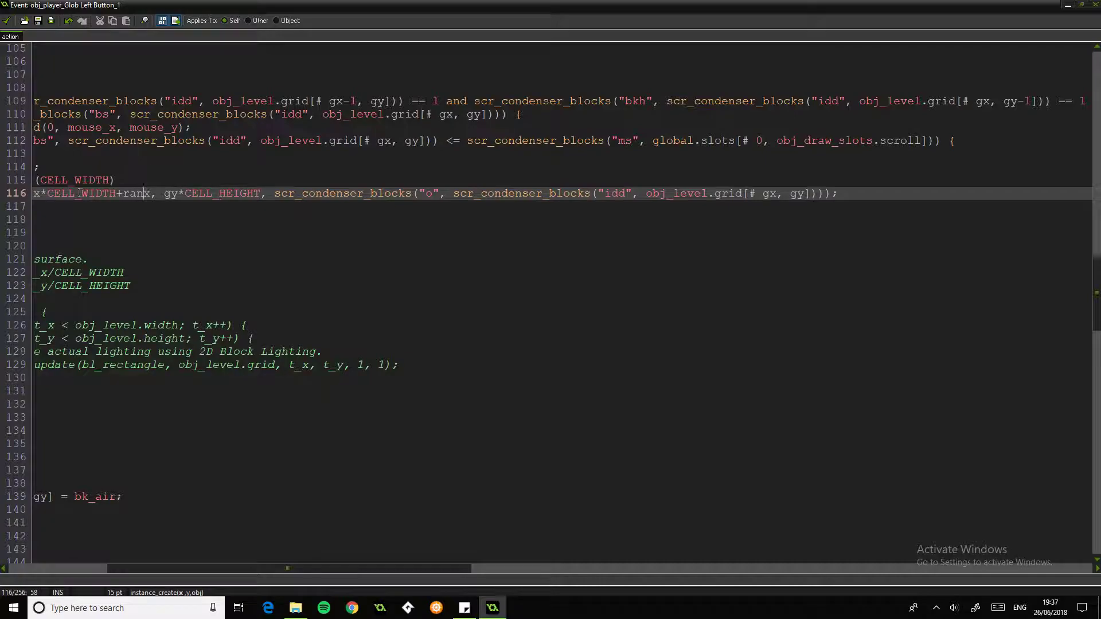
pyautogui.moveTo(383, 569)
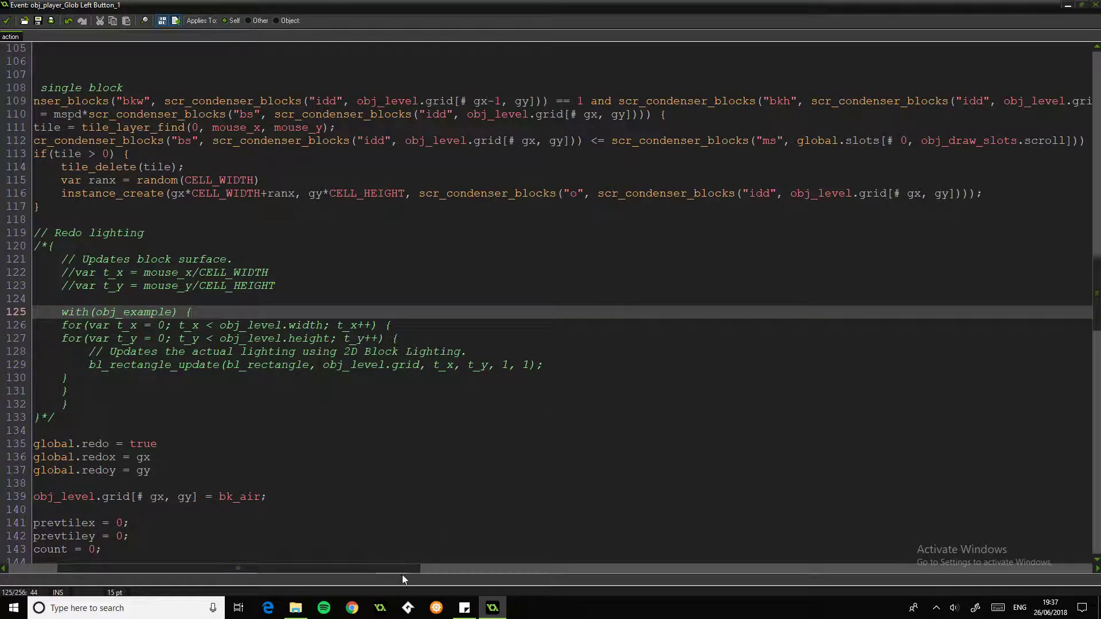
pyautogui.hscroll(3)
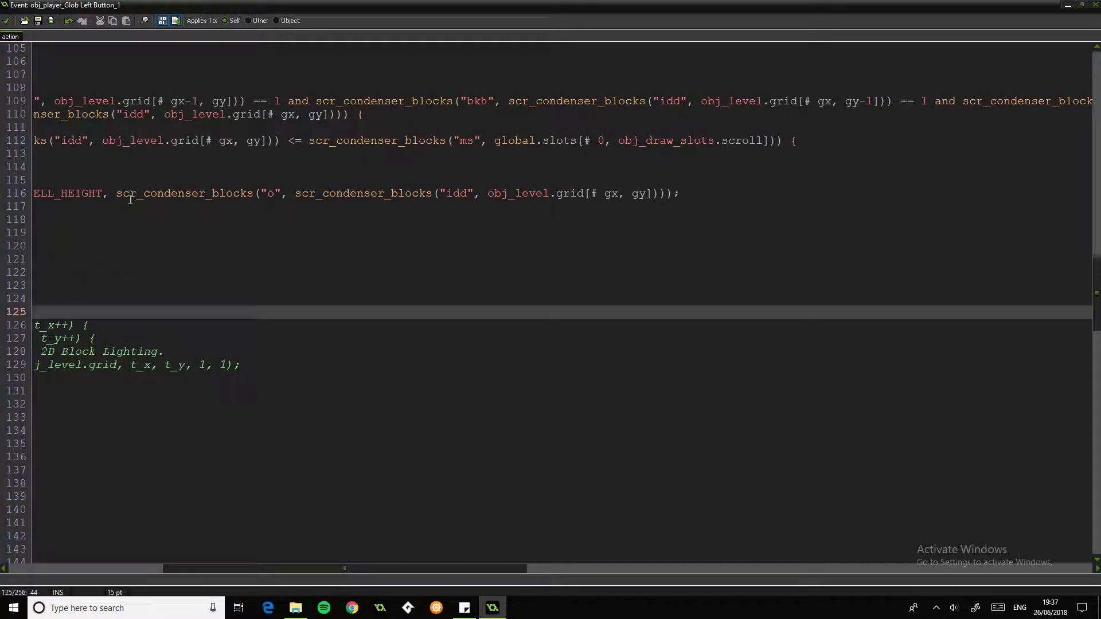
pyautogui.click(281, 193)
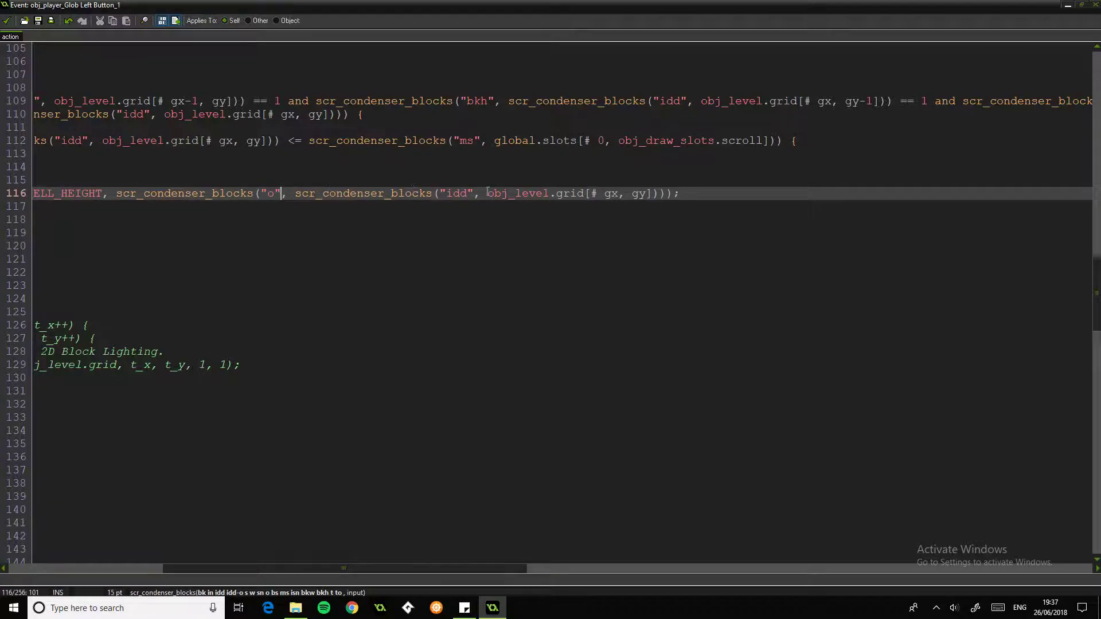
pyautogui.doubleClick(355, 193)
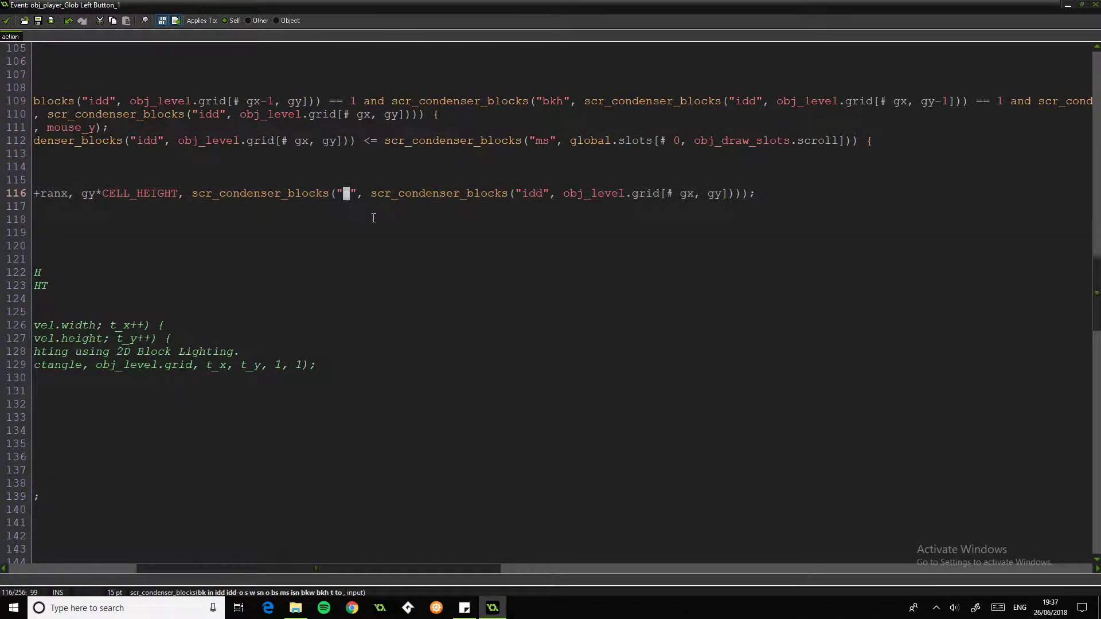
pyautogui.write('o')
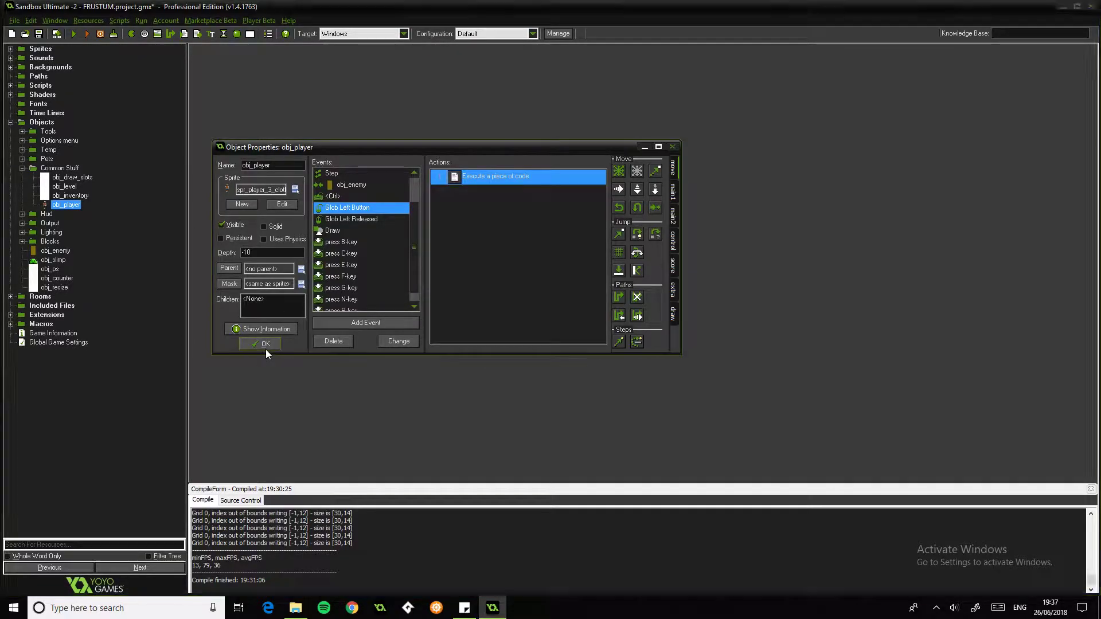
# Step: Close obj_player's properties and expand Blocks > Floor Objects in the resource tree
pyautogui.click(265, 343)
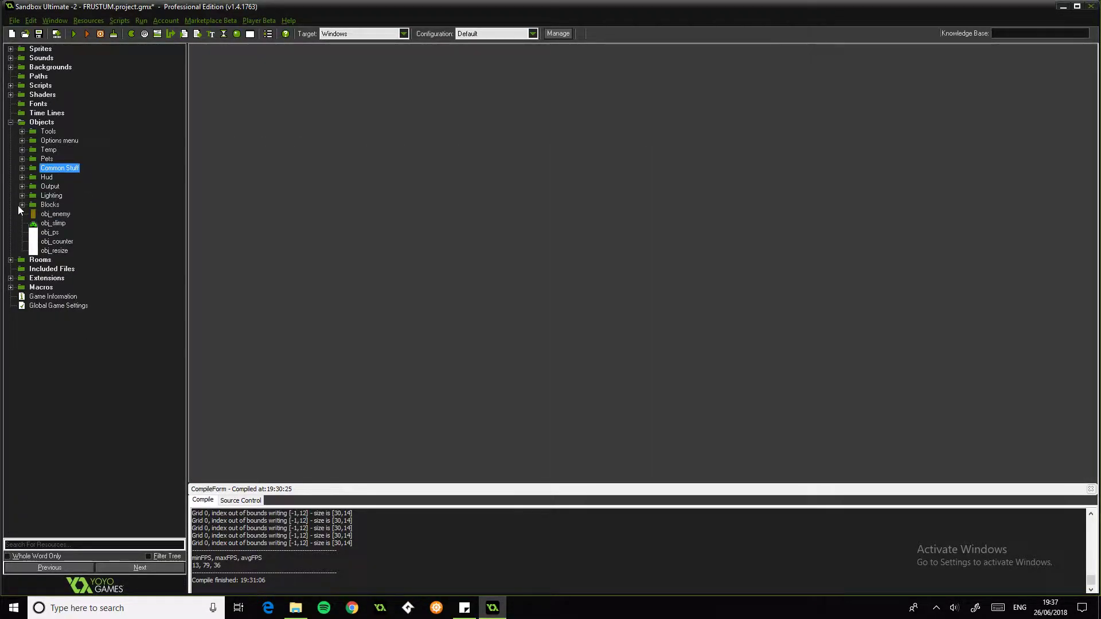
pyautogui.click(23, 205)
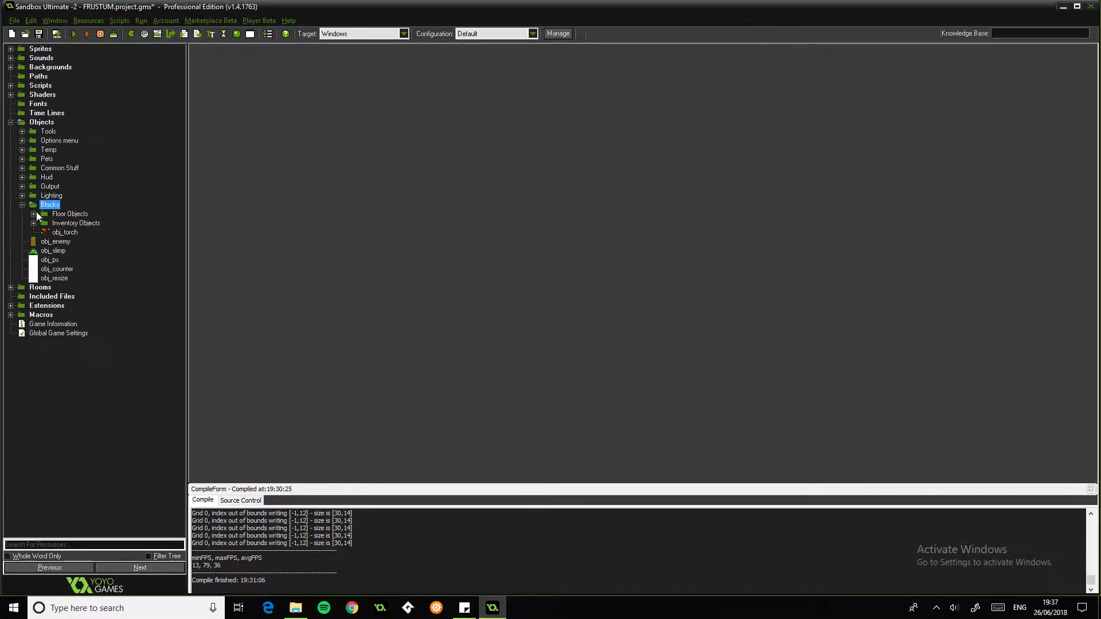
pyautogui.click(34, 213)
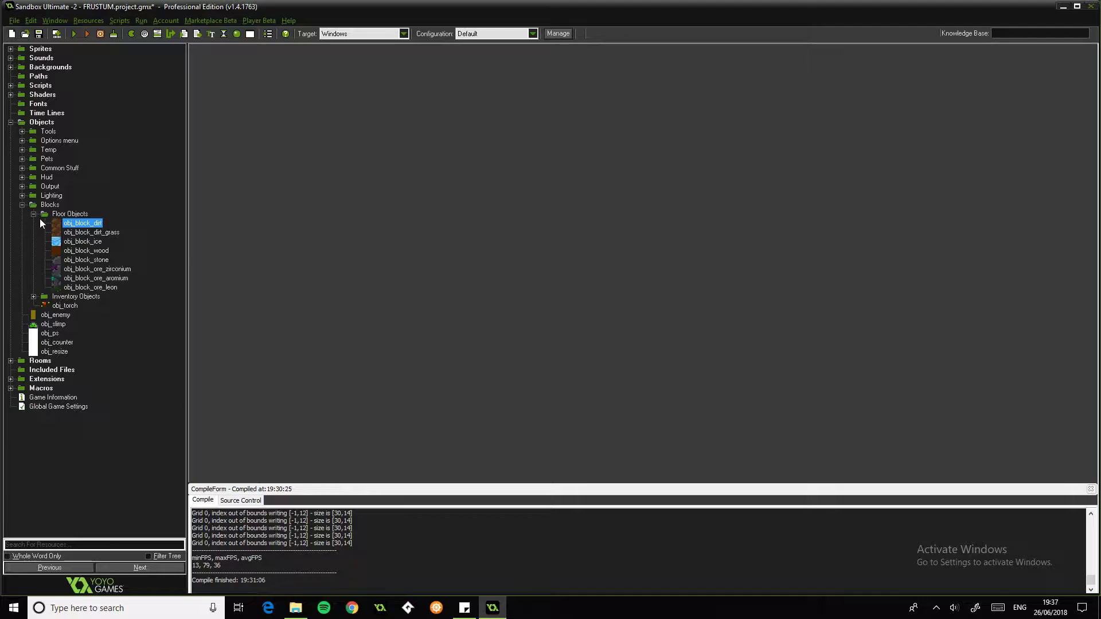
# Step: Collapse and re-expand the Blocks group to show the floor block objects again
pyautogui.click(23, 205)
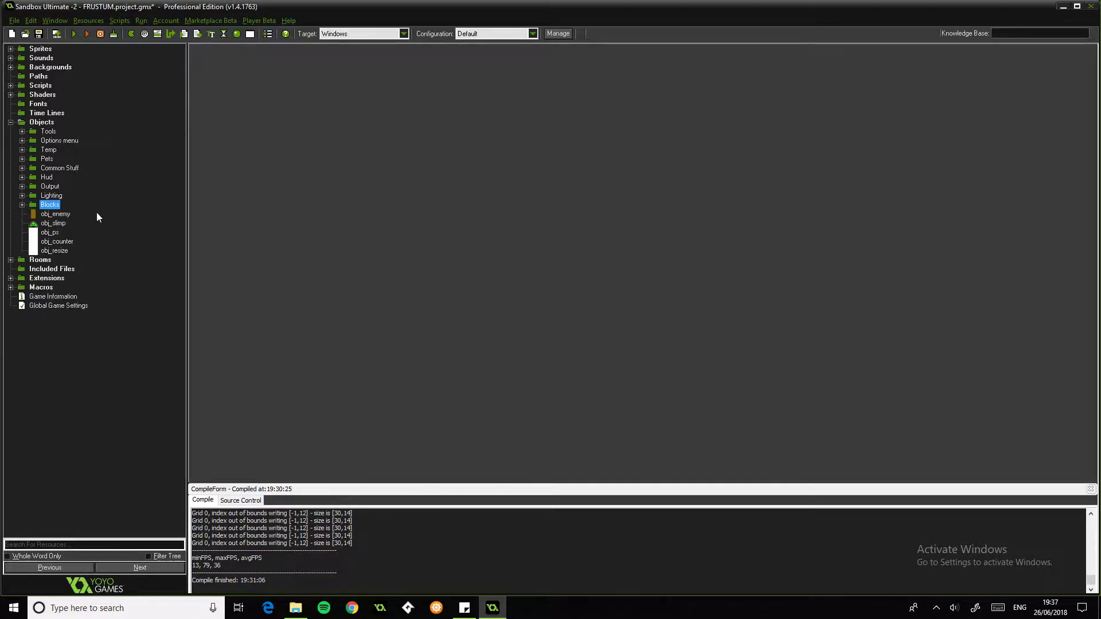
pyautogui.moveTo(281, 265)
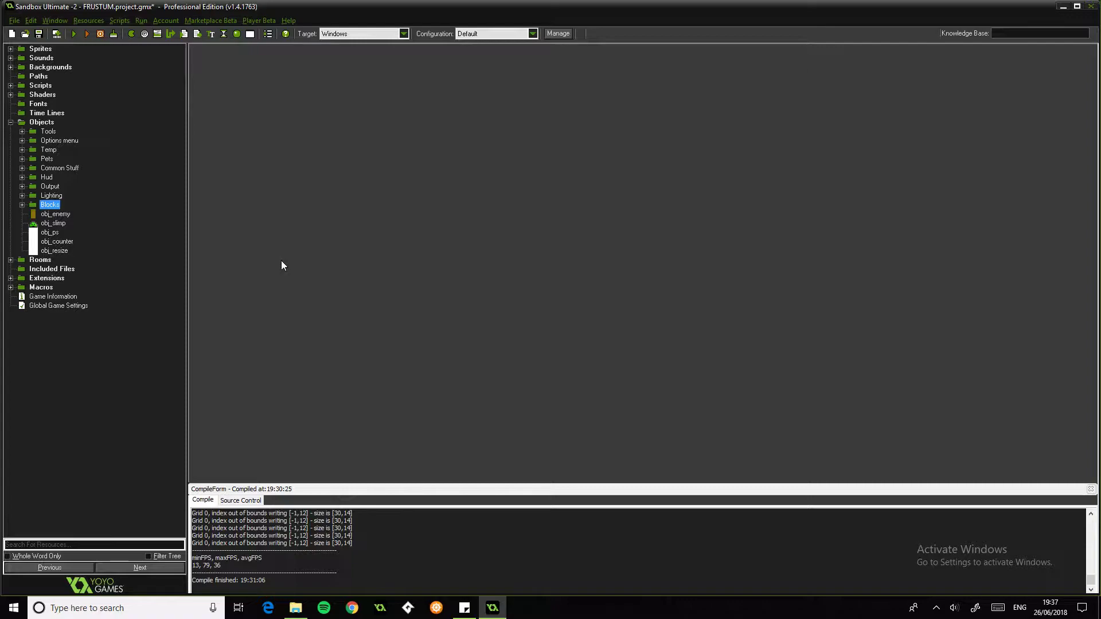
pyautogui.moveTo(280, 202)
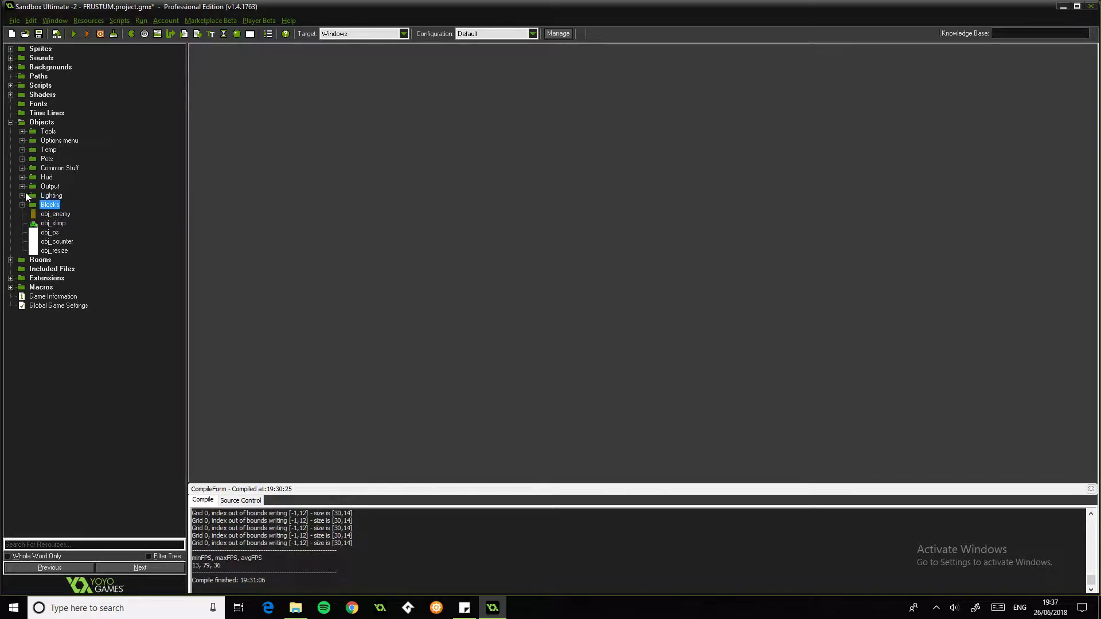
pyautogui.click(23, 204)
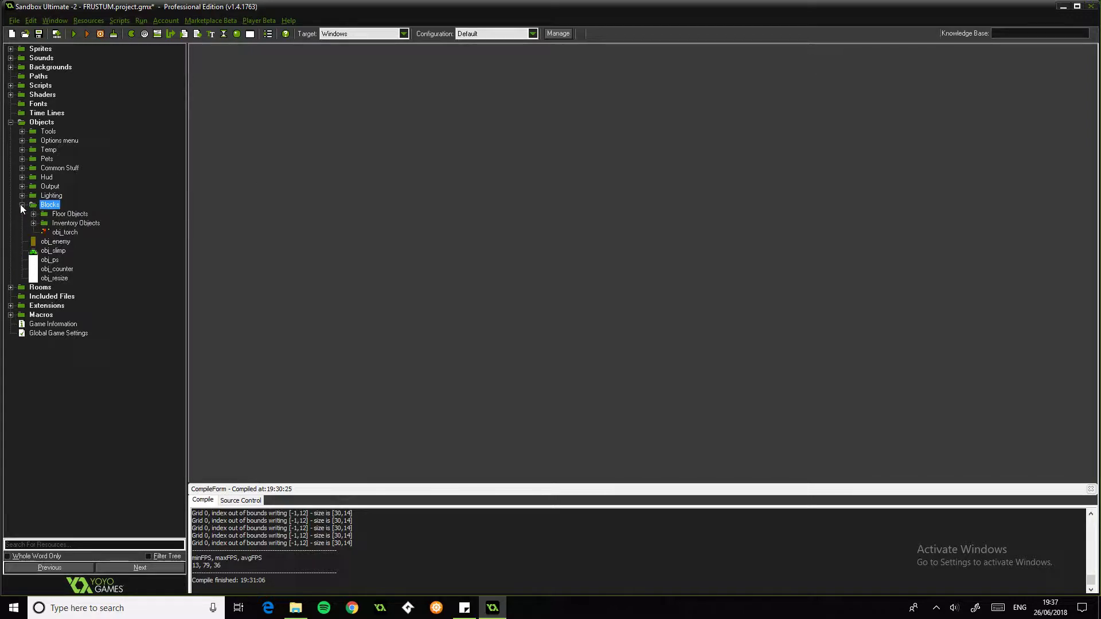
pyautogui.click(33, 214)
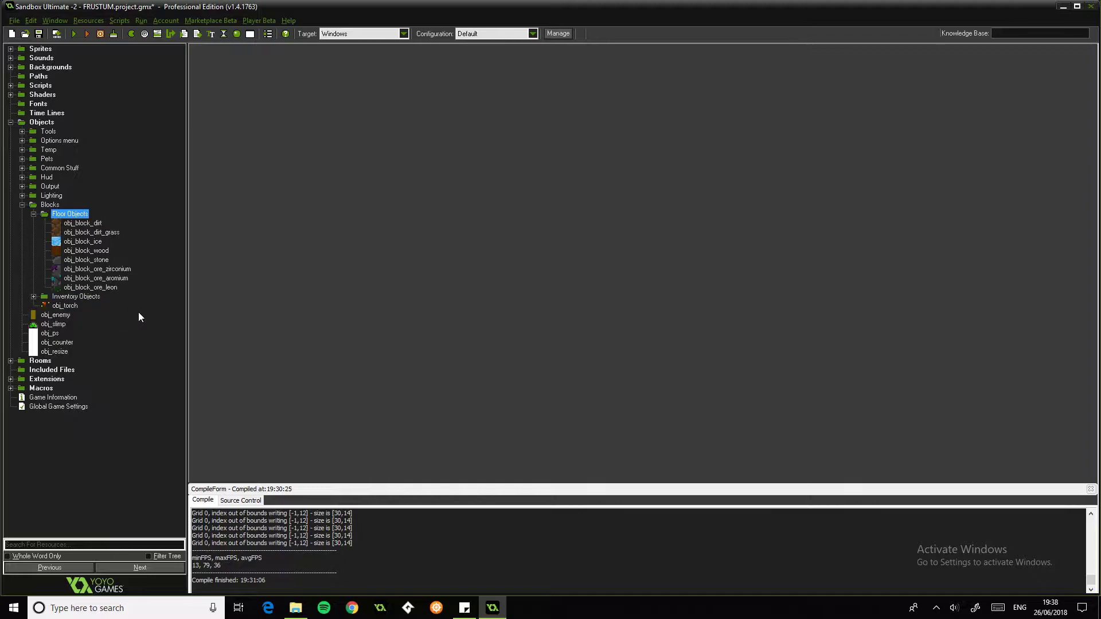
pyautogui.moveTo(202, 182)
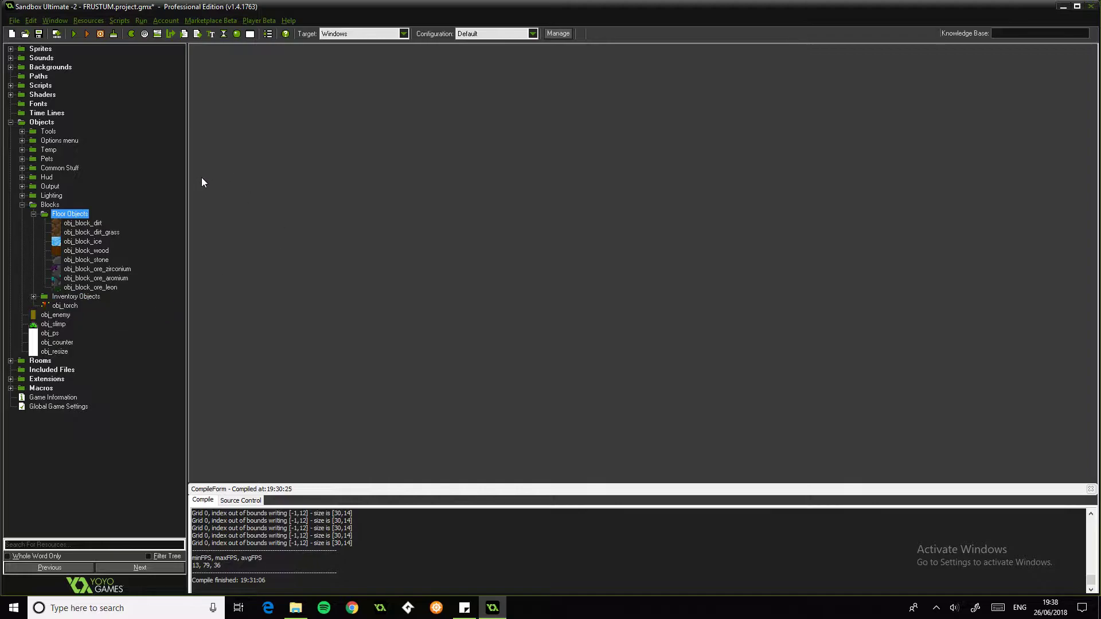
# Step: Reopen obj_block_dirt's properties for a last look at its Step actions, then close them
pyautogui.doubleClick(86, 251)
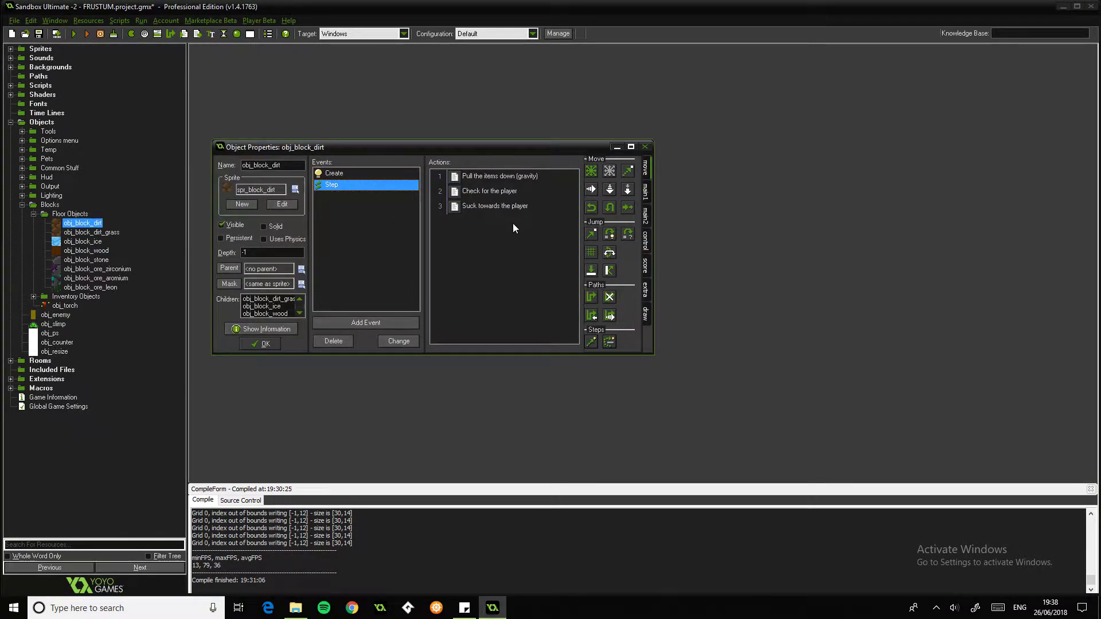
pyautogui.moveTo(264, 343)
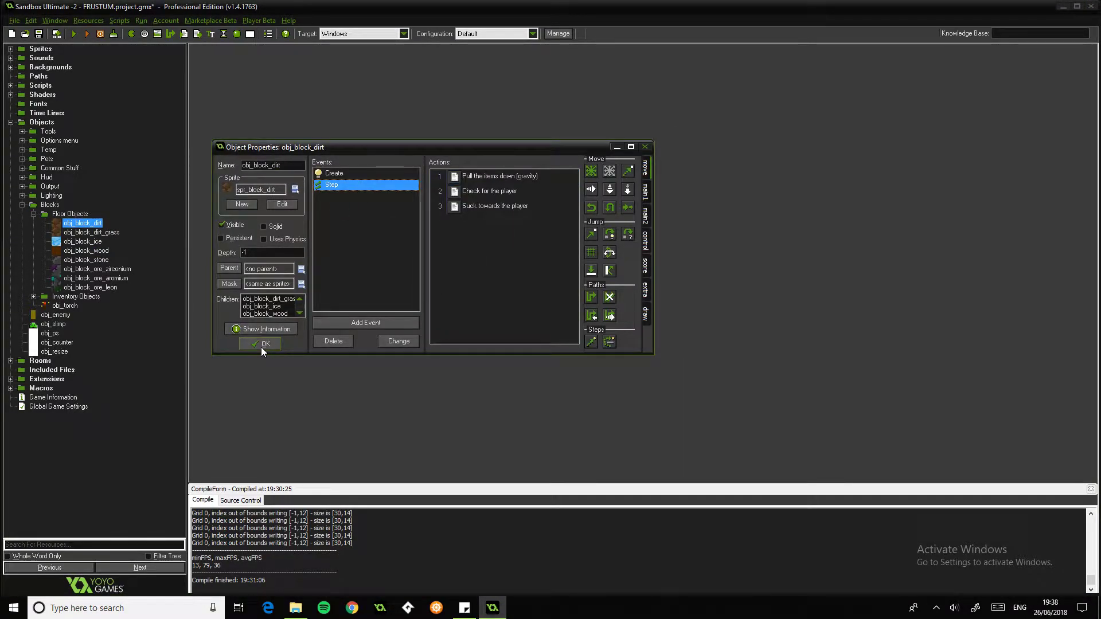
pyautogui.click(265, 344)
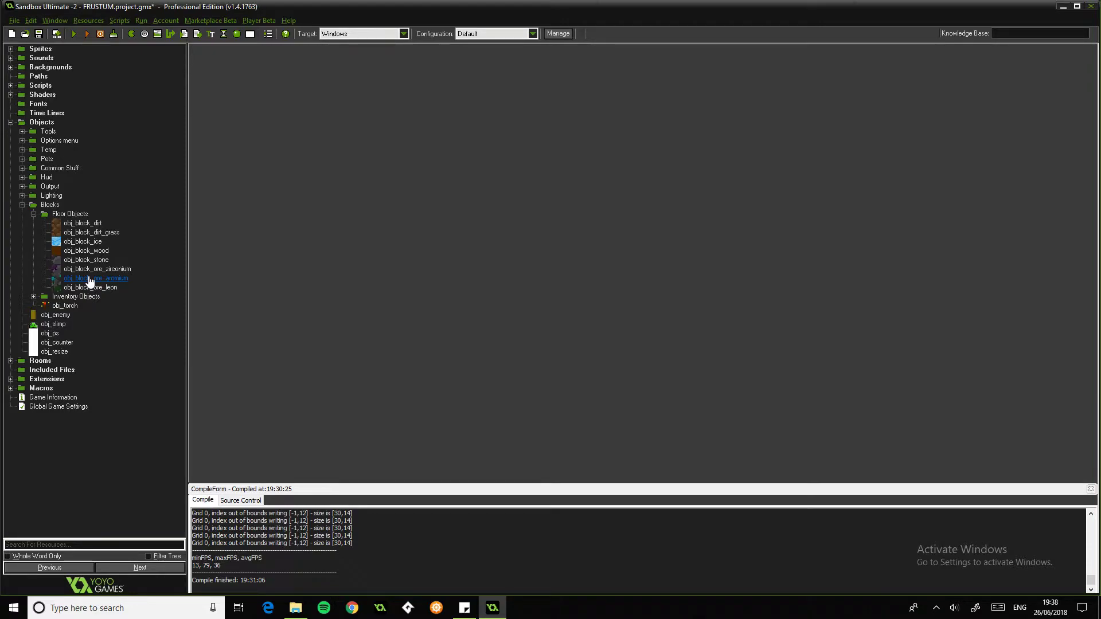
# Step: Collapse the Floor Objects and Blocks groups so the object list is compact
pyautogui.click(49, 204)
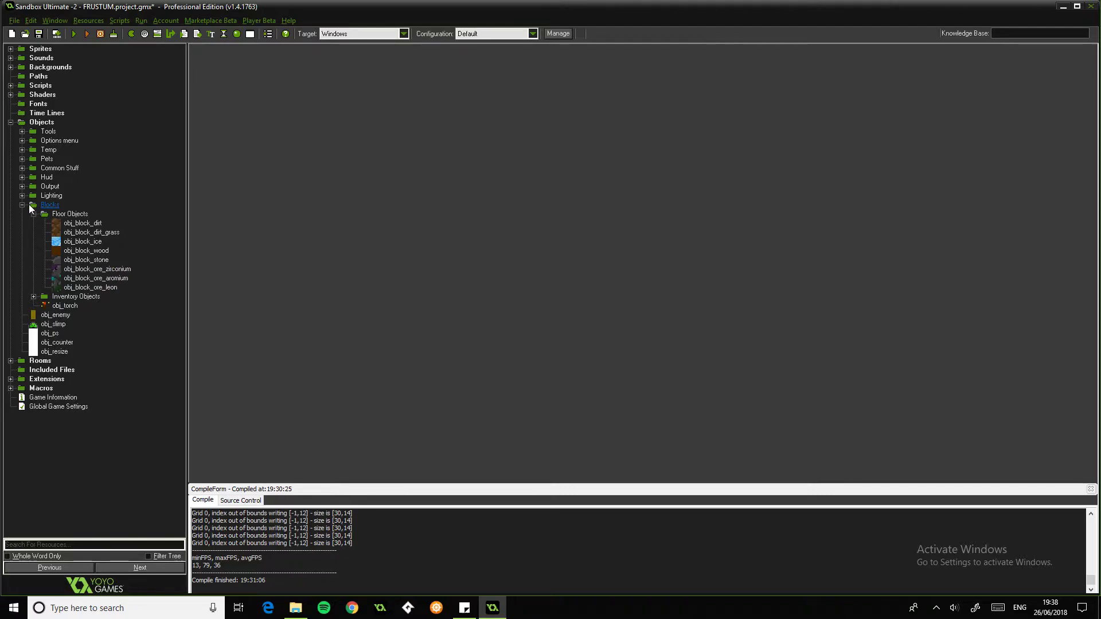
pyautogui.click(45, 213)
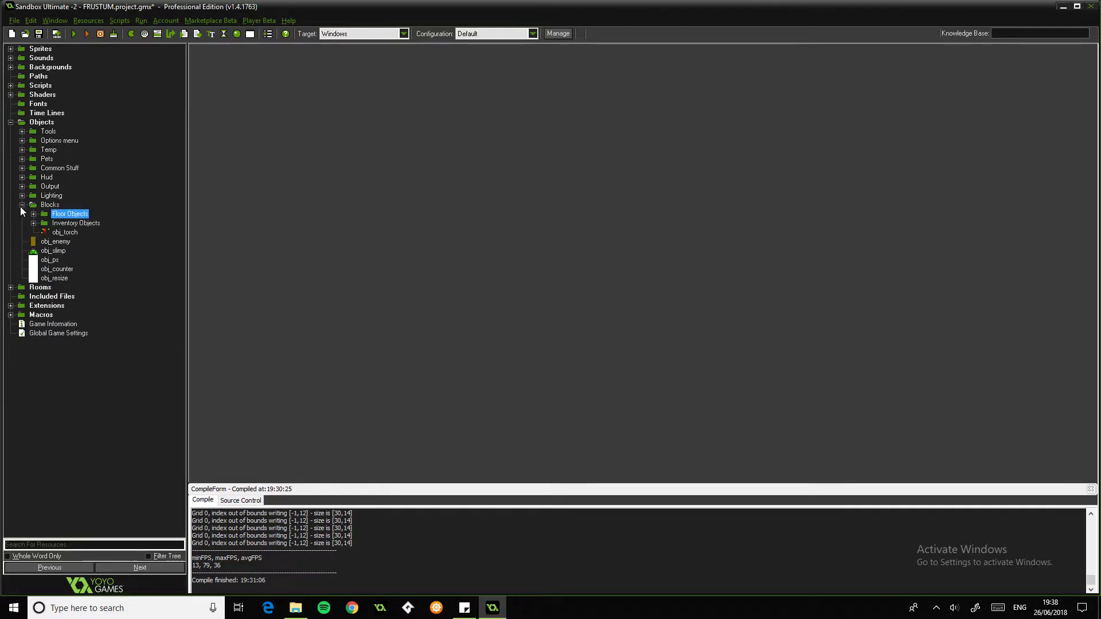
pyautogui.click(23, 204)
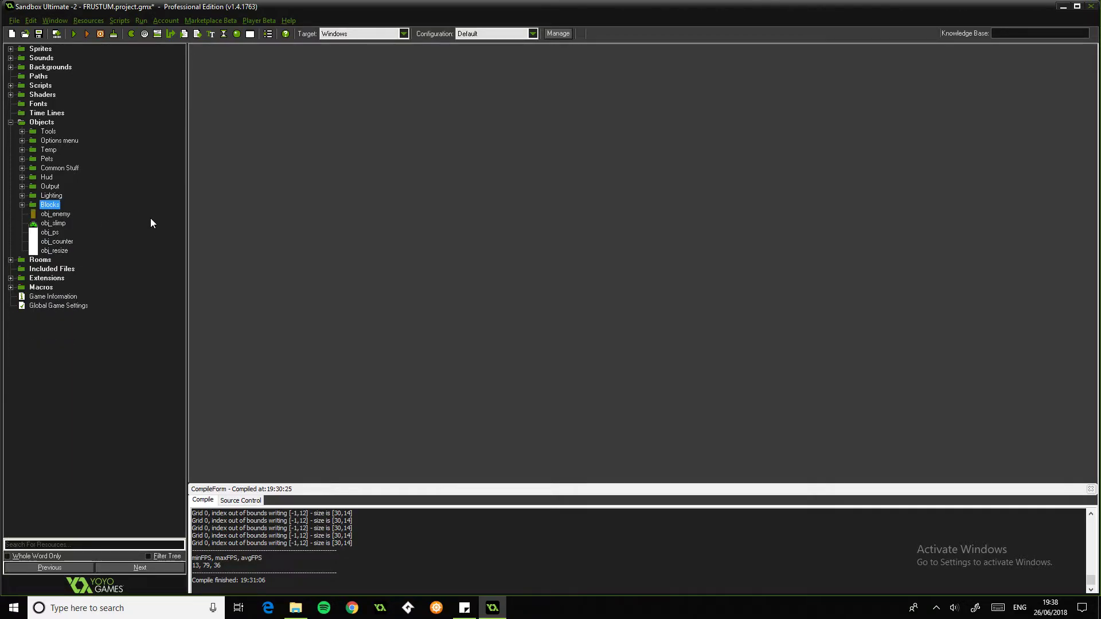